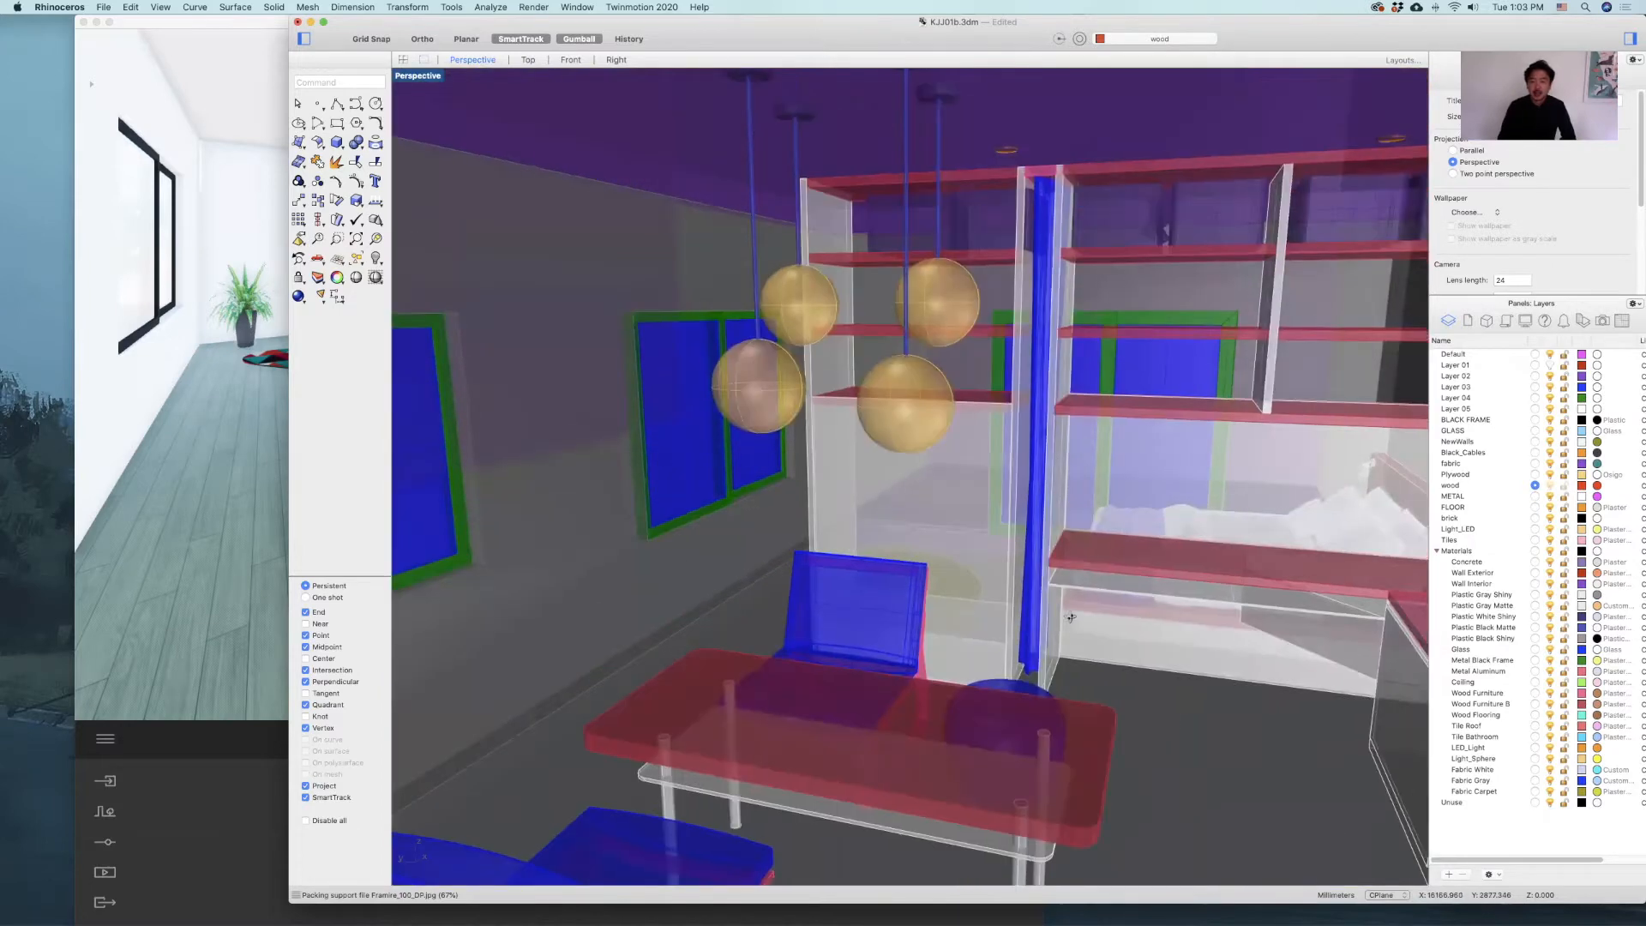
Orbit to the shelves and pendants and select the round object on the dining table.
drag(1070, 617, 915, 429)
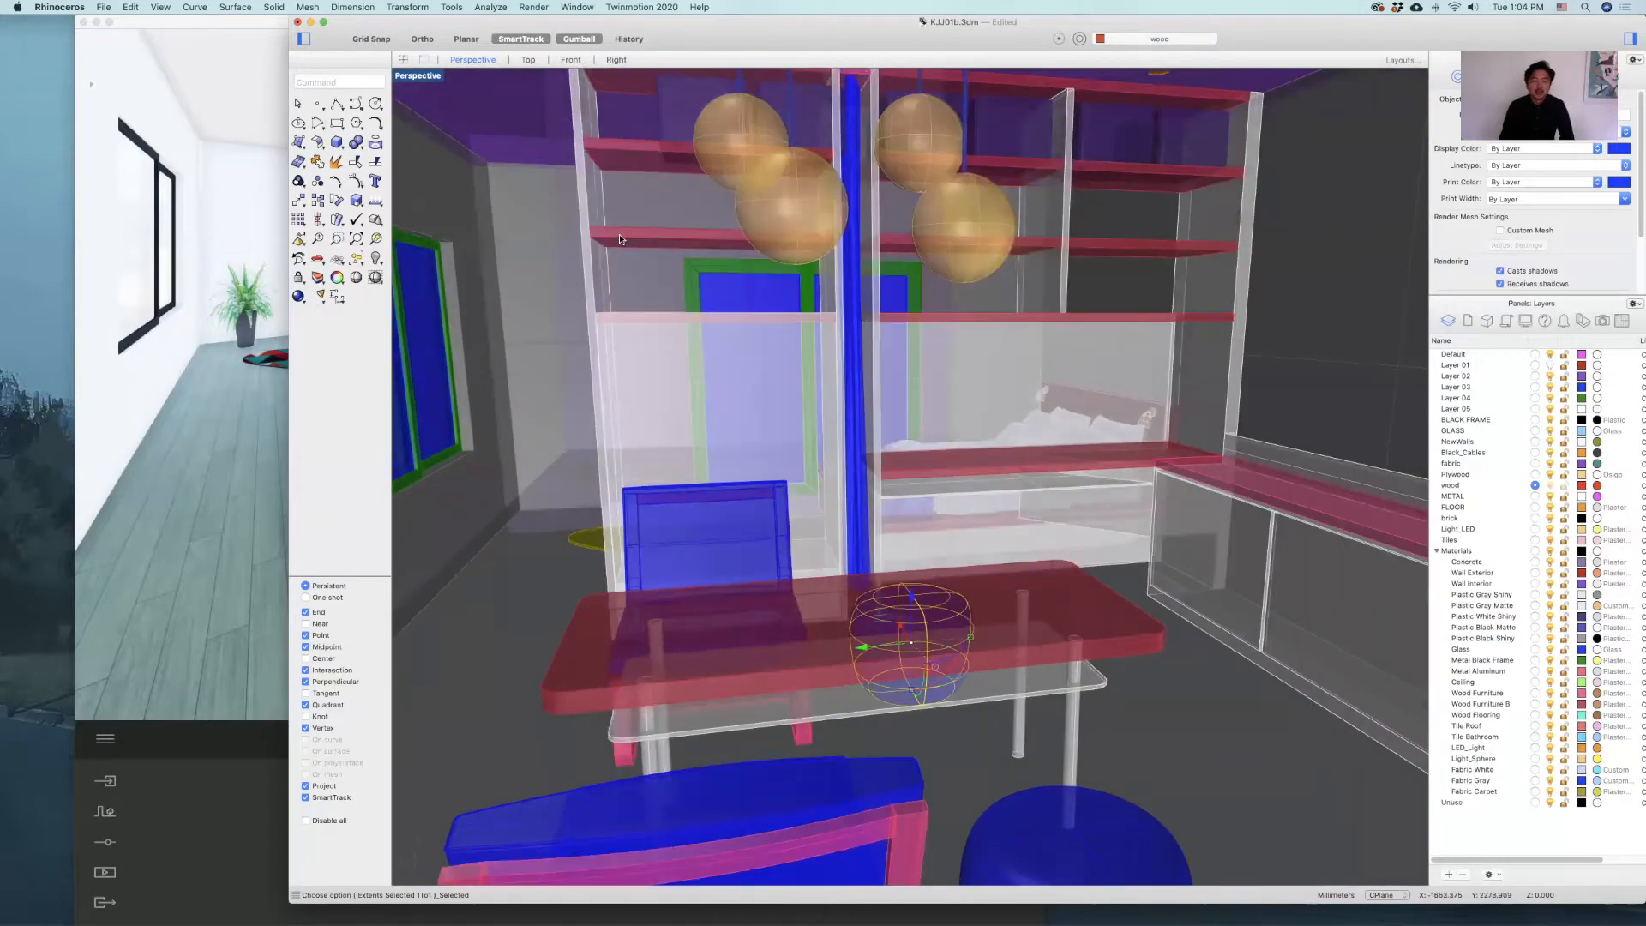
click(641, 7)
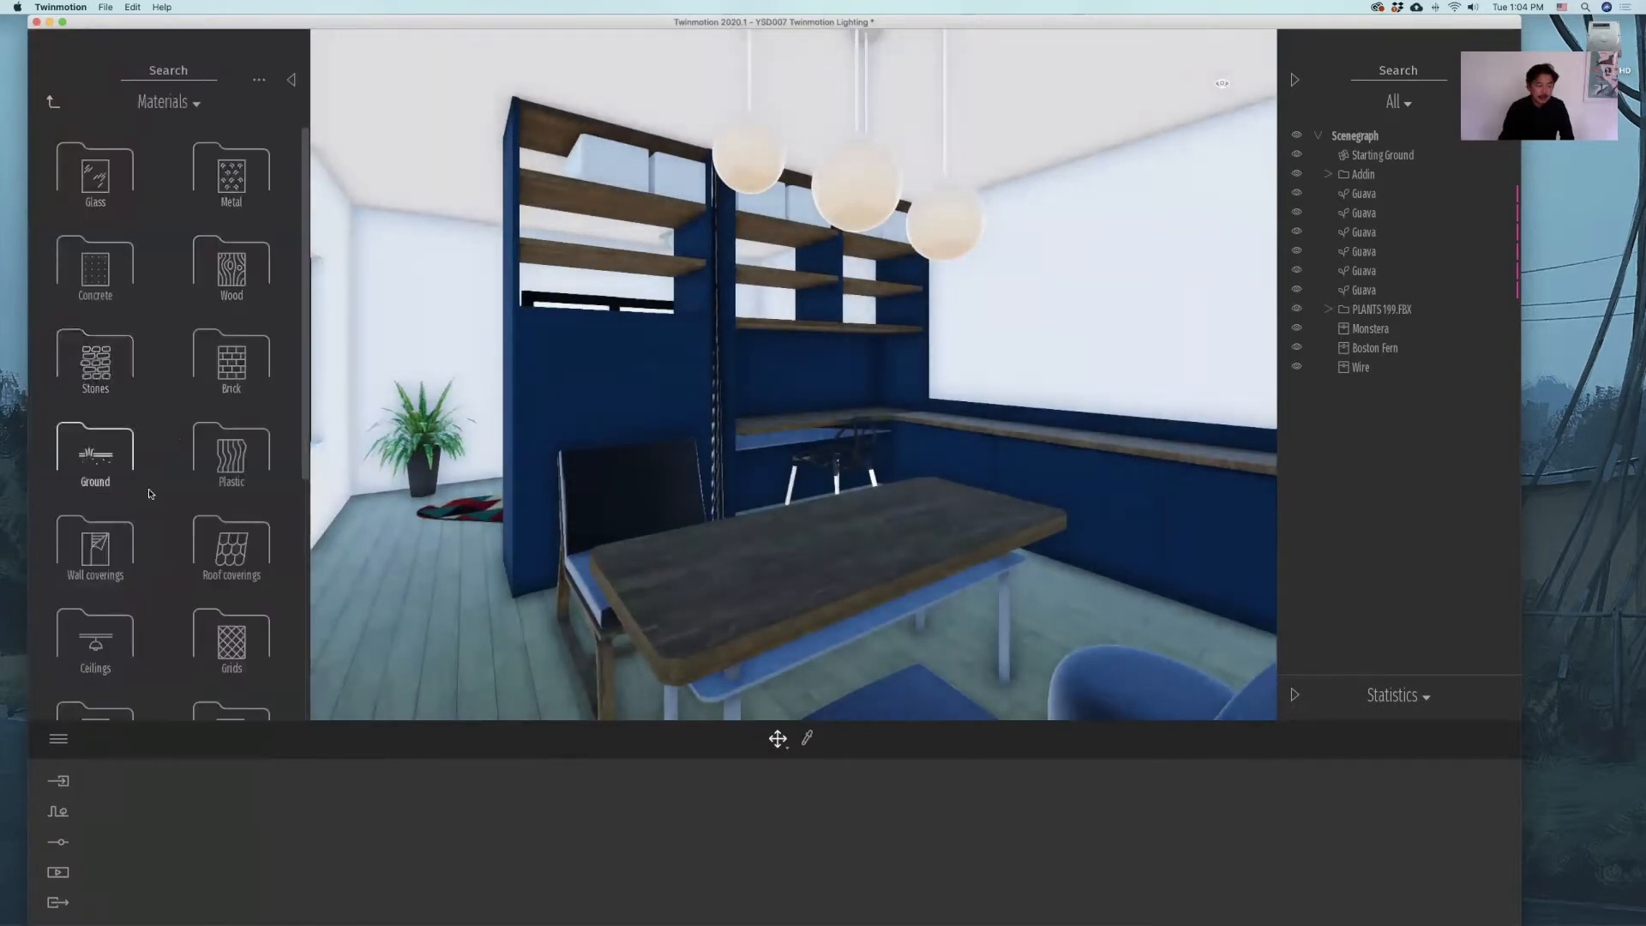
scroll(down, 3)
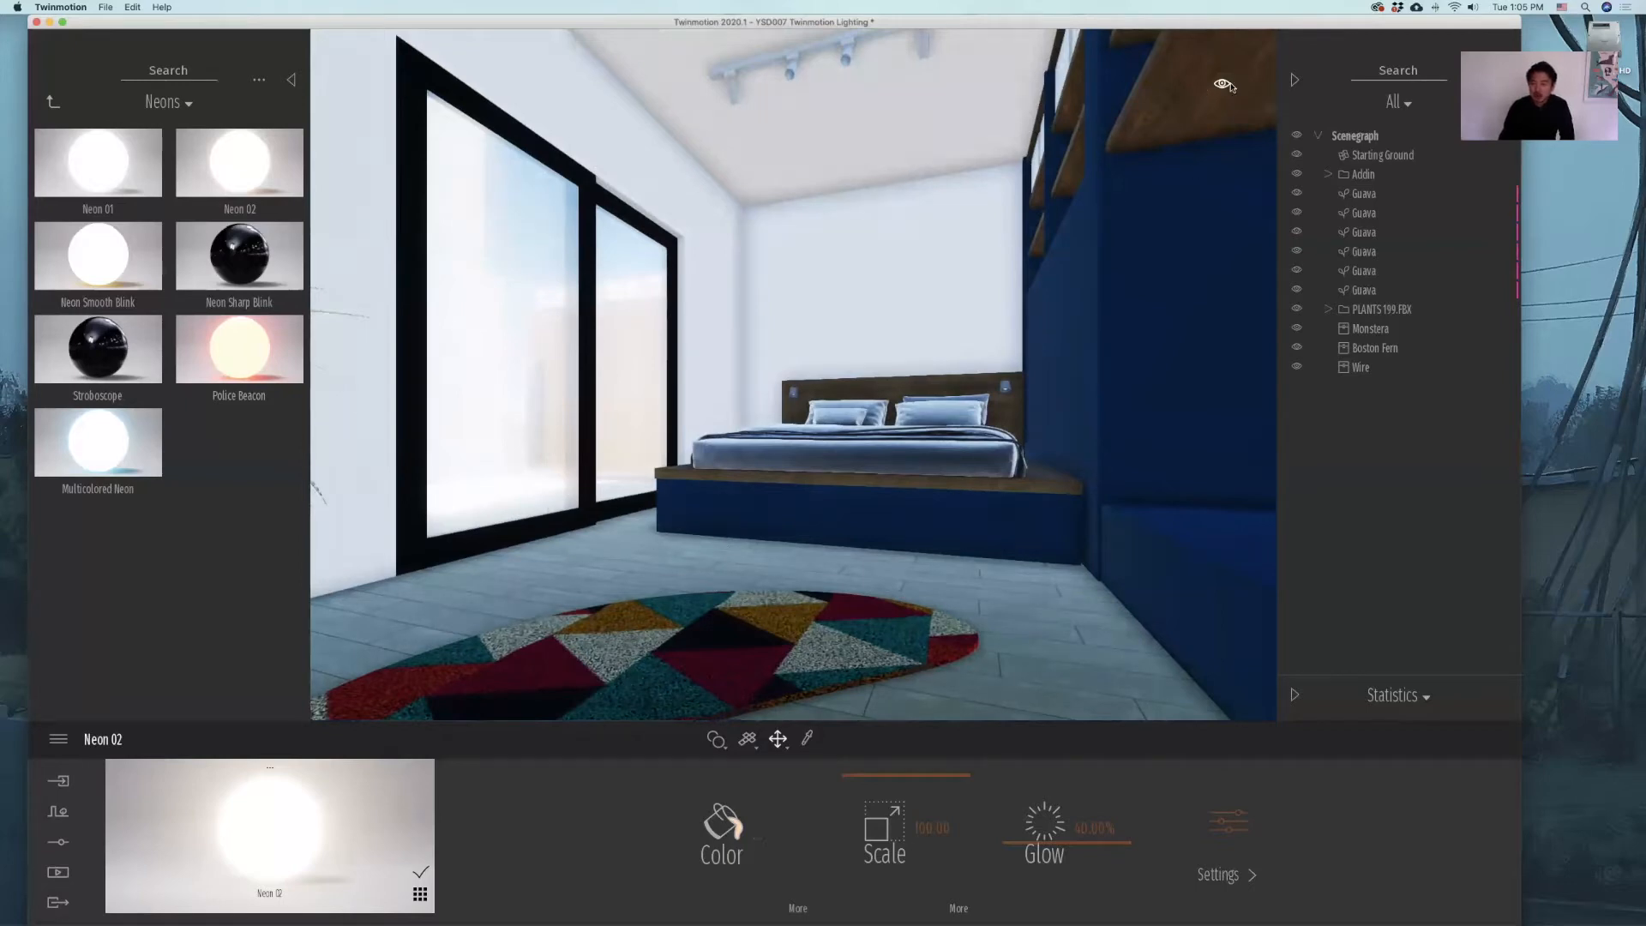
Move the Day time slider to about 10:30 so sunlight streams through the windows.
click(1221, 82)
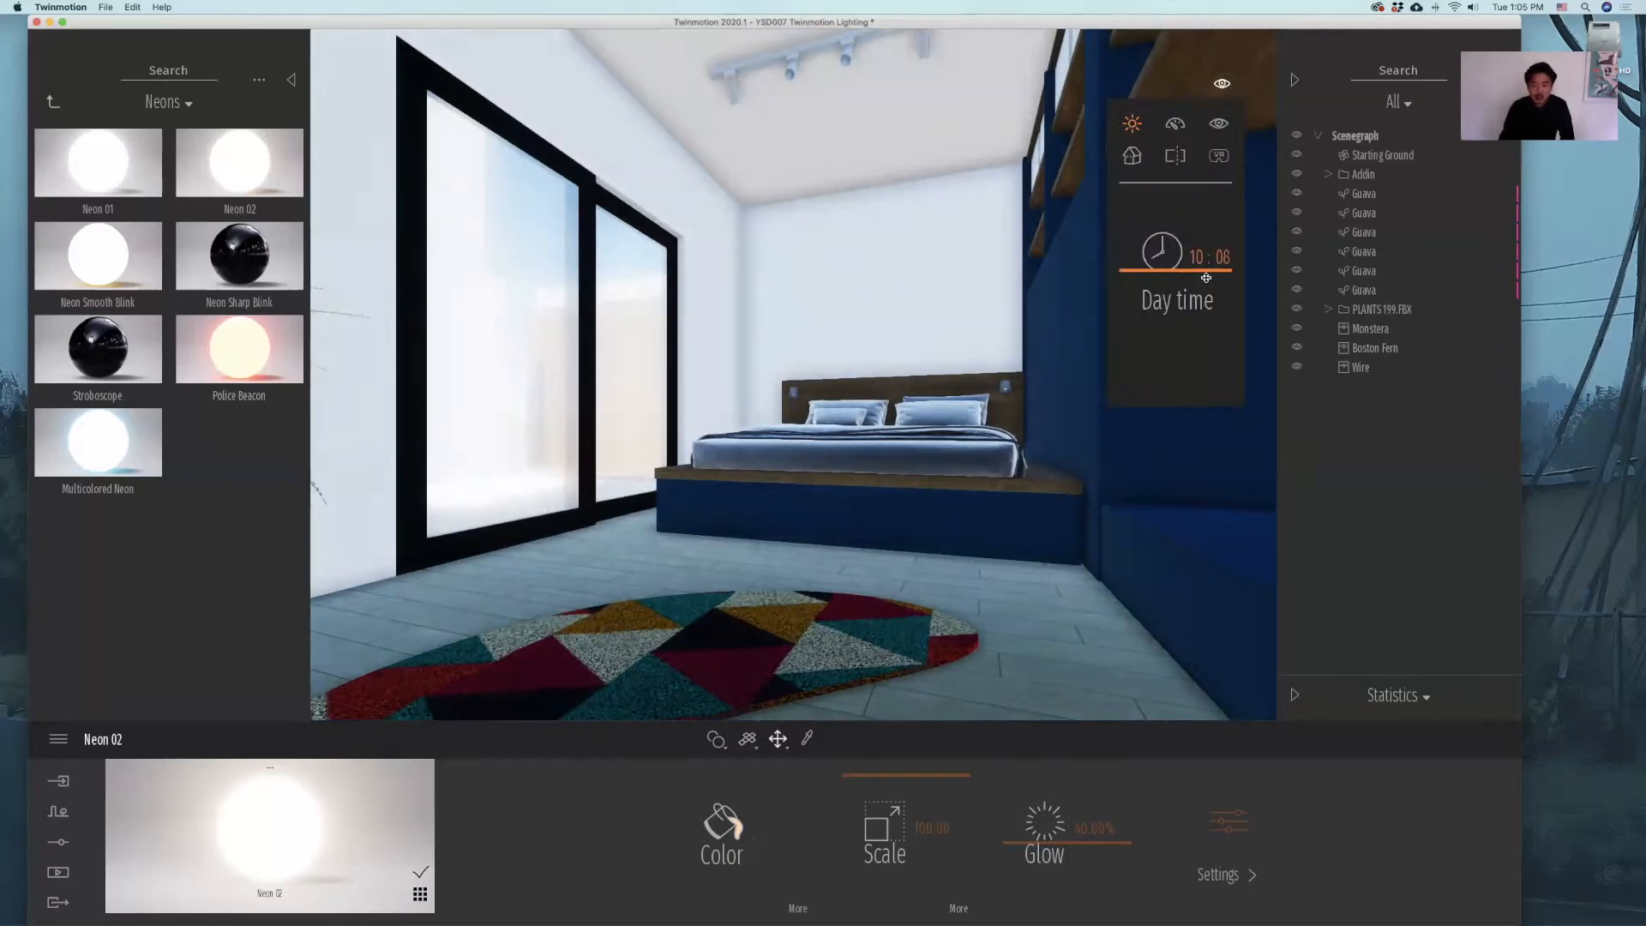
drag(1205, 278, 1217, 264)
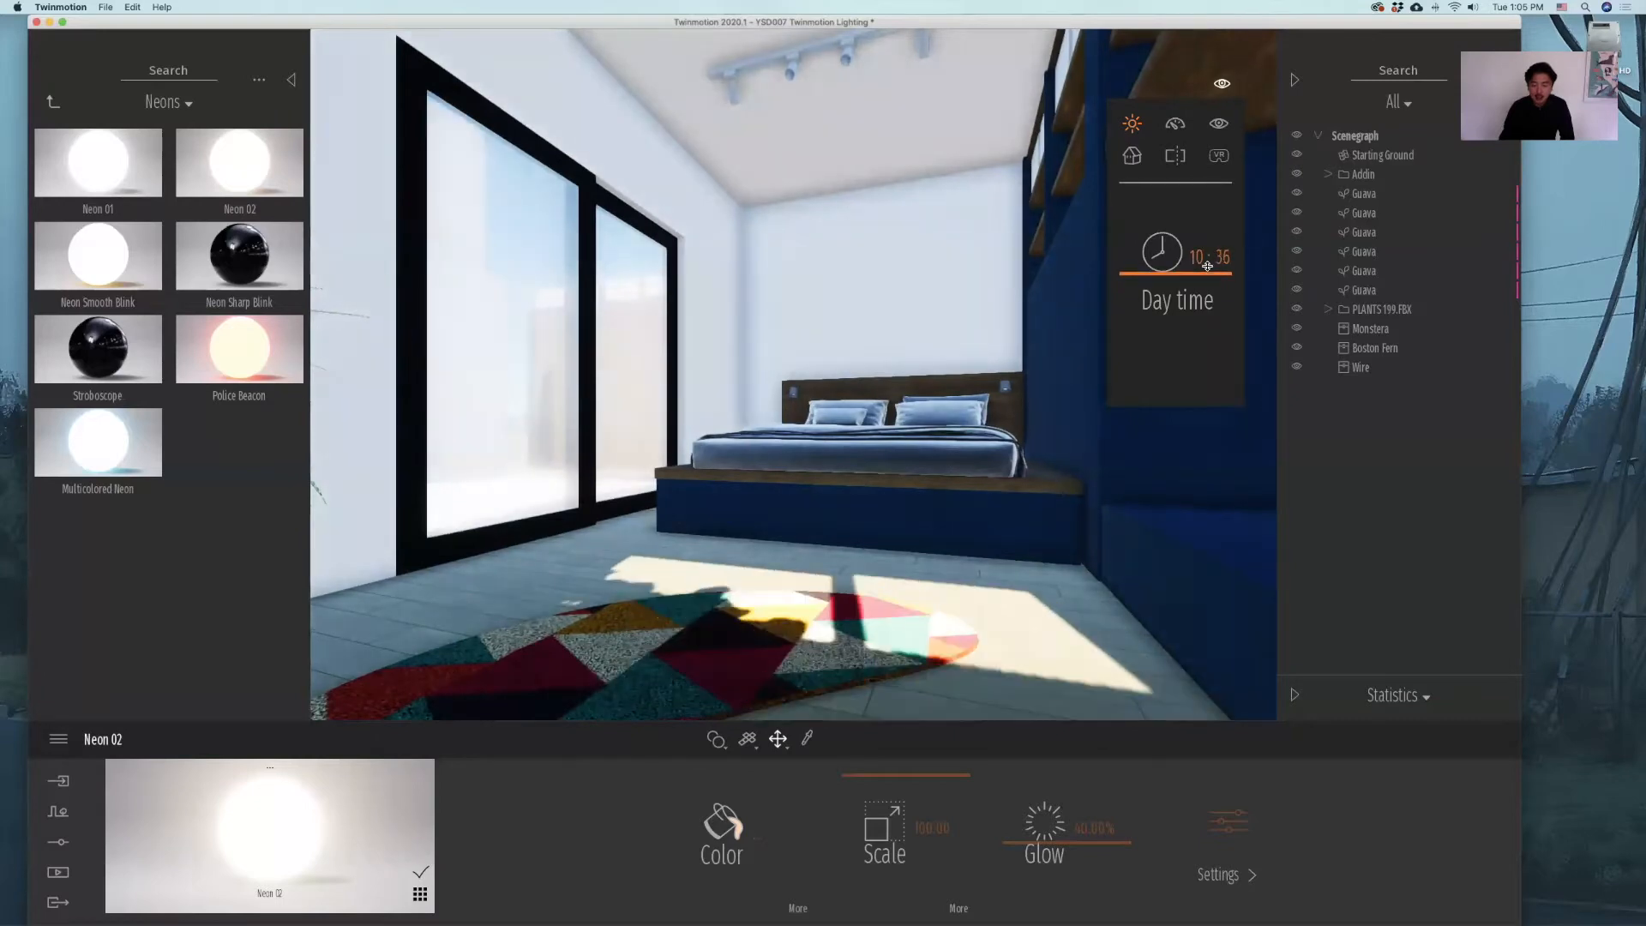
drag(1207, 256, 1166, 255)
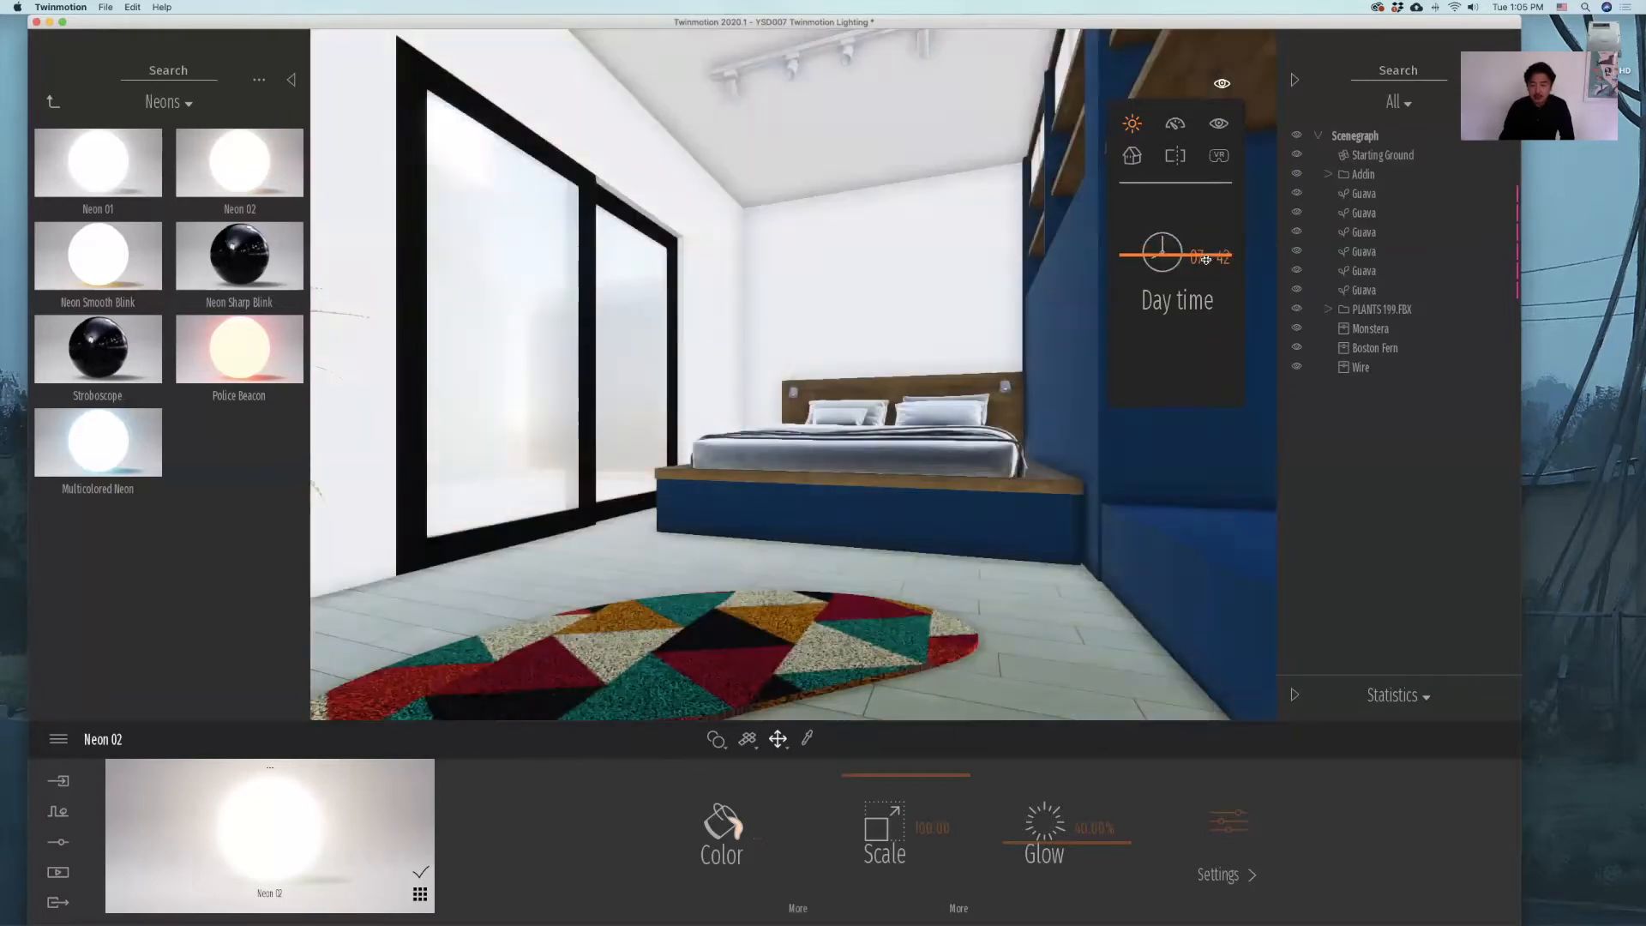
drag(1162, 255, 1207, 255)
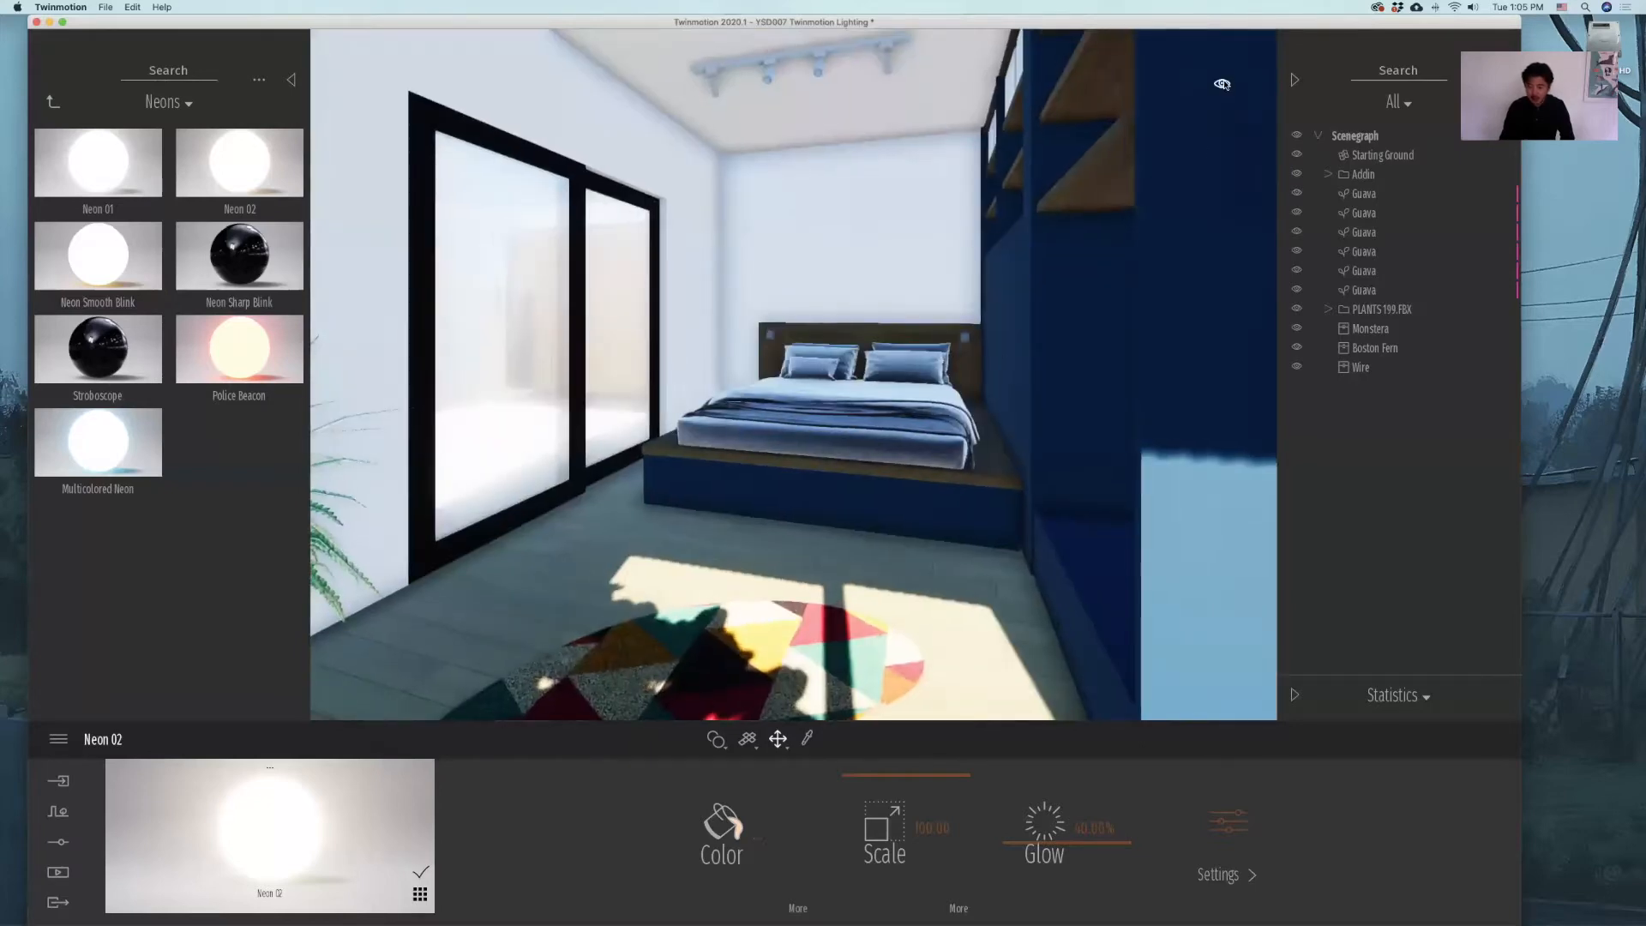
click(1220, 82)
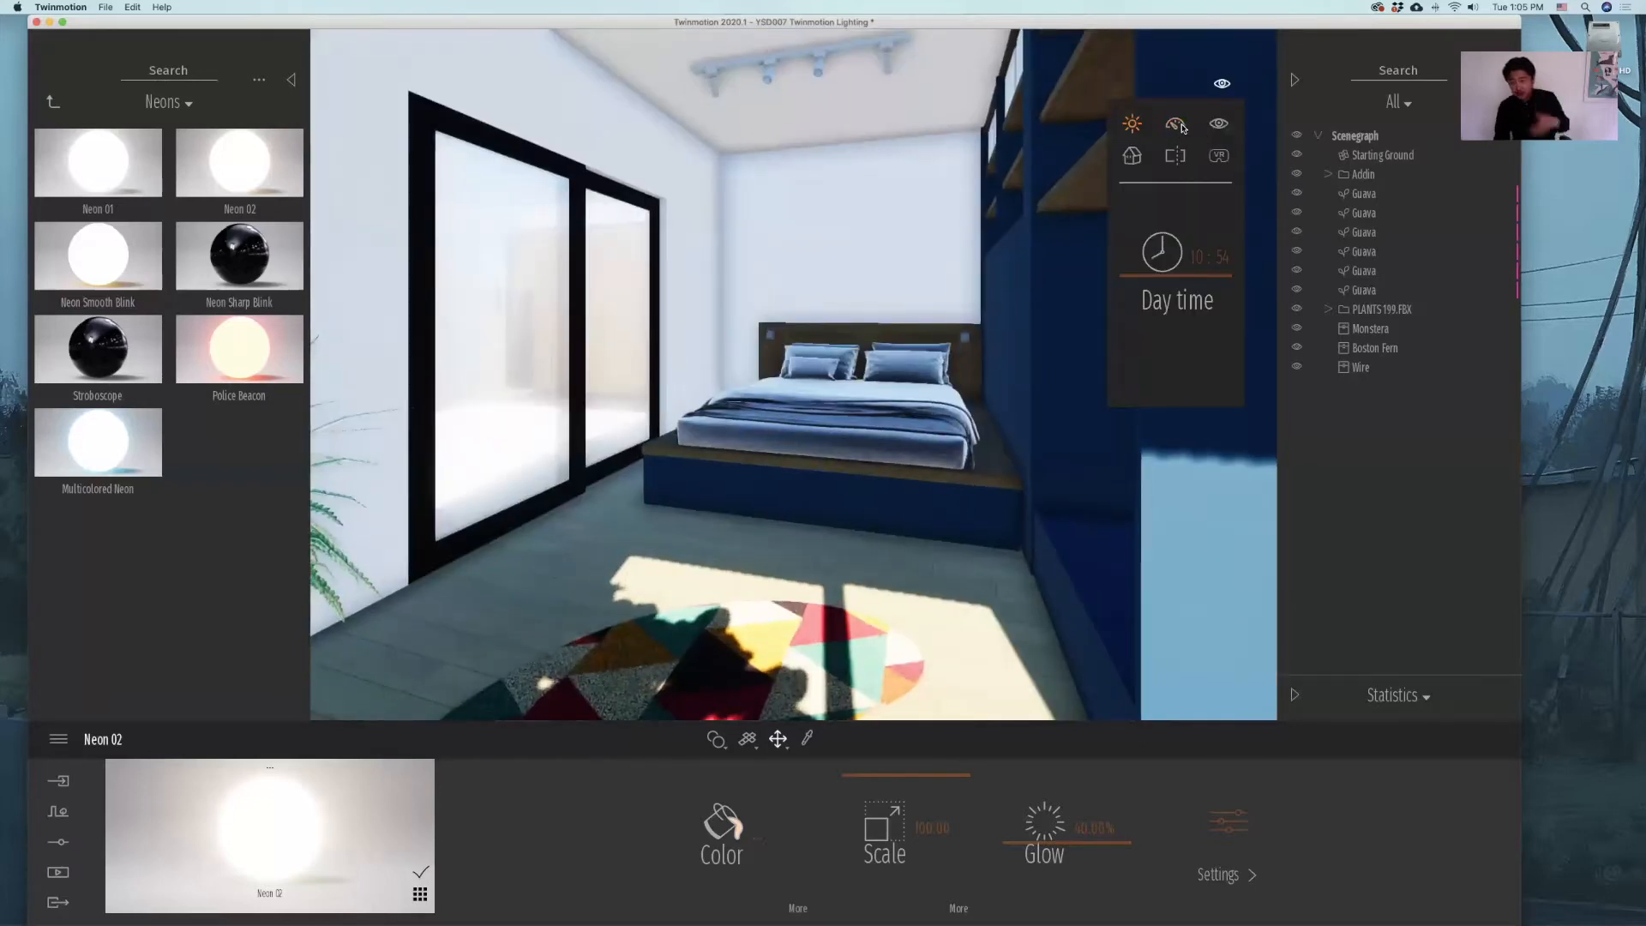
click(1174, 124)
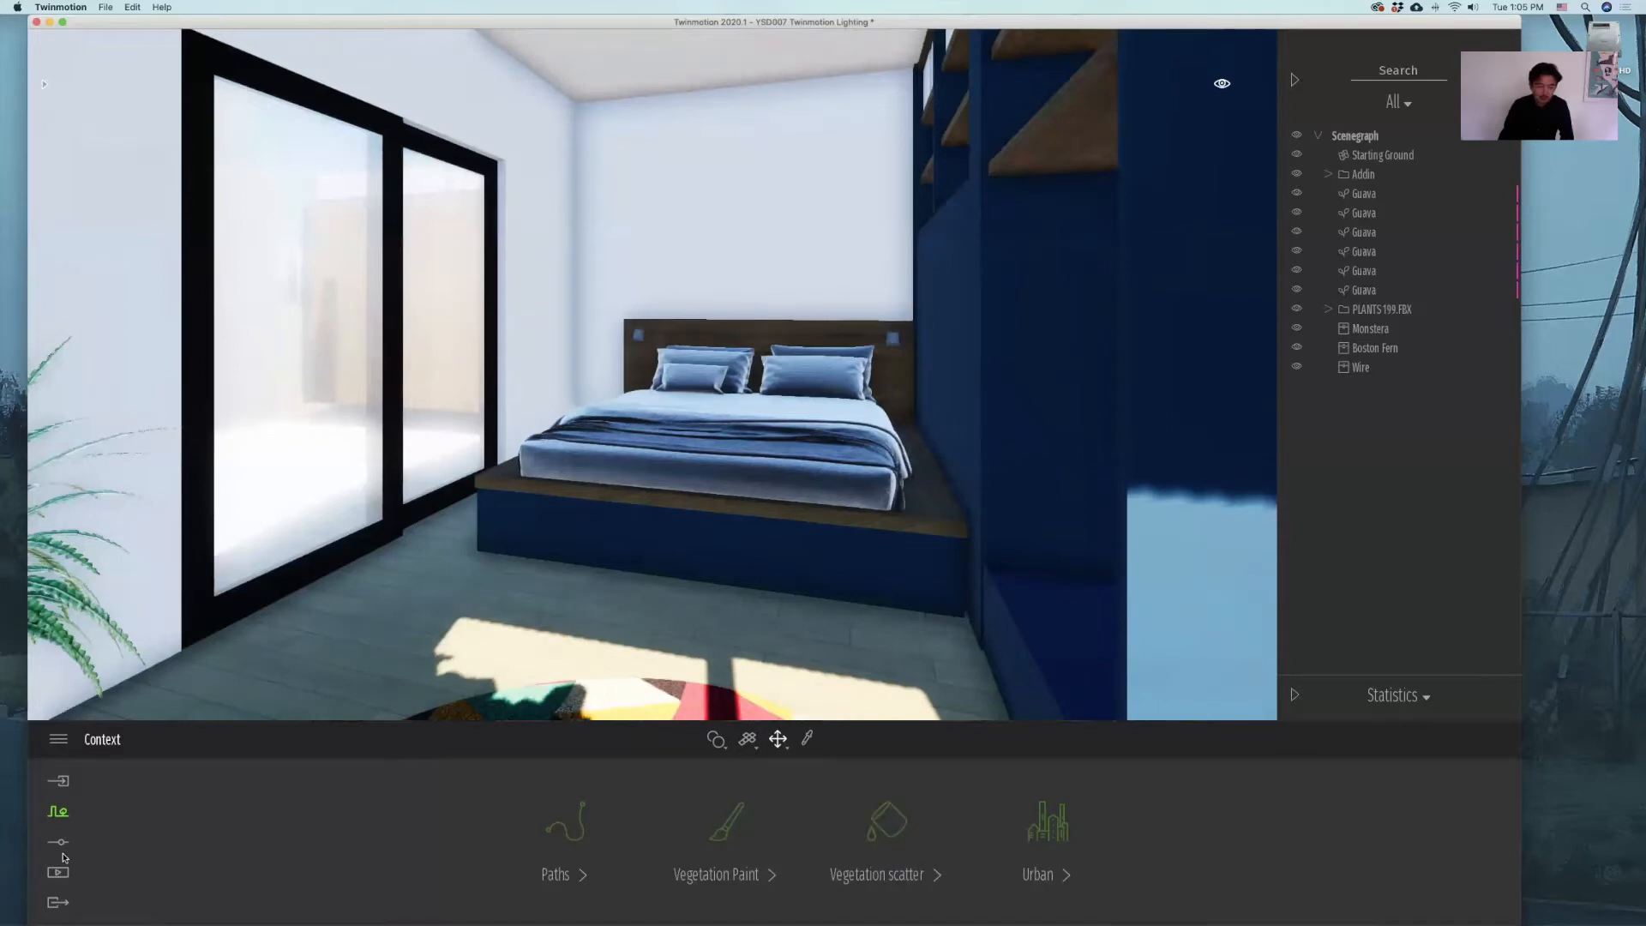
In Location settings, drag the North offset from 0° through 26° to about 38°.
click(59, 840)
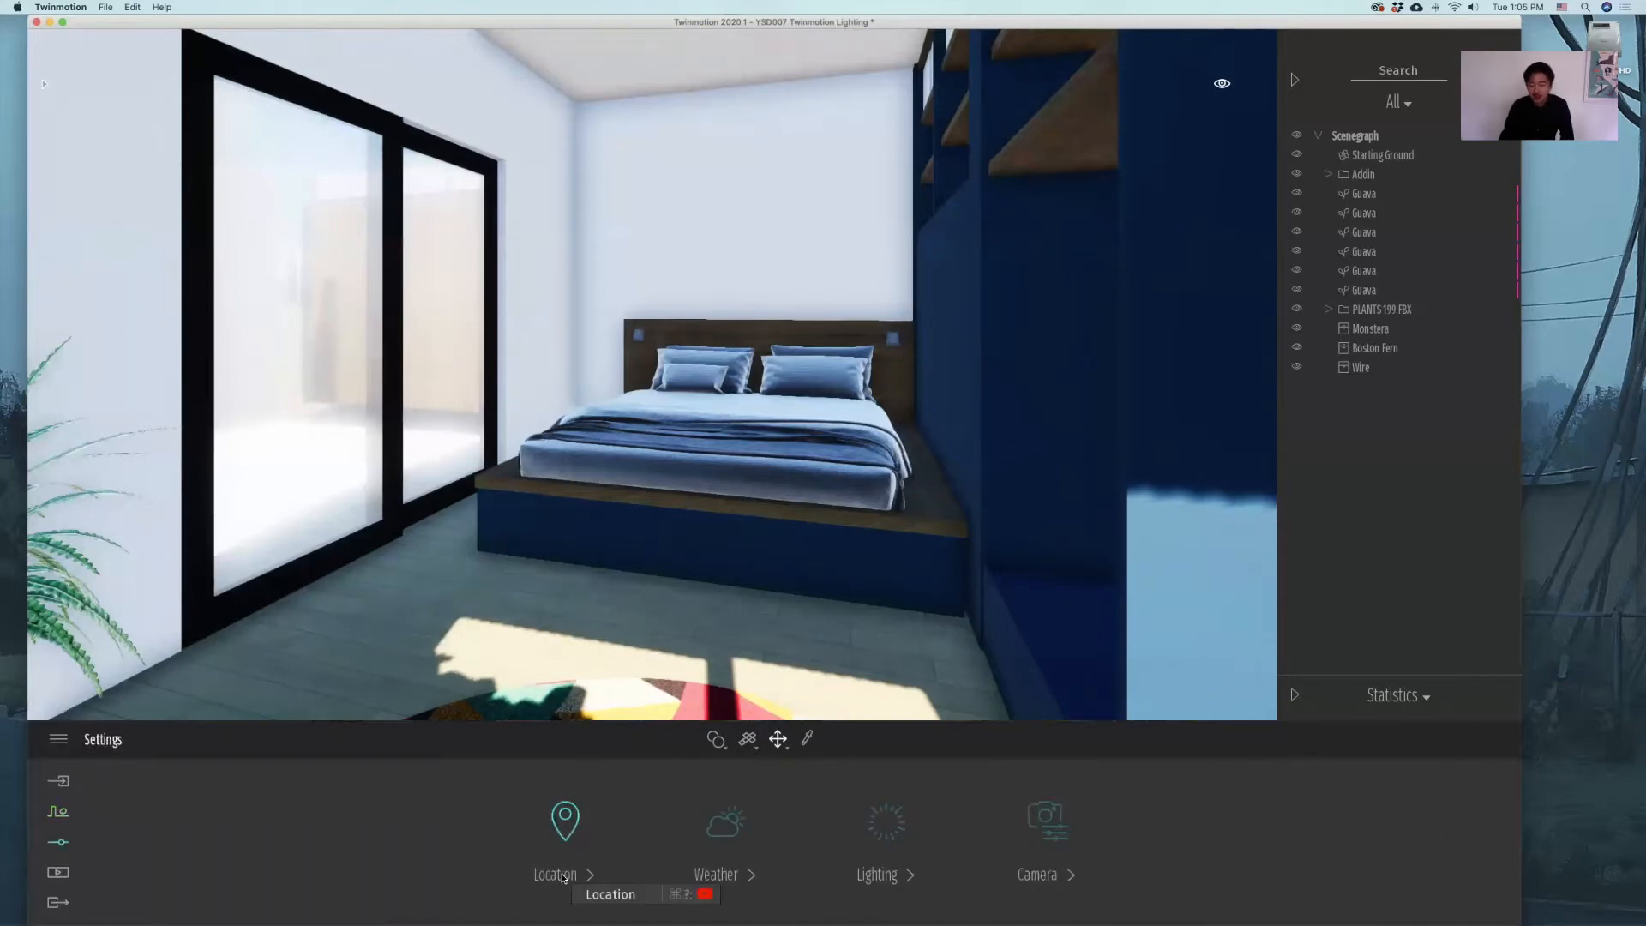
click(564, 840)
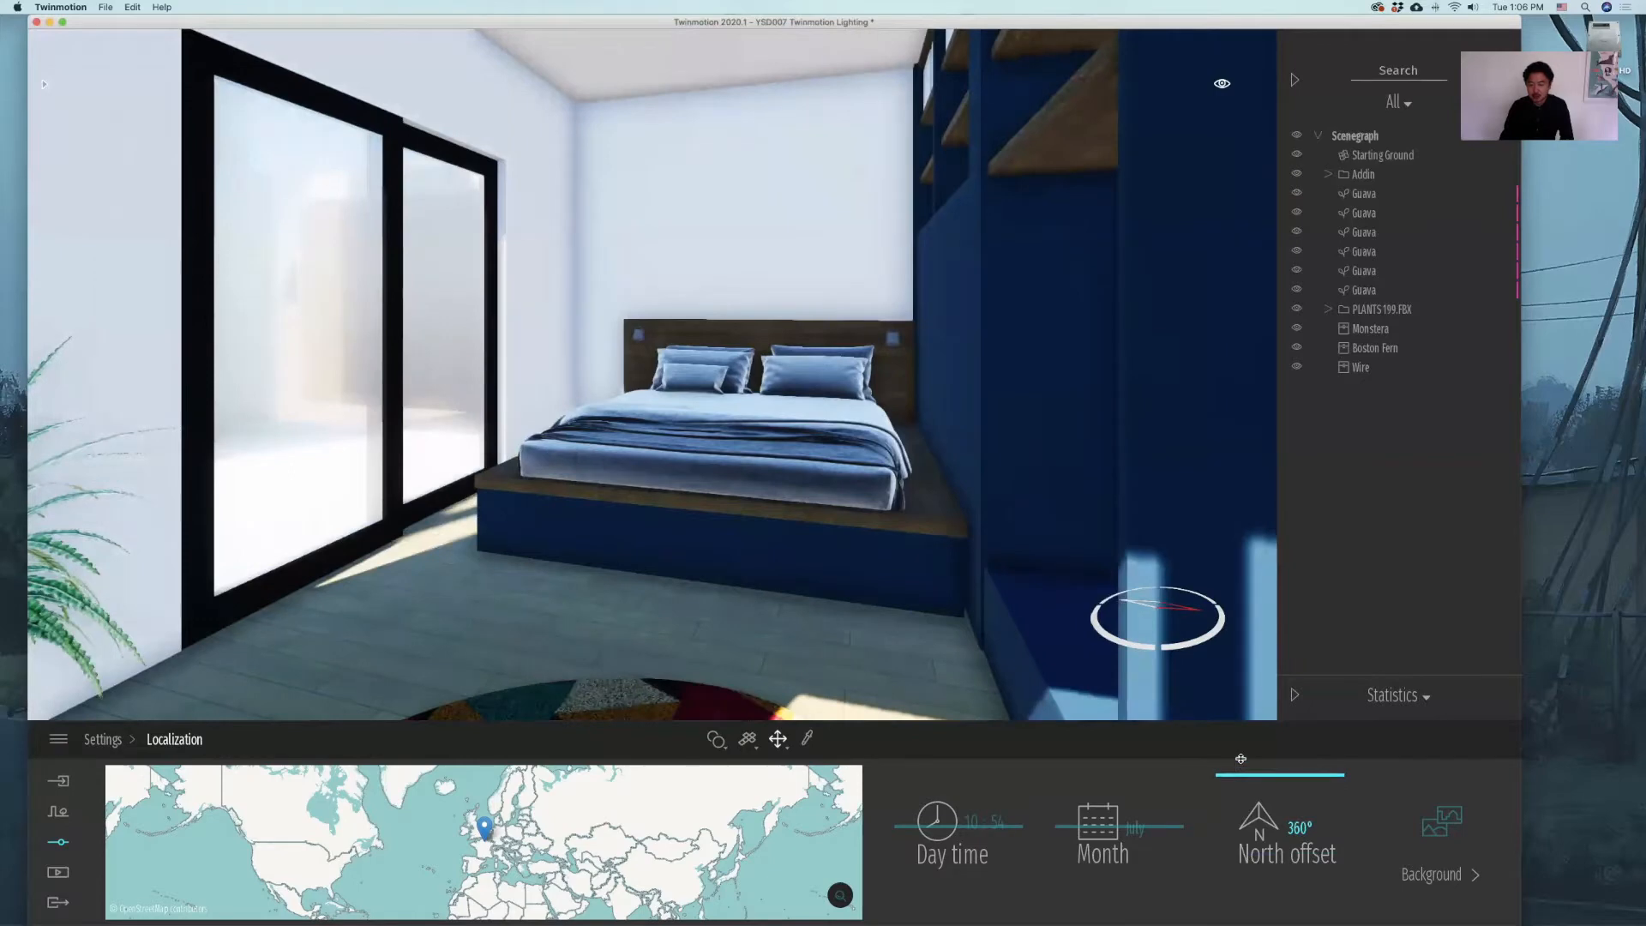
drag(1344, 886, 1212, 886)
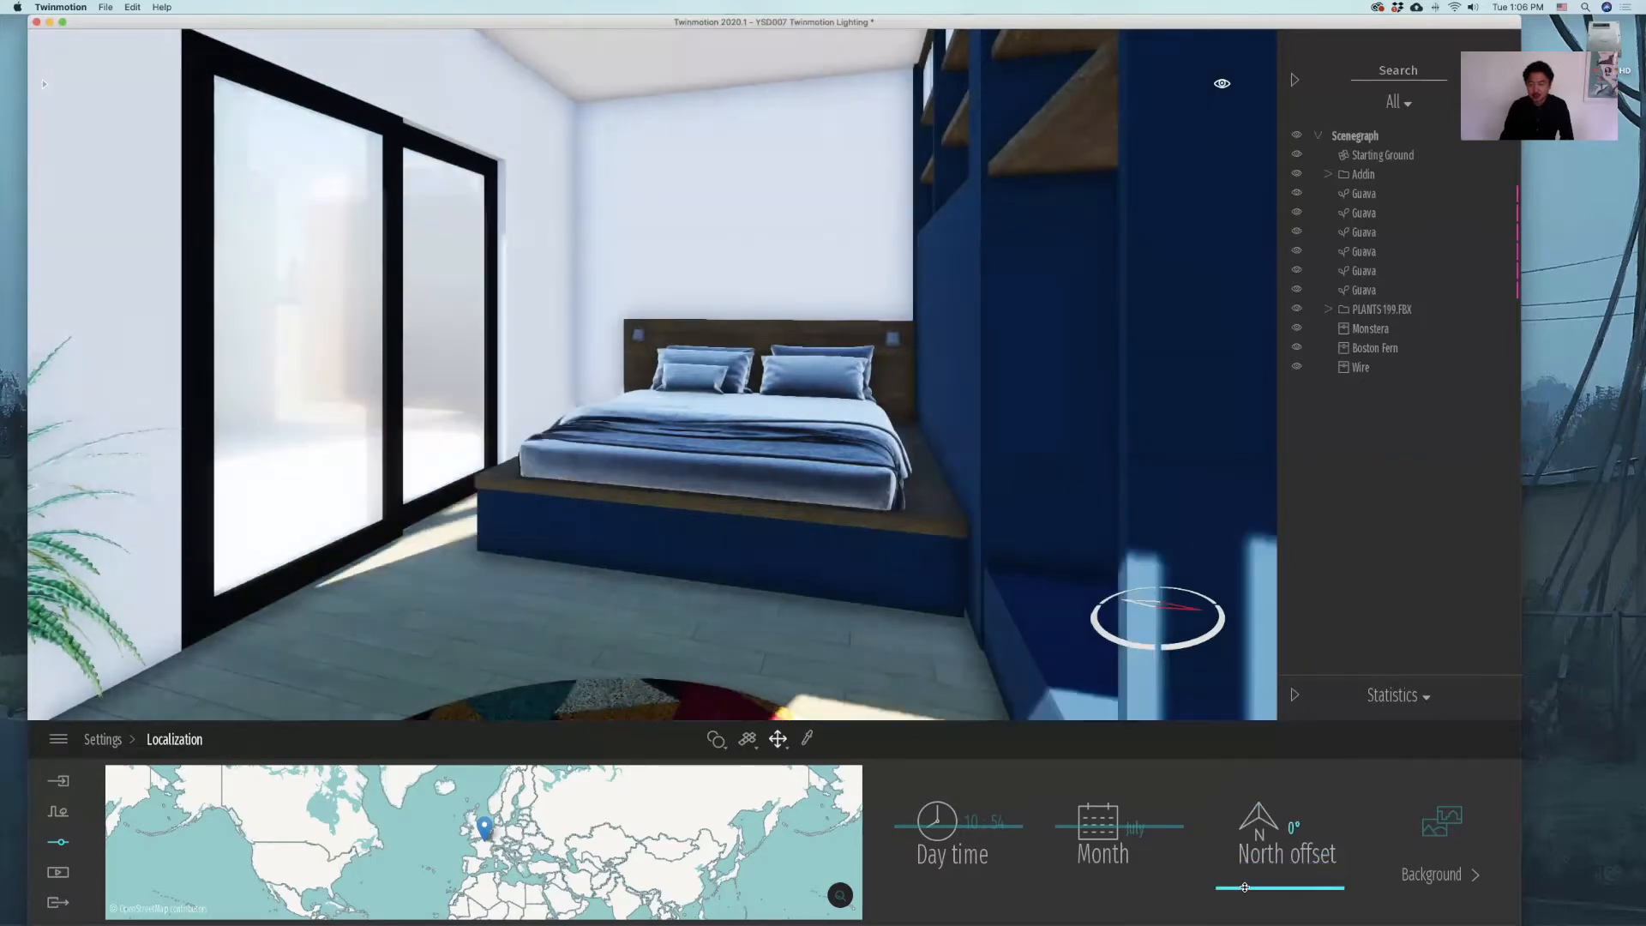
drag(1245, 886, 1260, 887)
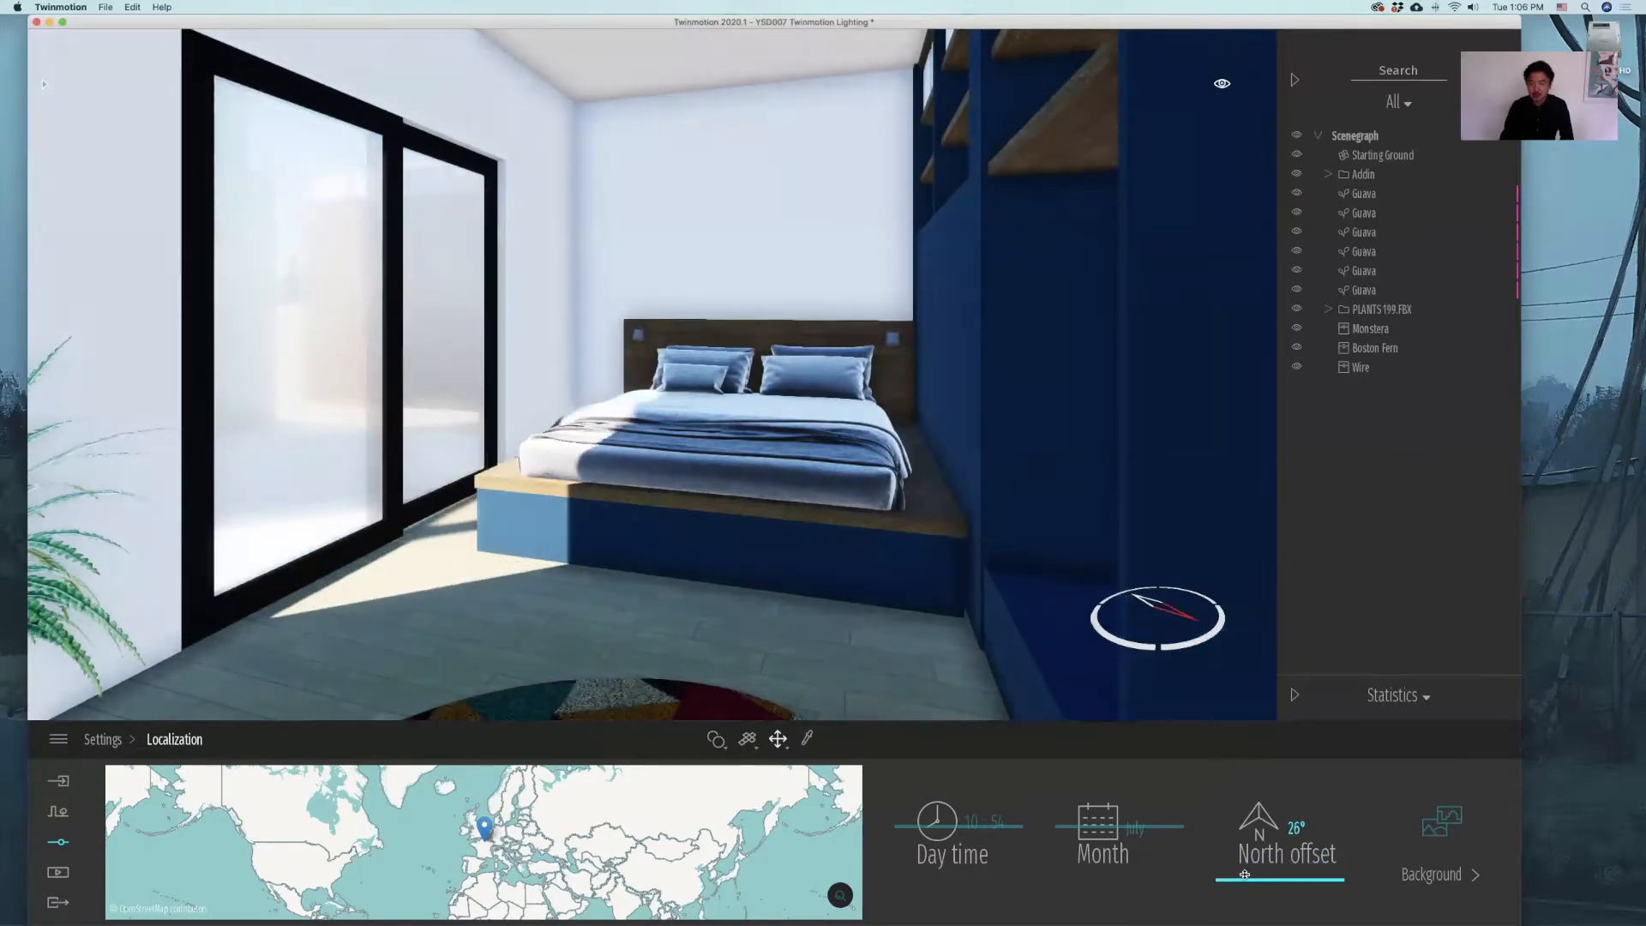
drag(1245, 872, 1290, 872)
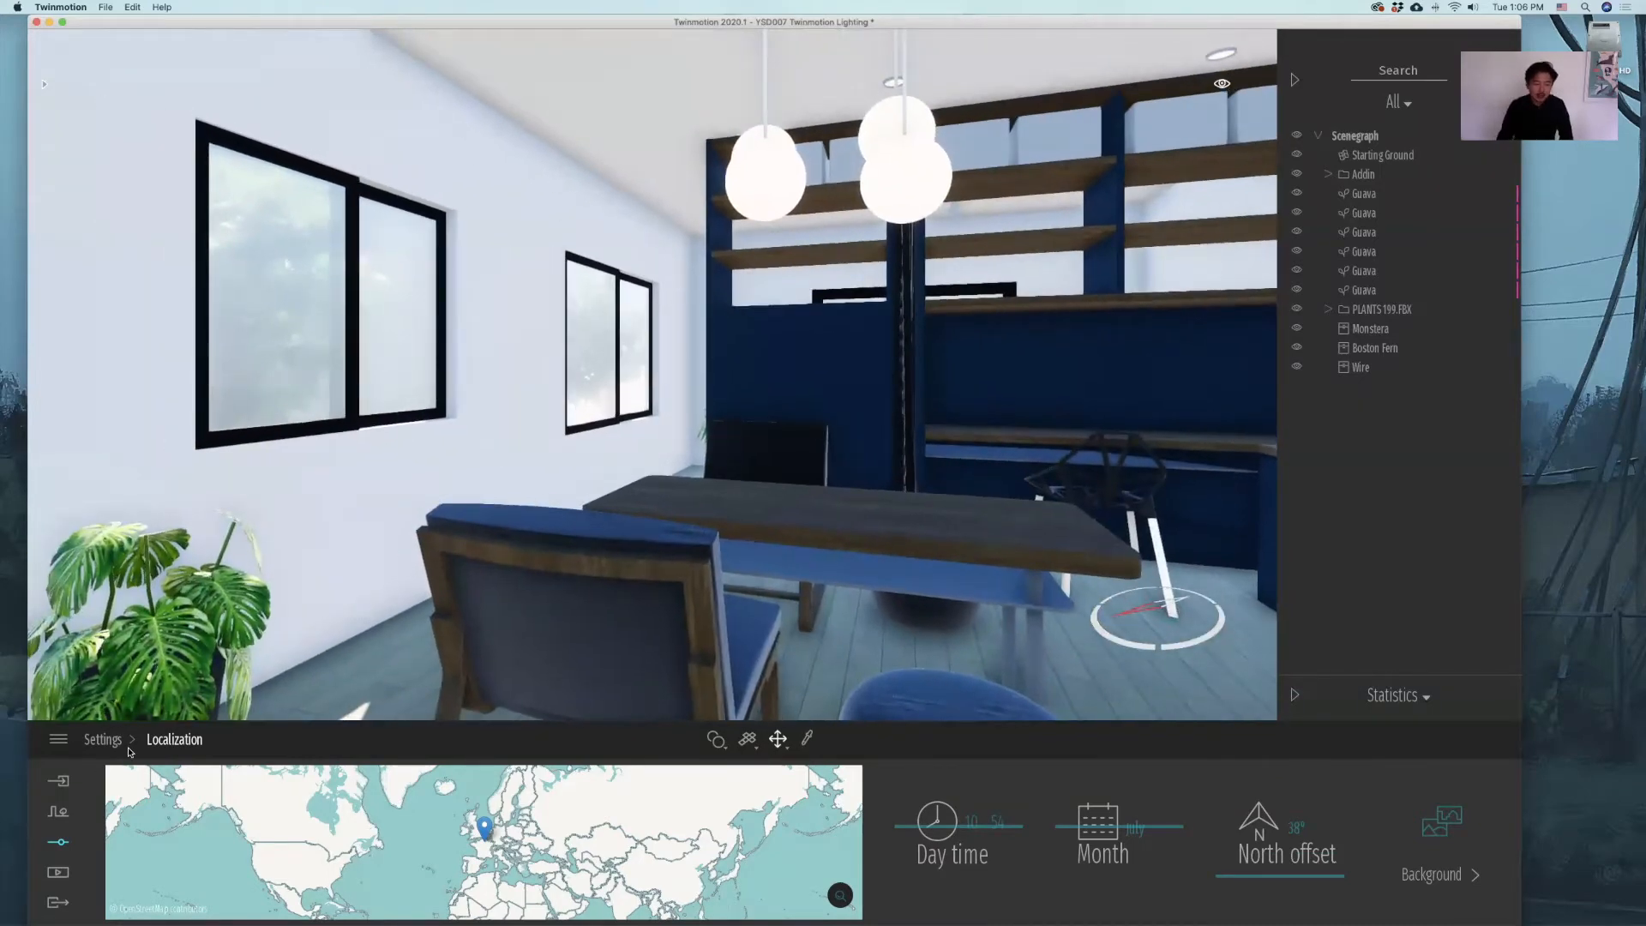
Set the Day time to about 10:33 and the Month slider to June.
click(101, 739)
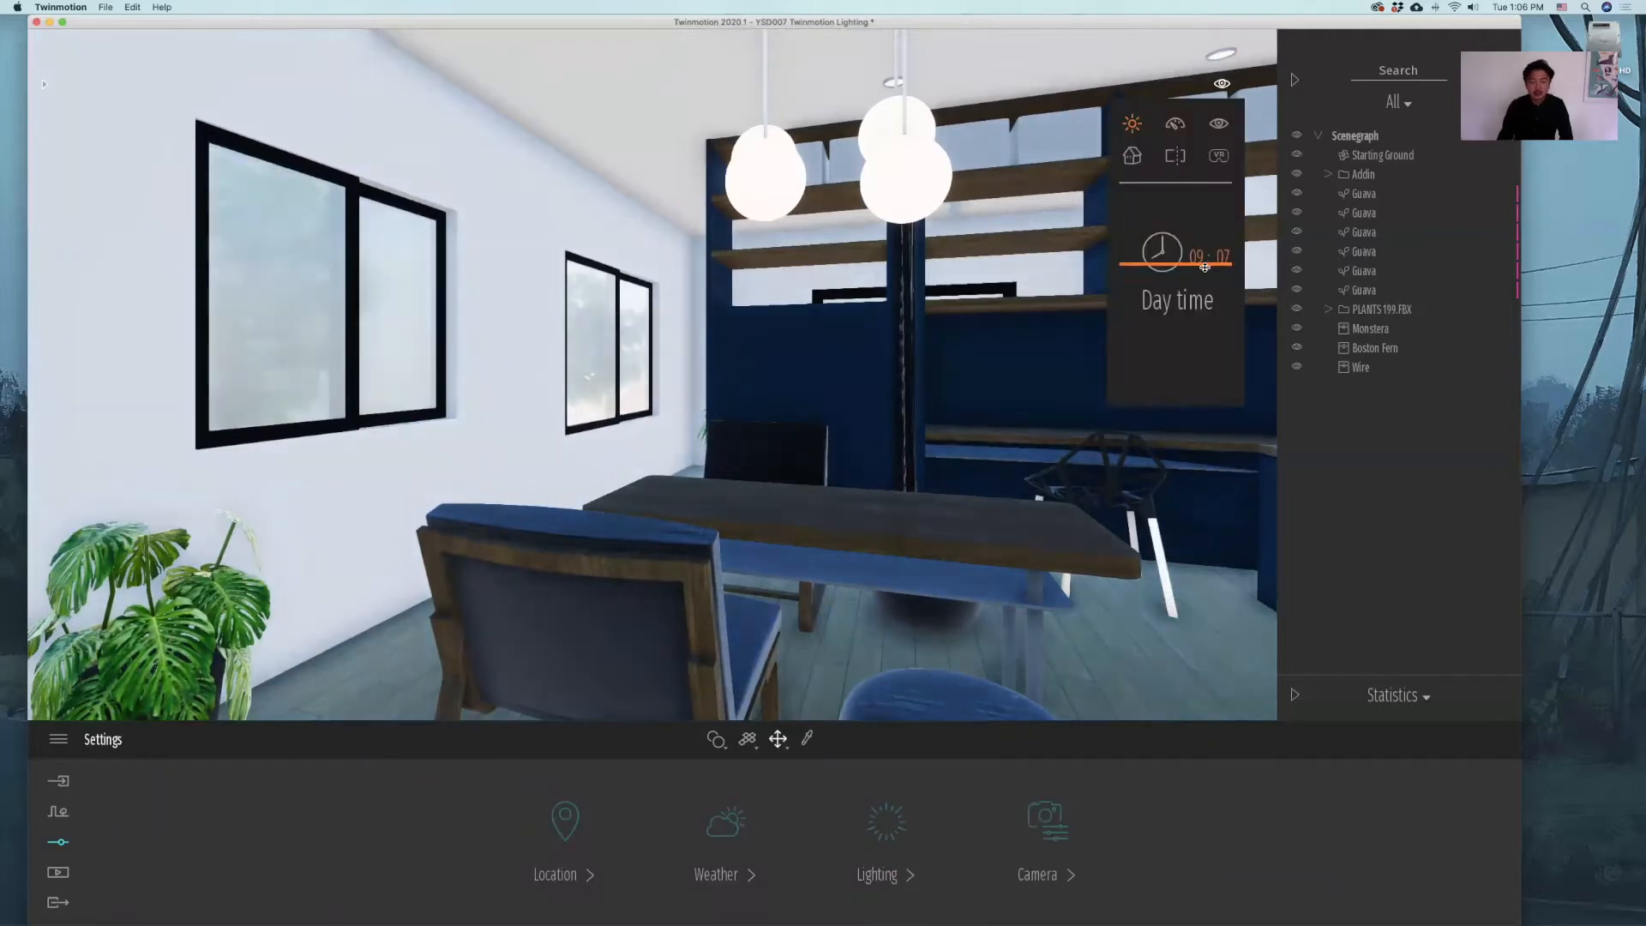
drag(1173, 256, 1206, 256)
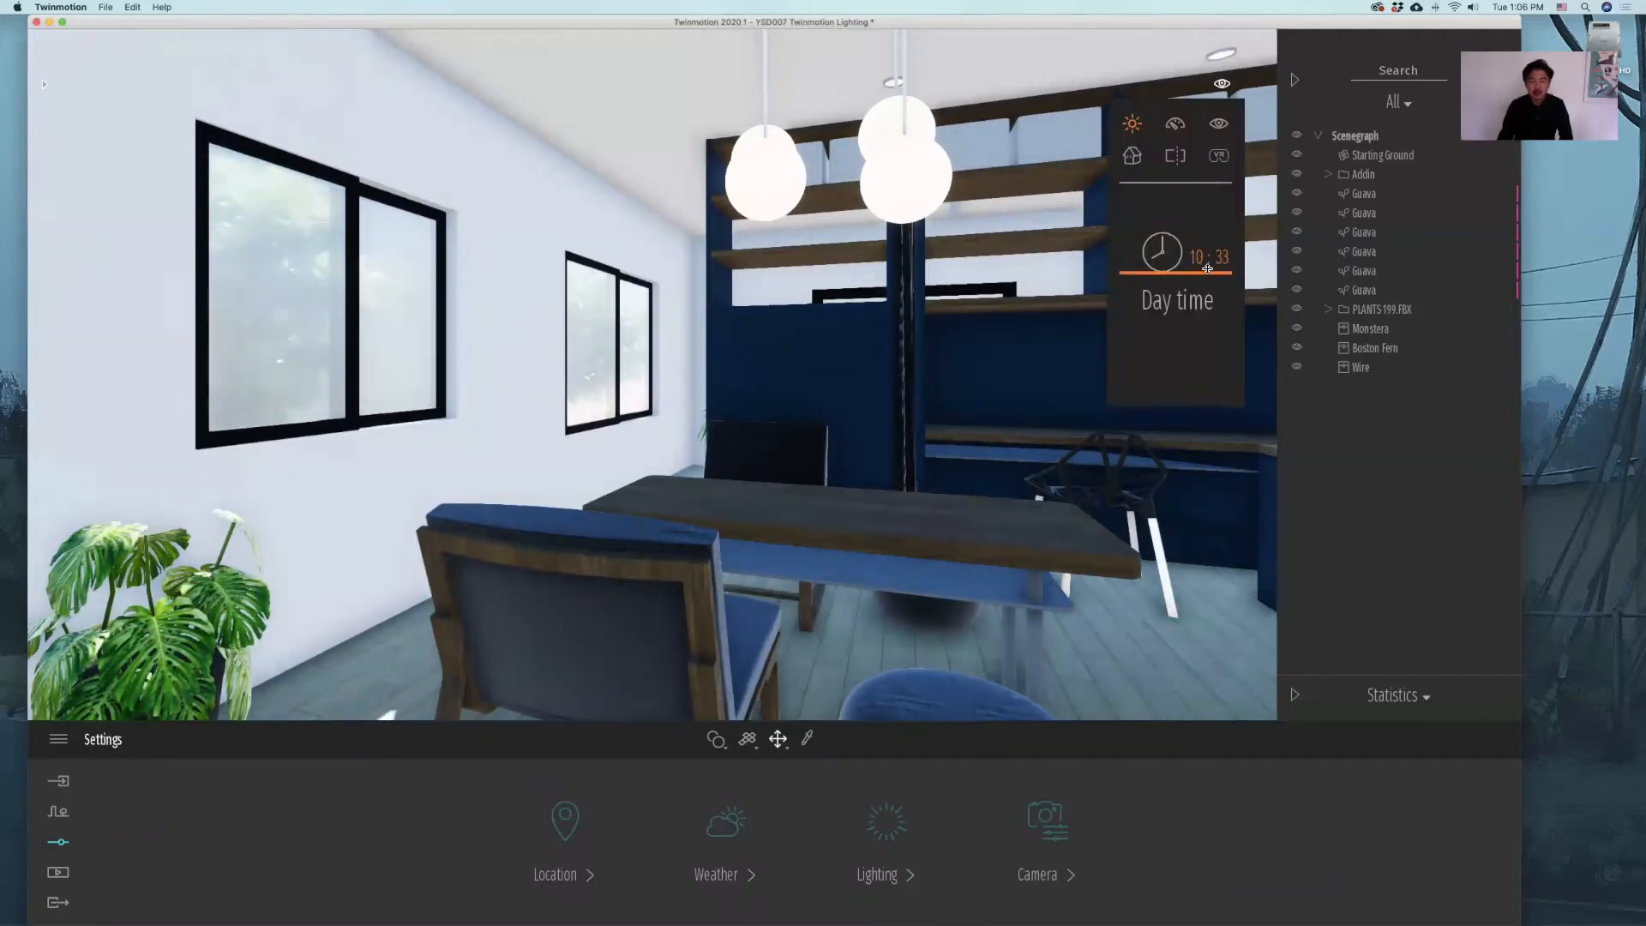
drag(1207, 267, 1186, 268)
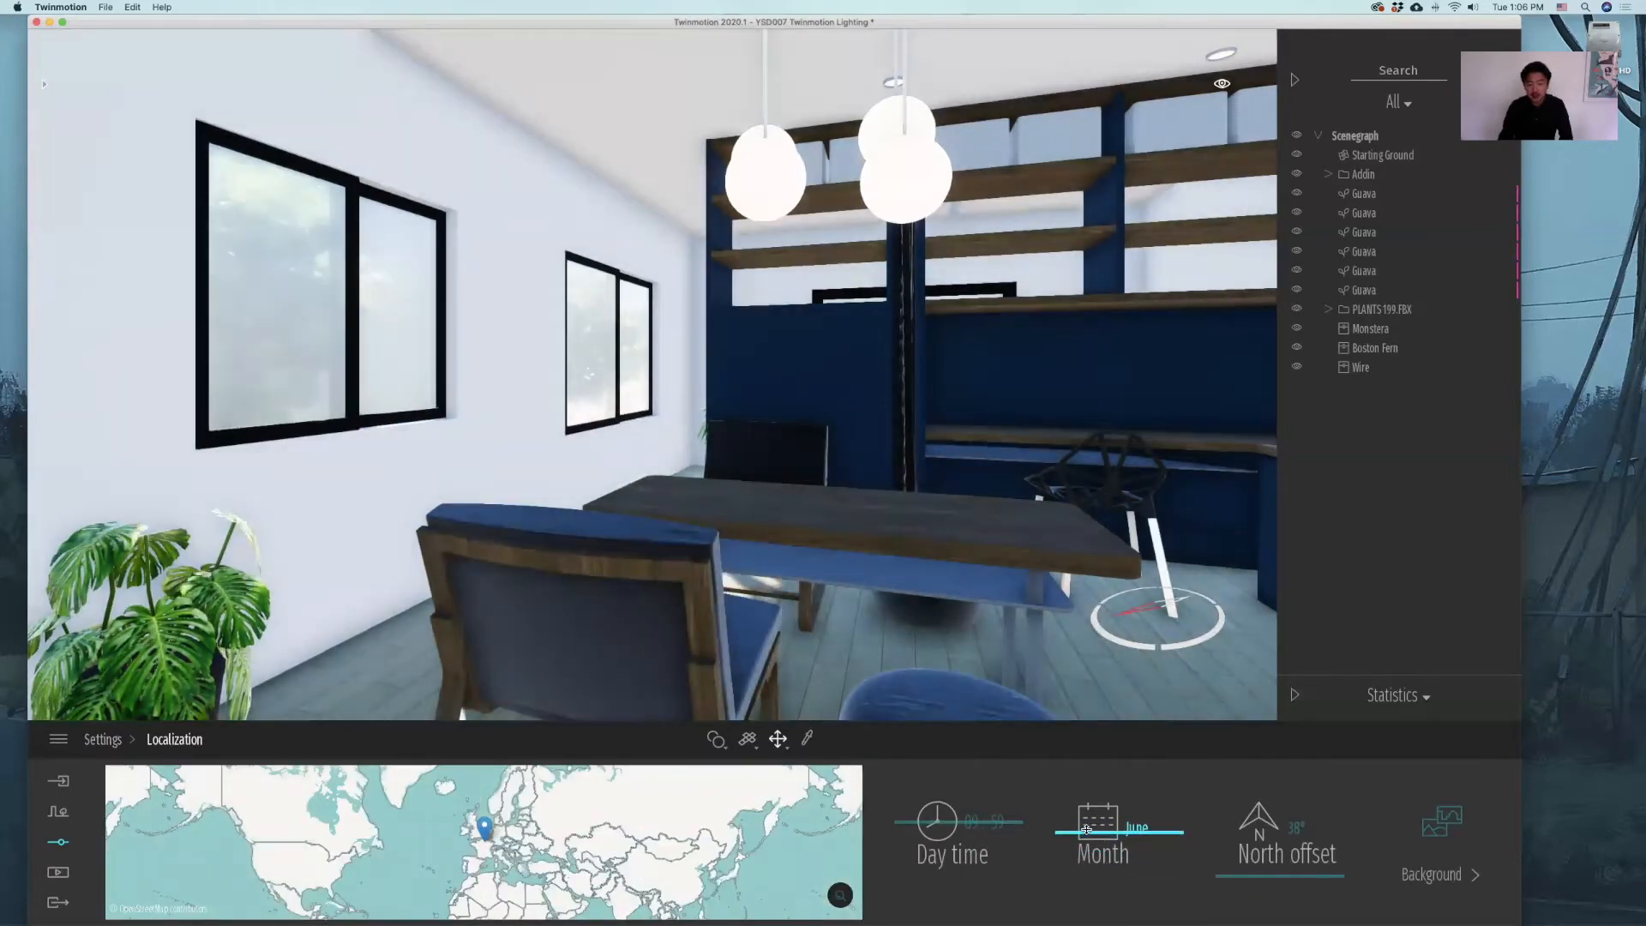
drag(1087, 830, 1138, 830)
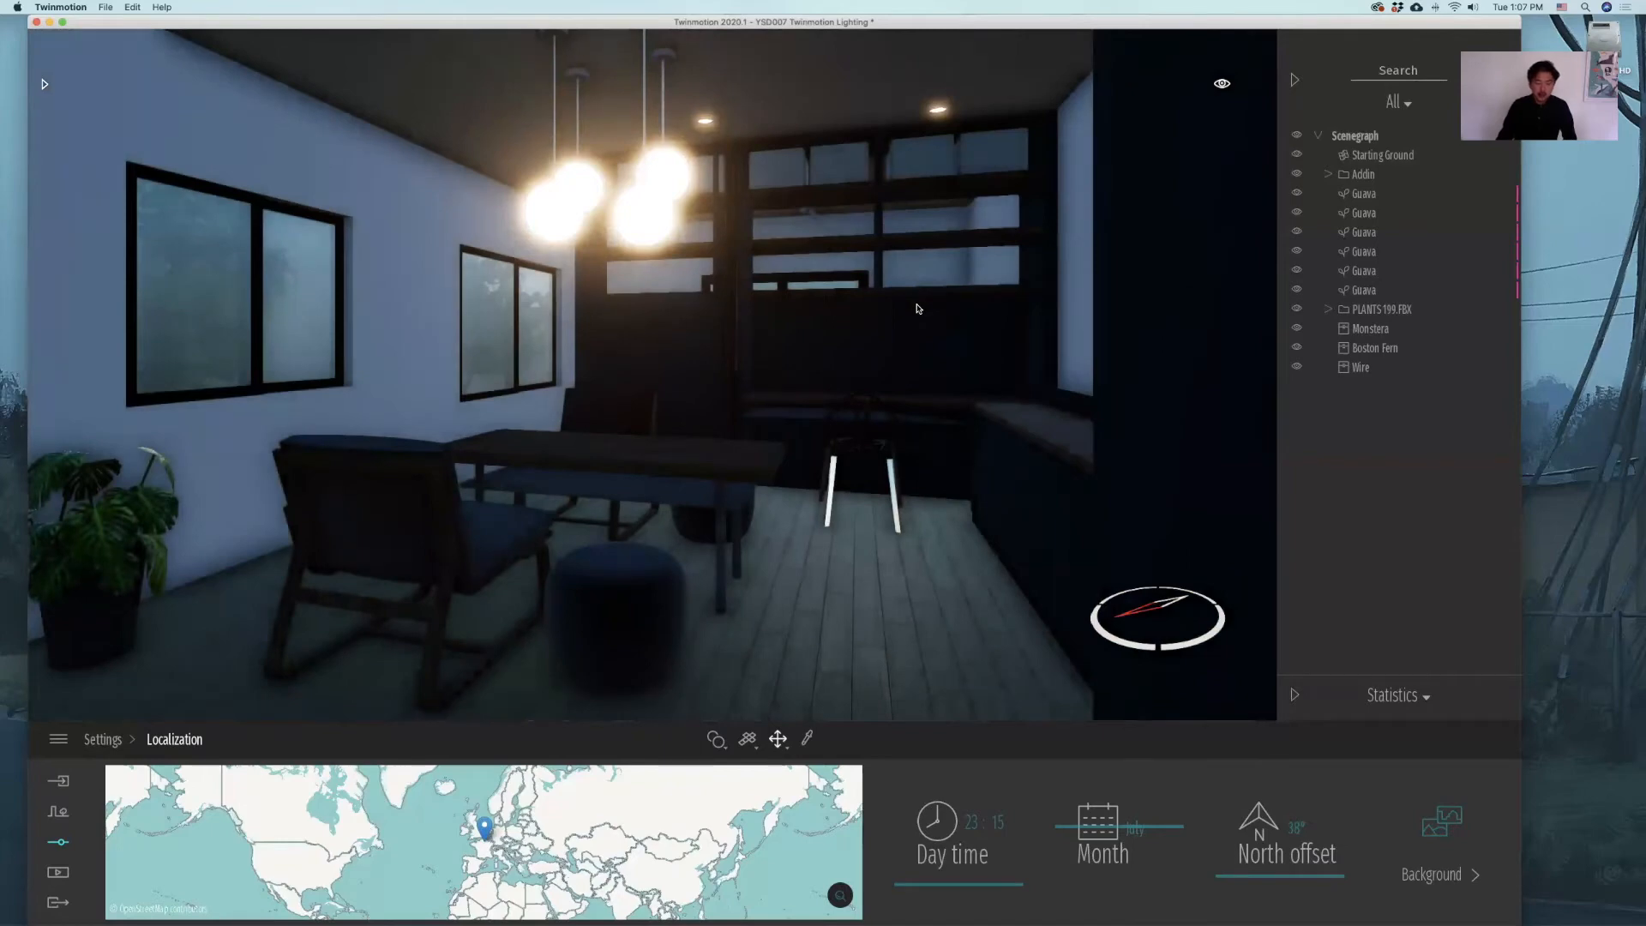
mouse_move(941, 150)
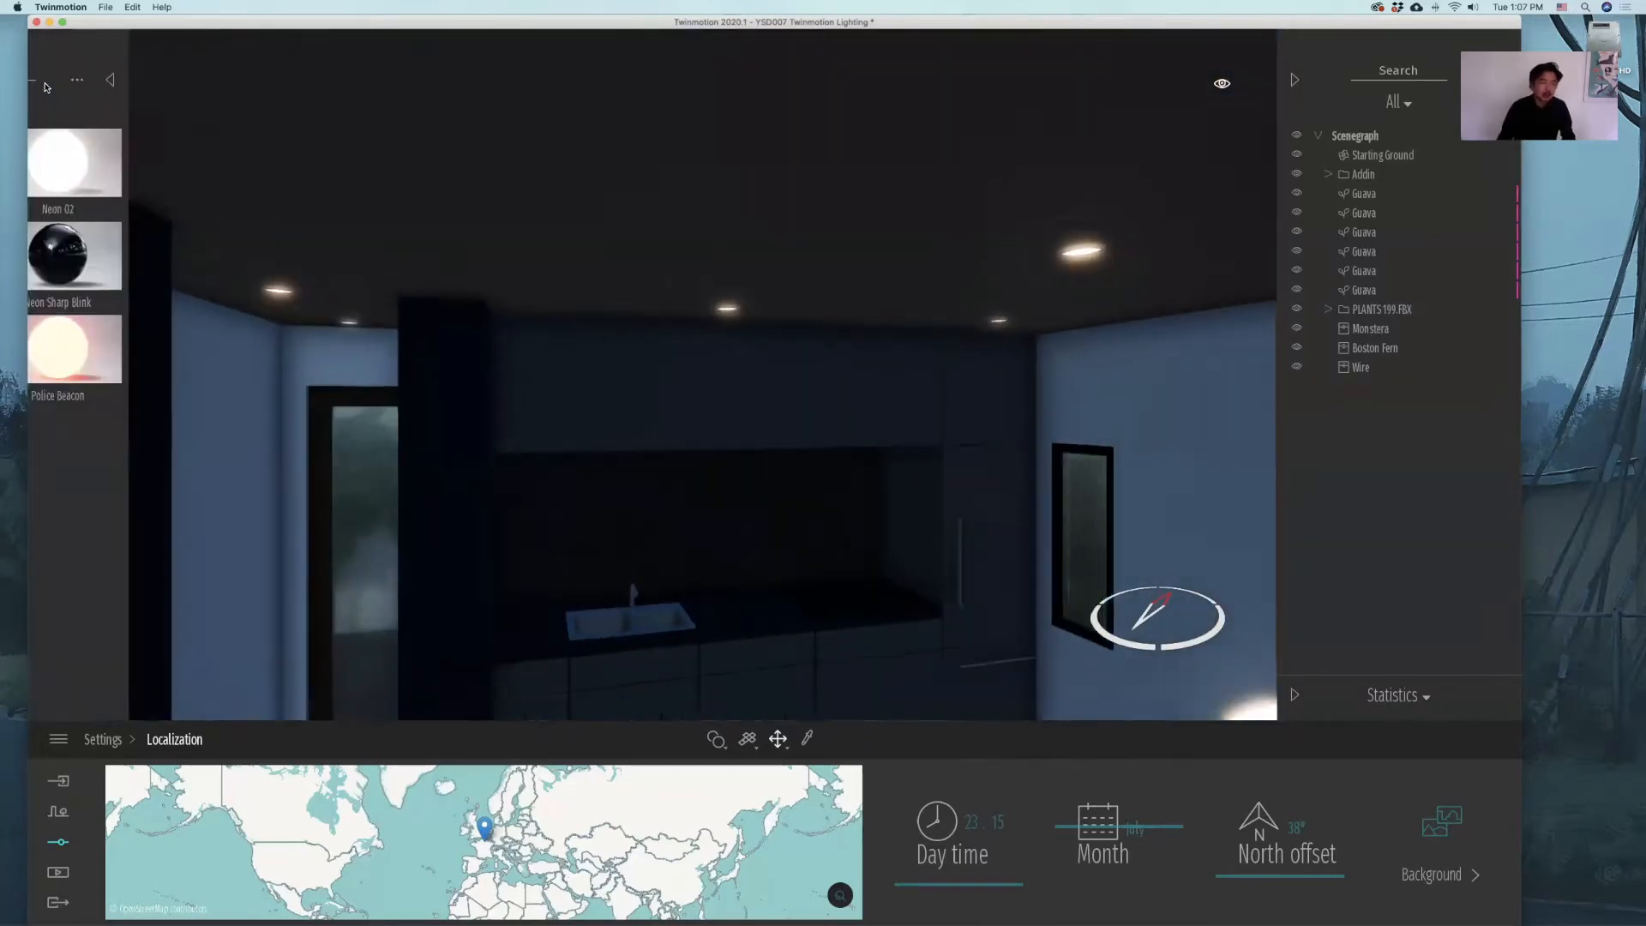
Browse the Library's Lights folder to reach the Spot light asset.
click(109, 81)
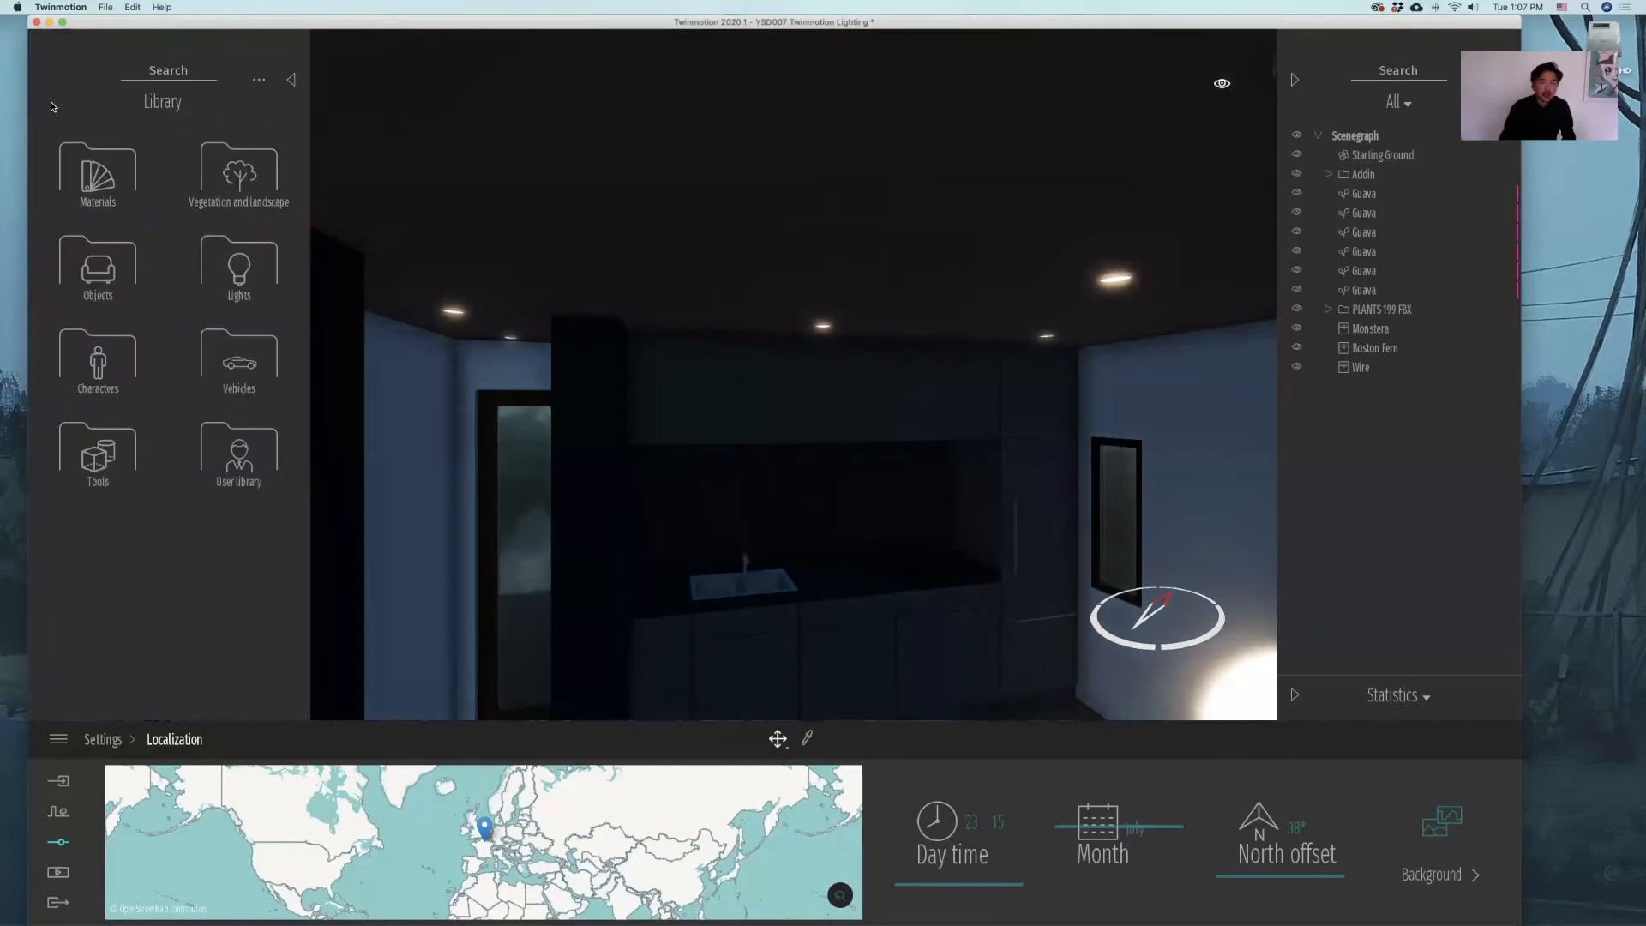
mouse_move(239, 267)
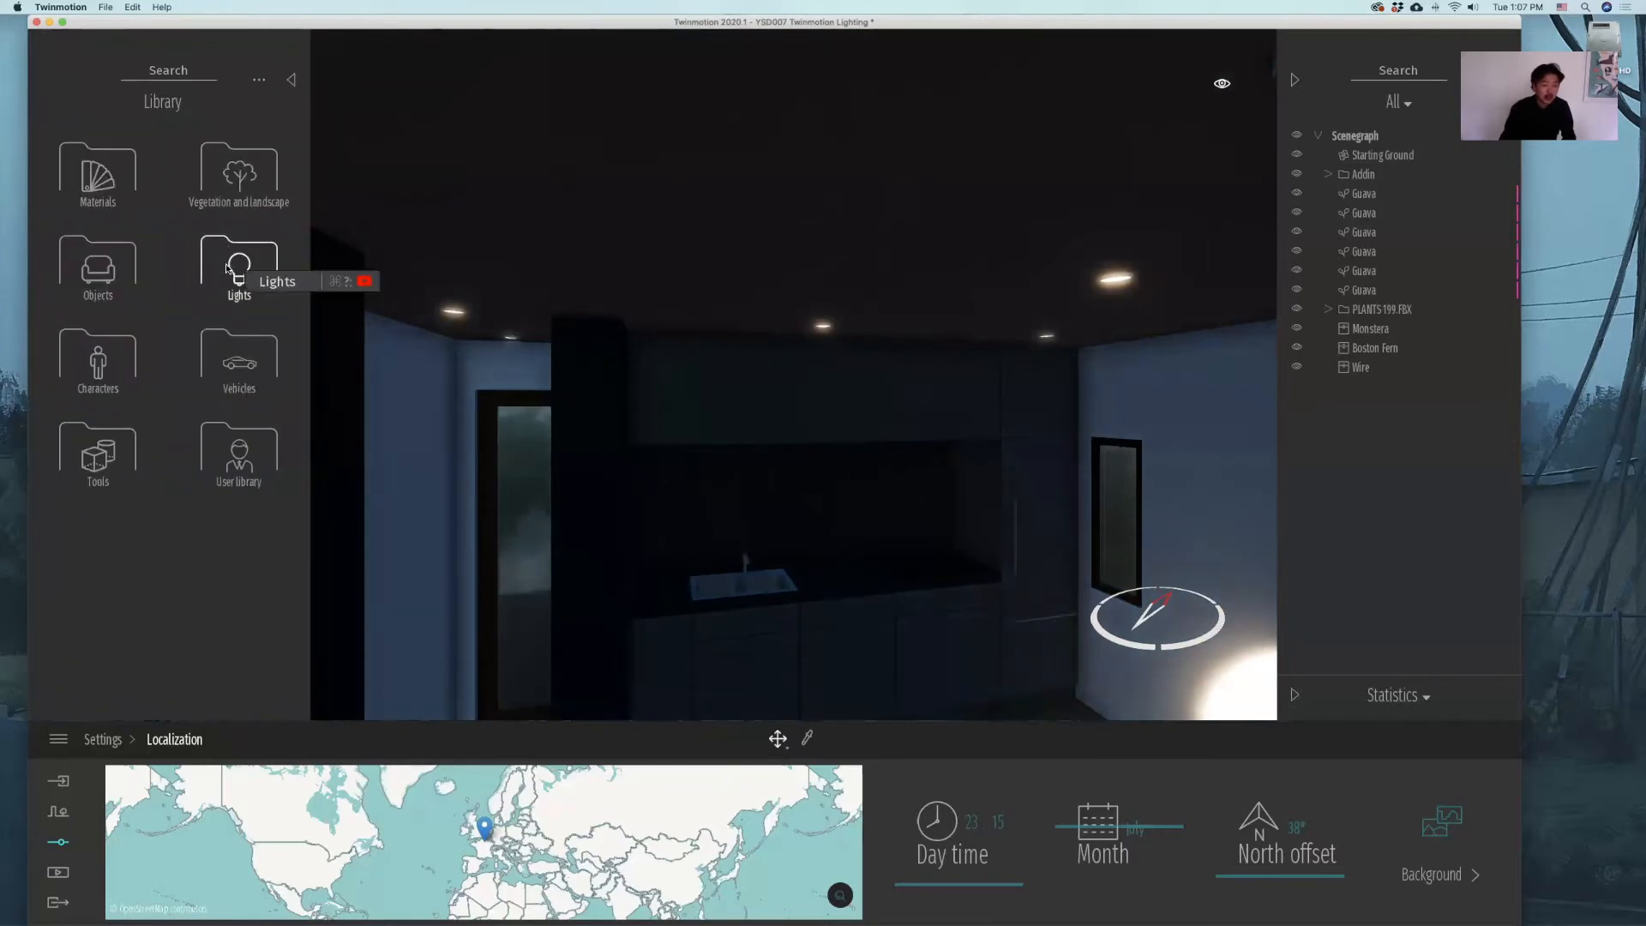
click(239, 267)
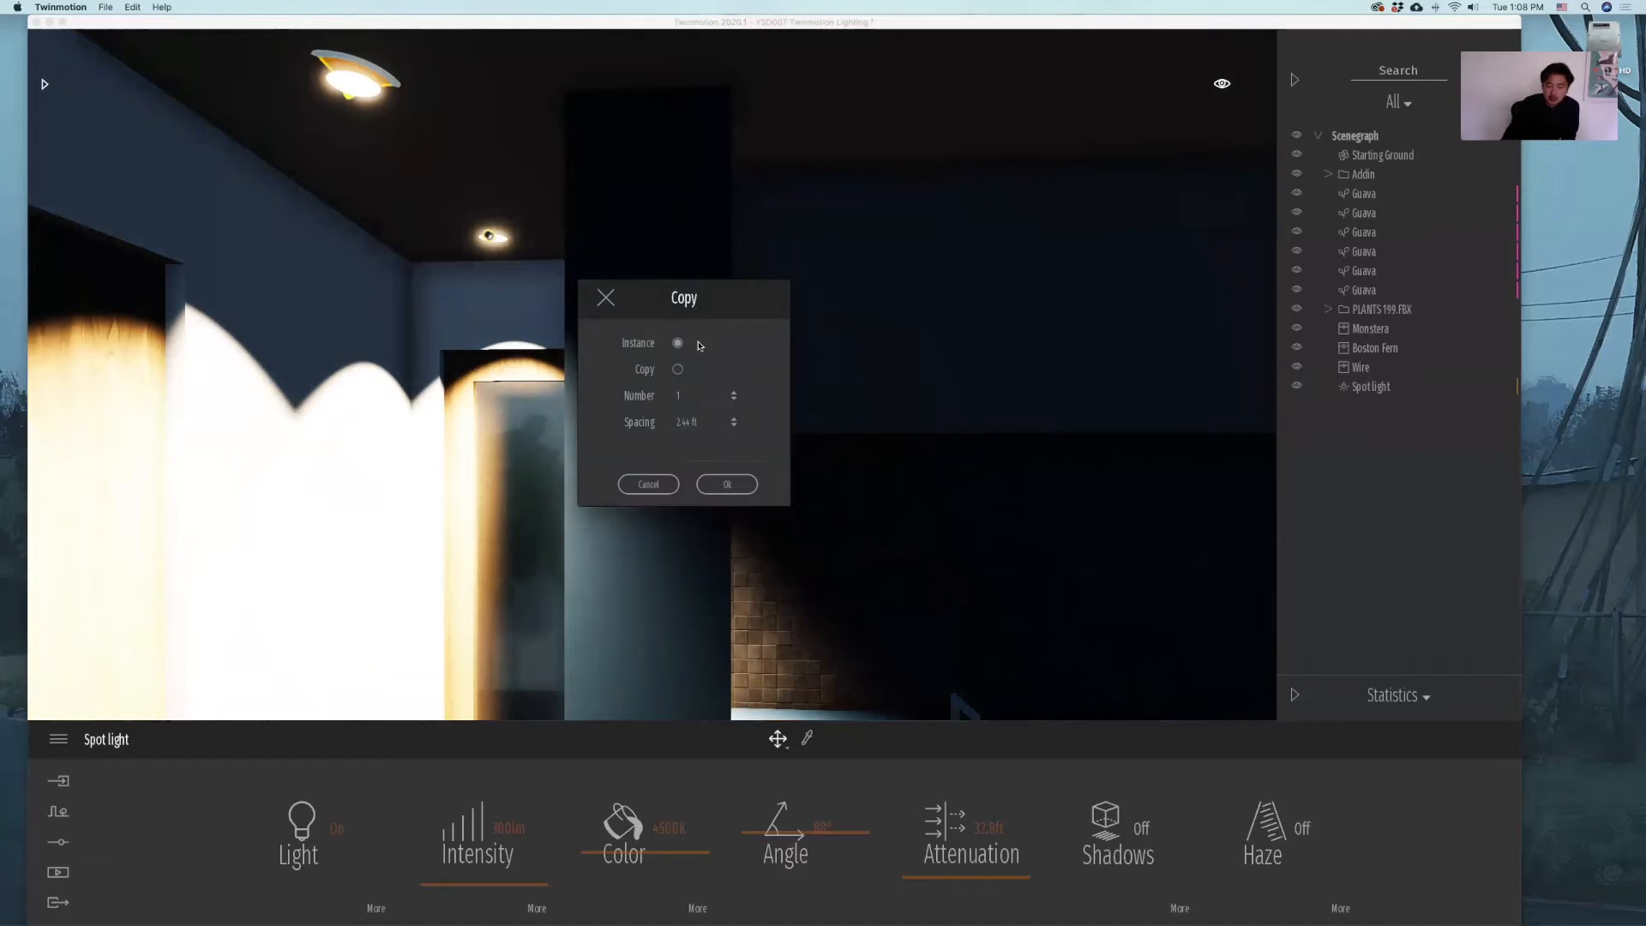
mouse_move(655, 396)
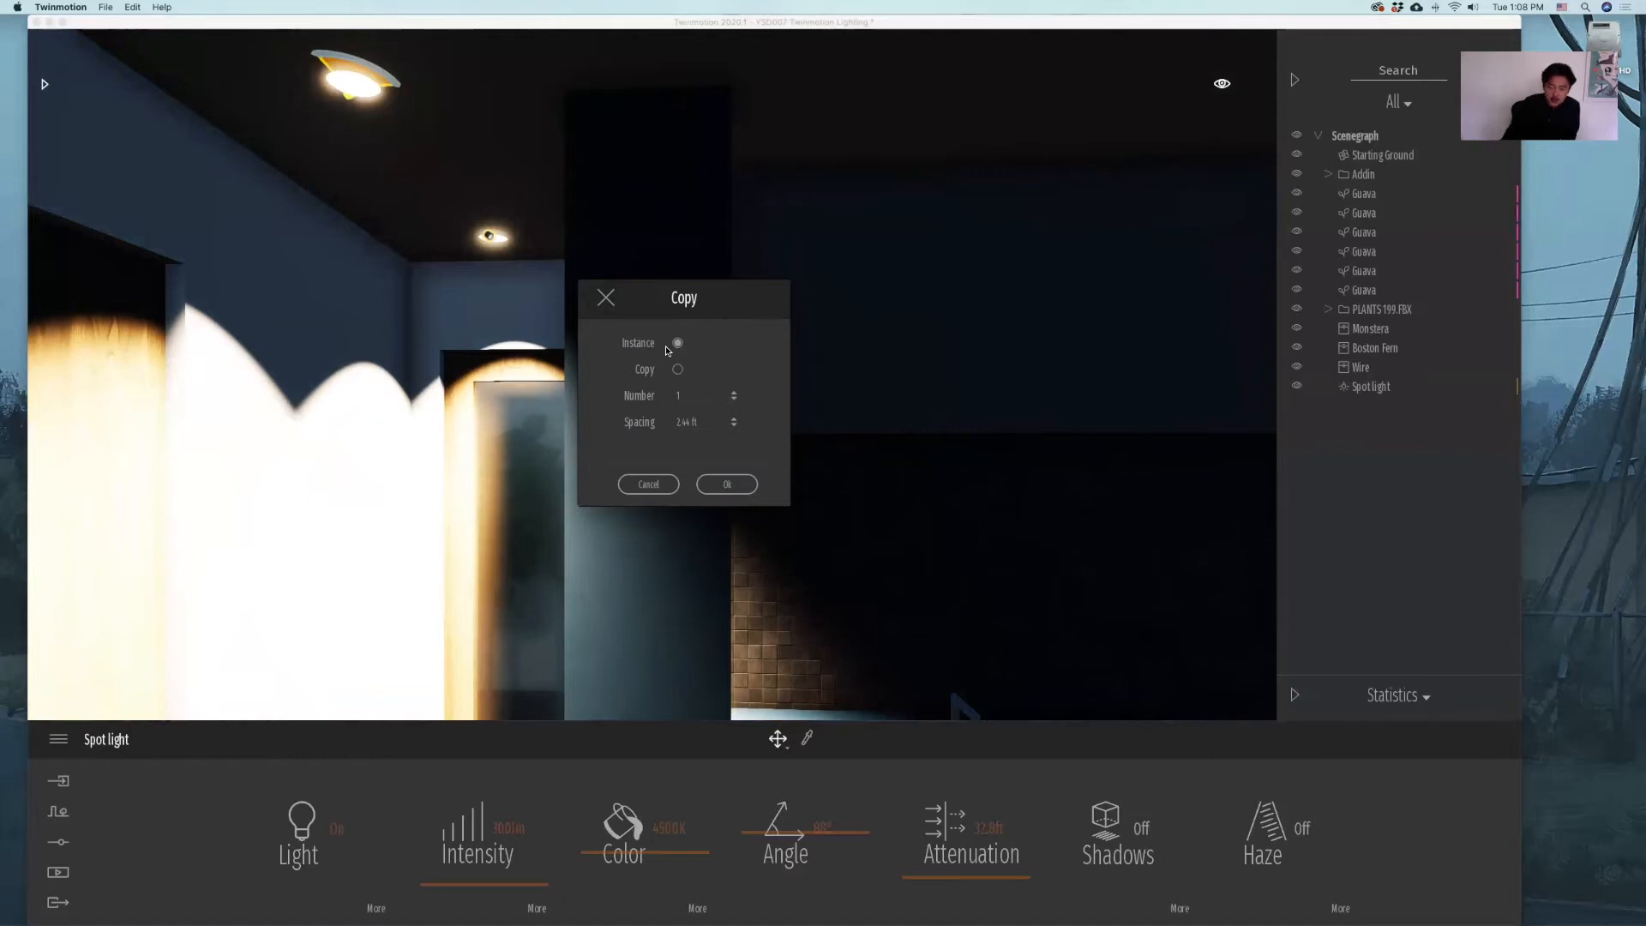
mouse_move(691, 342)
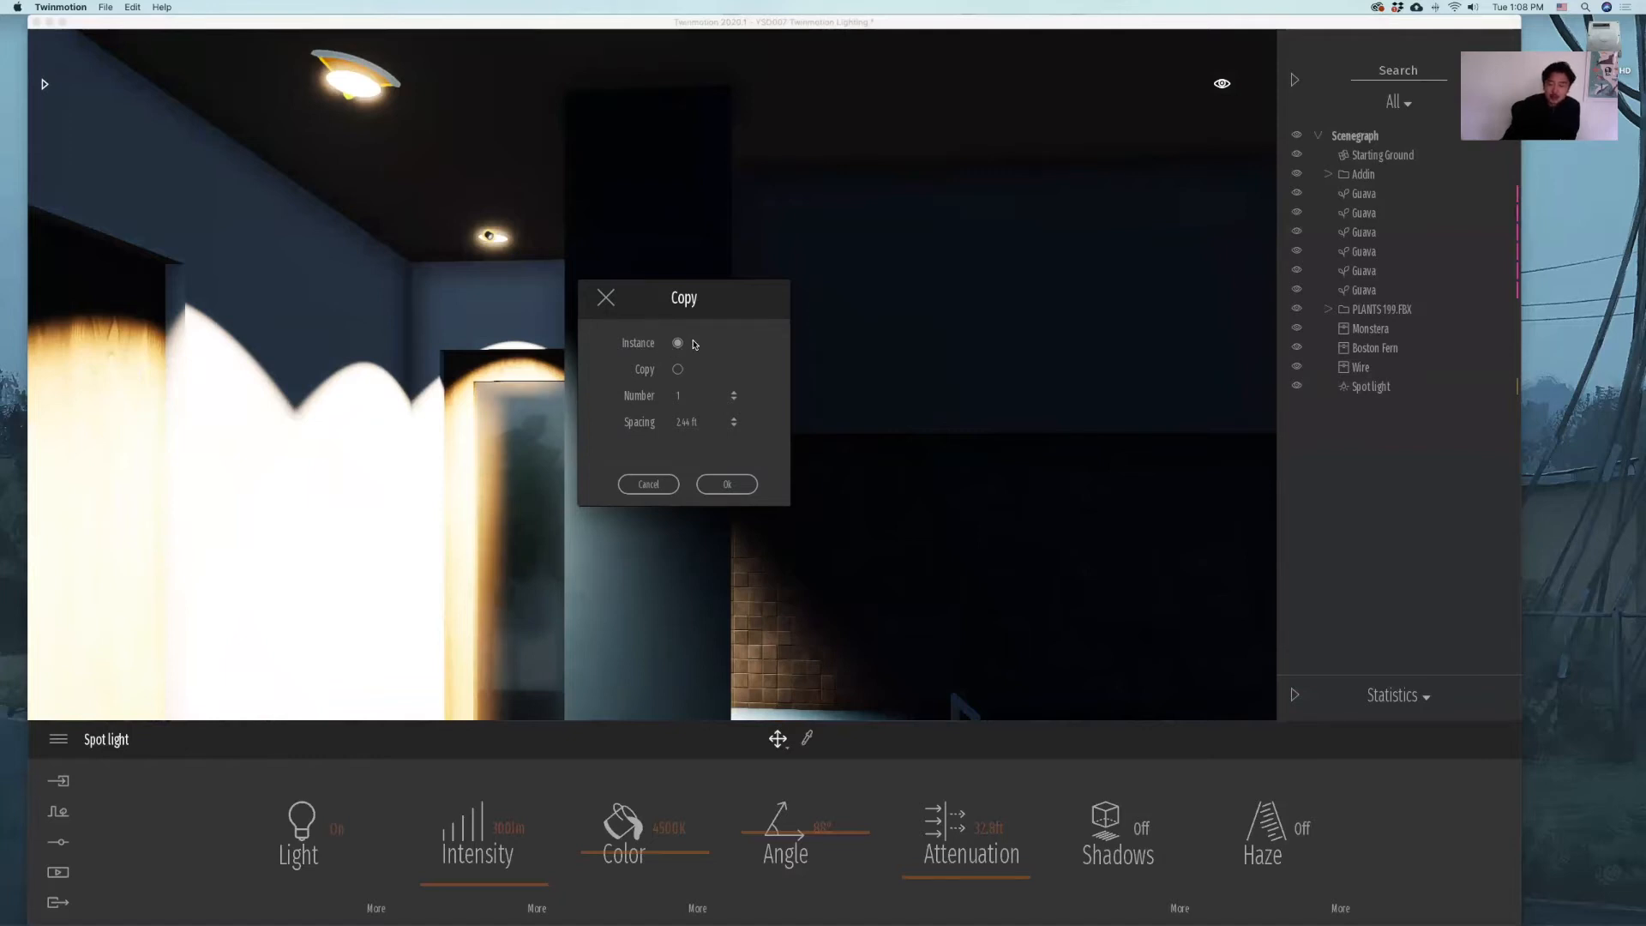
mouse_move(732, 391)
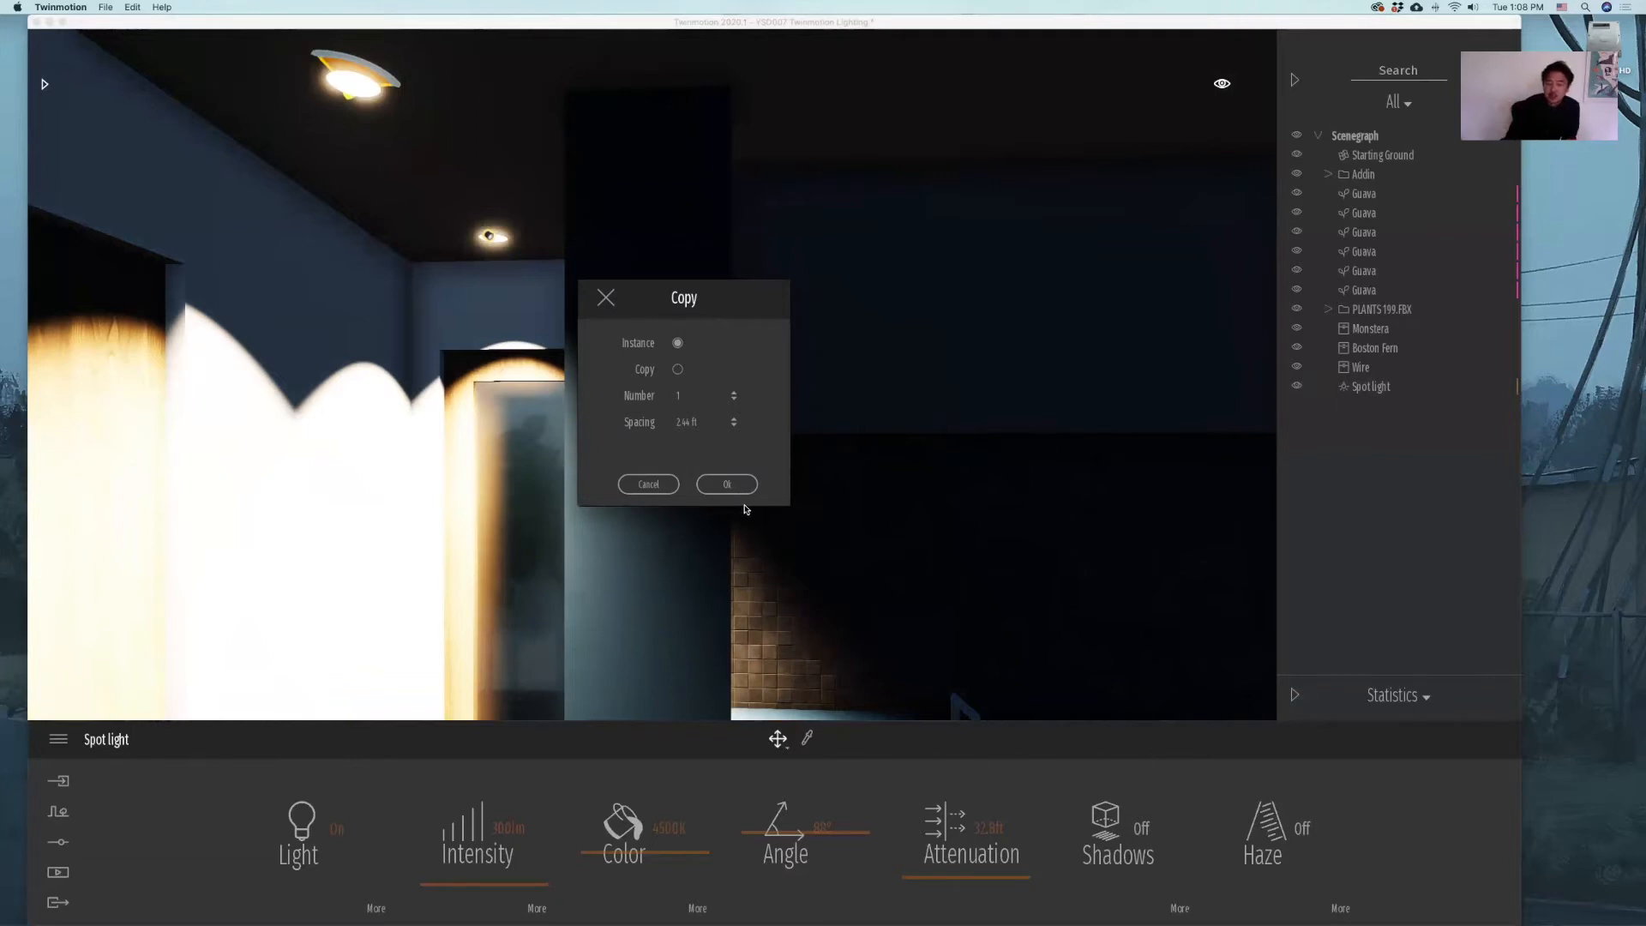
Confirm three Instance copies of the spotlight spread toward the dining area.
click(727, 483)
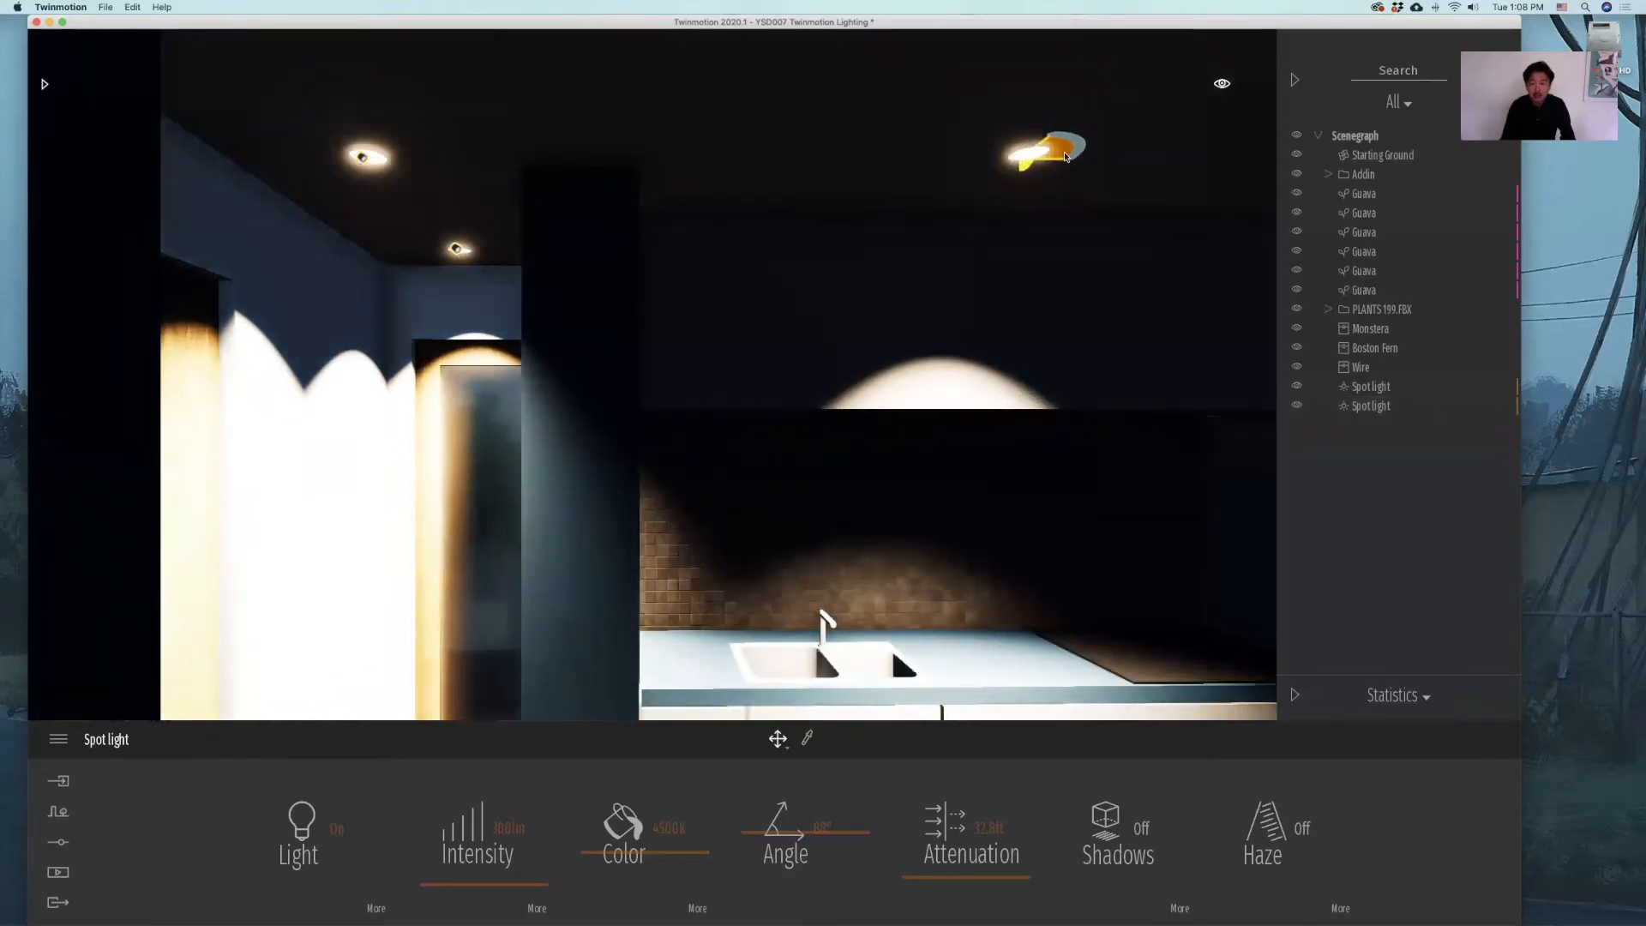
click(1372, 423)
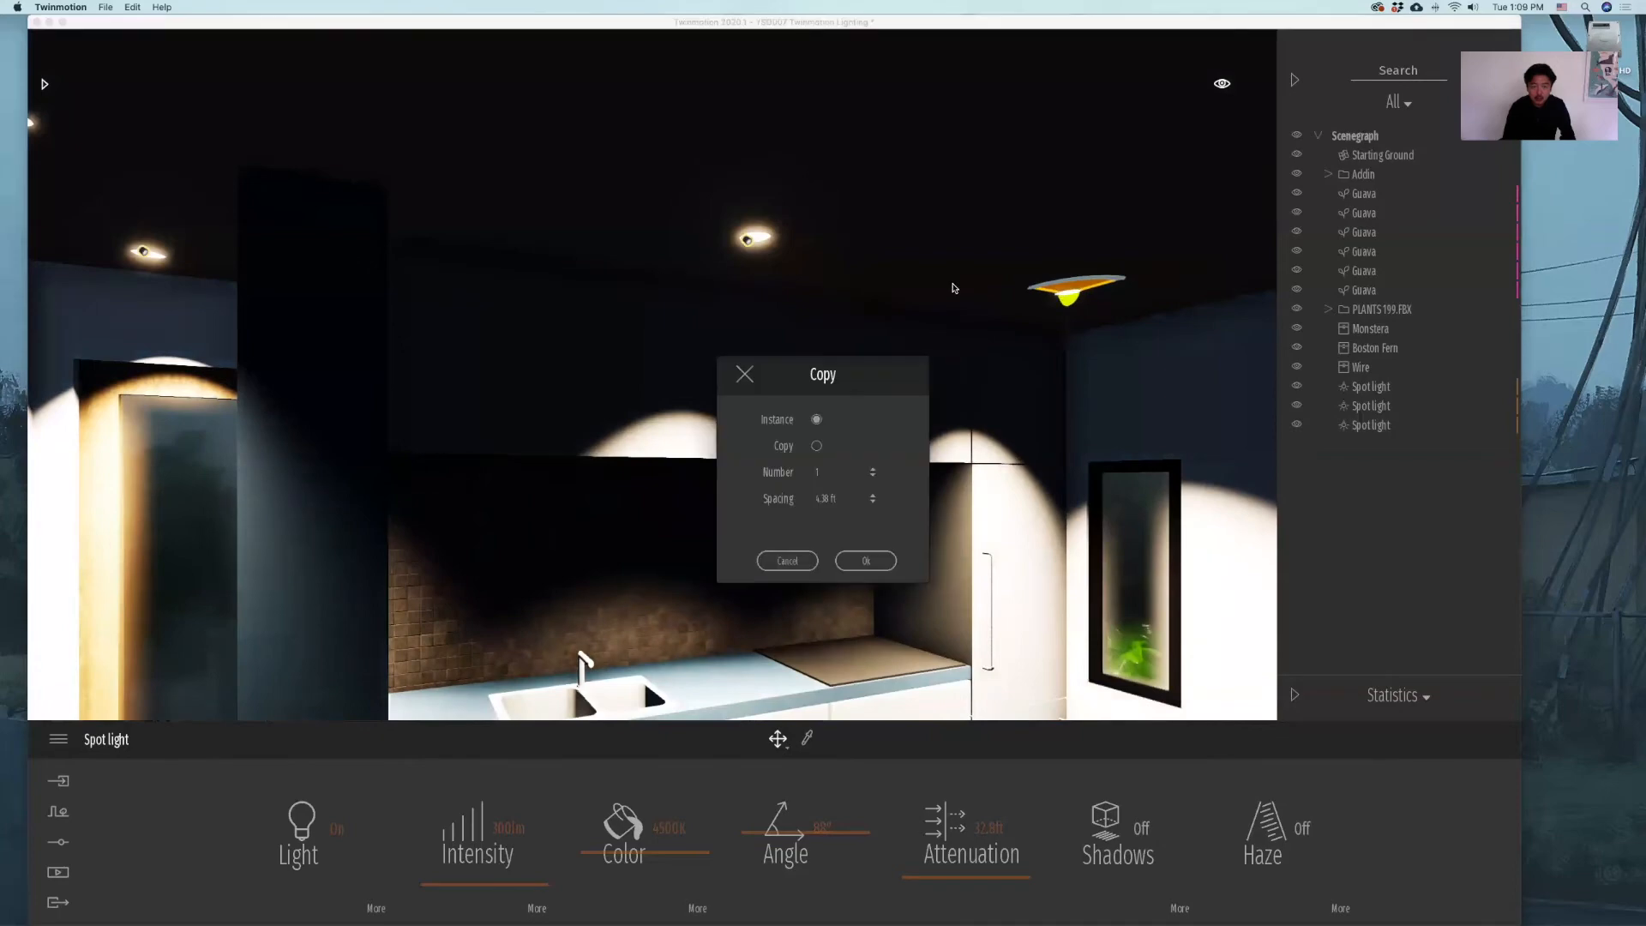
click(864, 559)
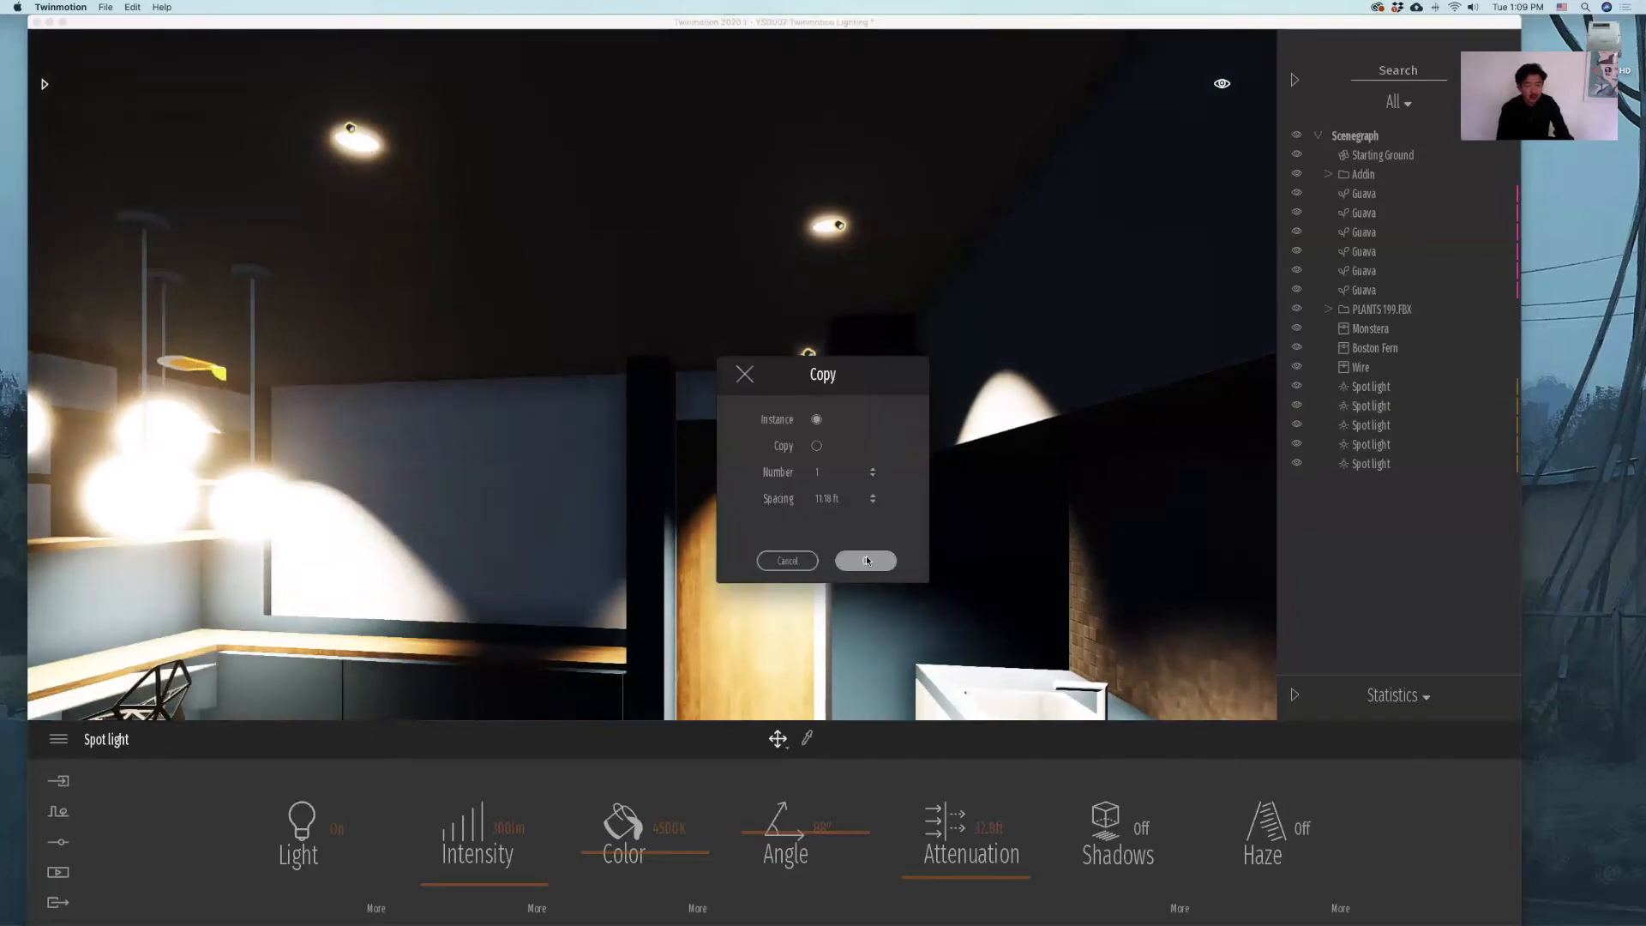
click(864, 559)
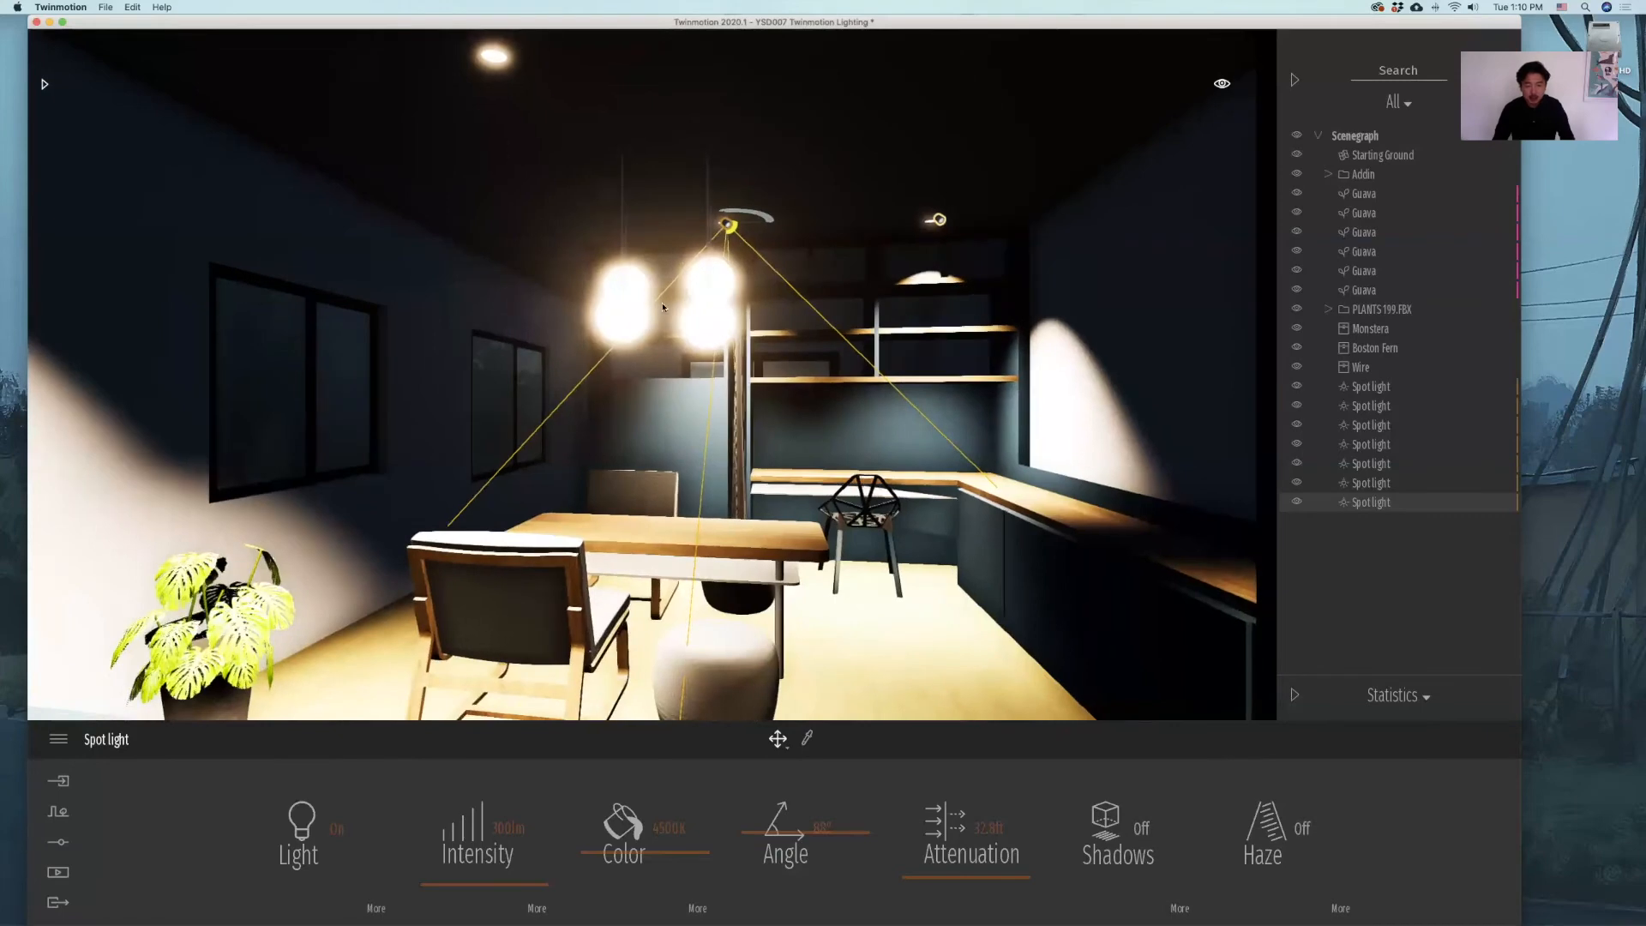
mouse_move(672, 432)
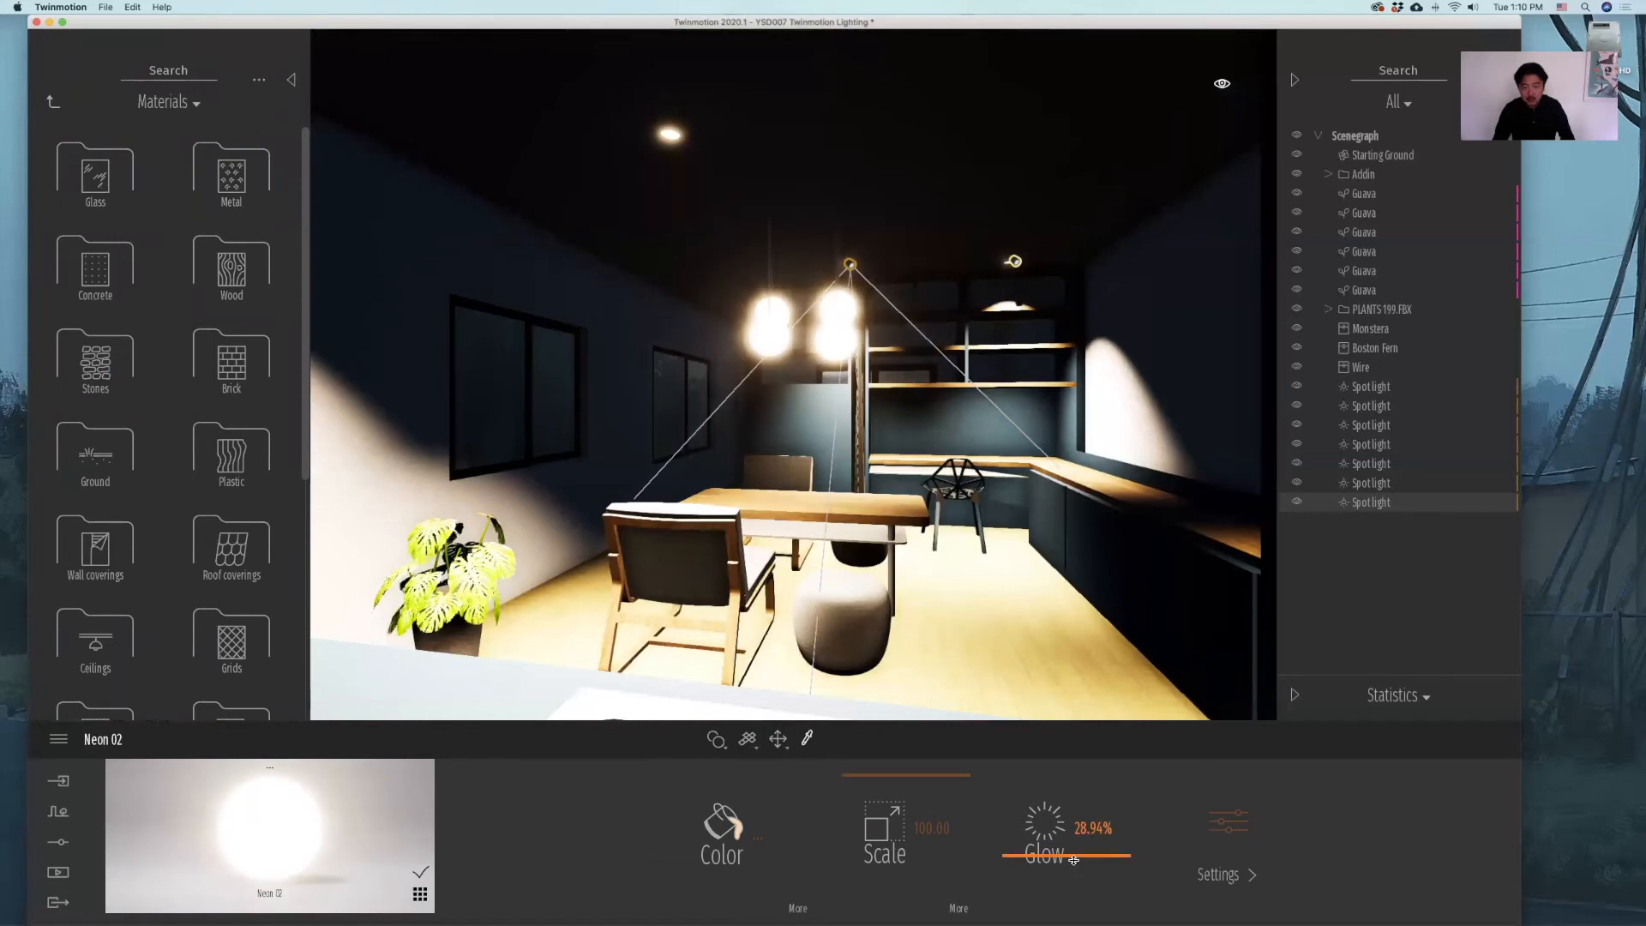
Drag the Neon 02 Glow slider down to a few percent on the pendant bulbs.
drag(1074, 859, 1073, 859)
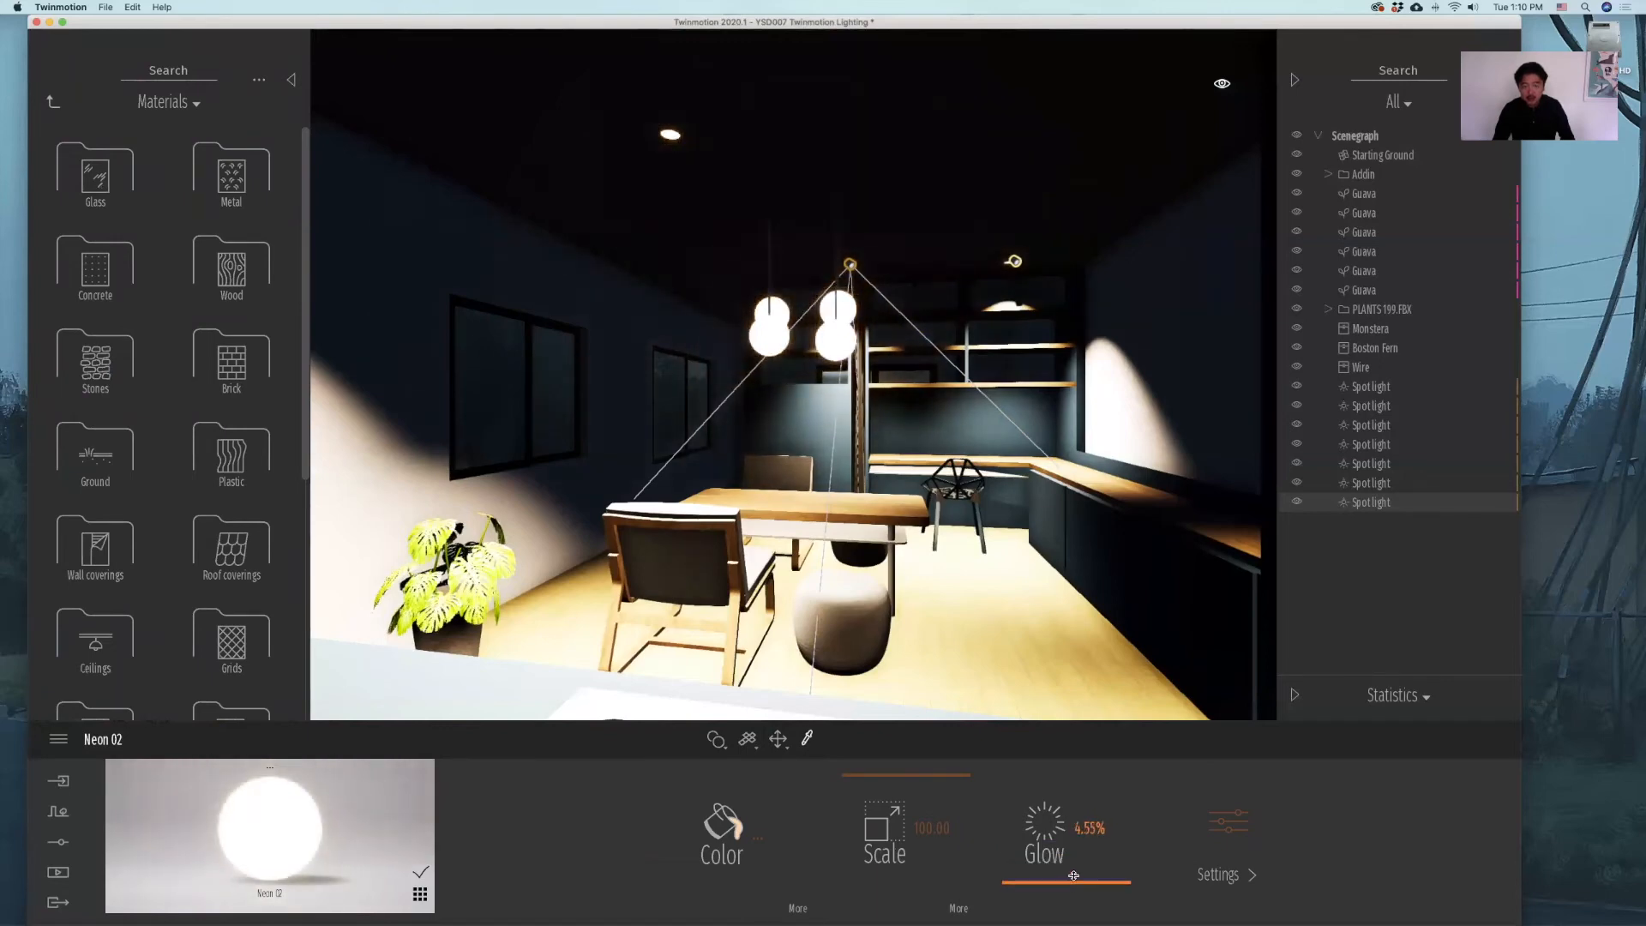
drag(1073, 876, 1097, 876)
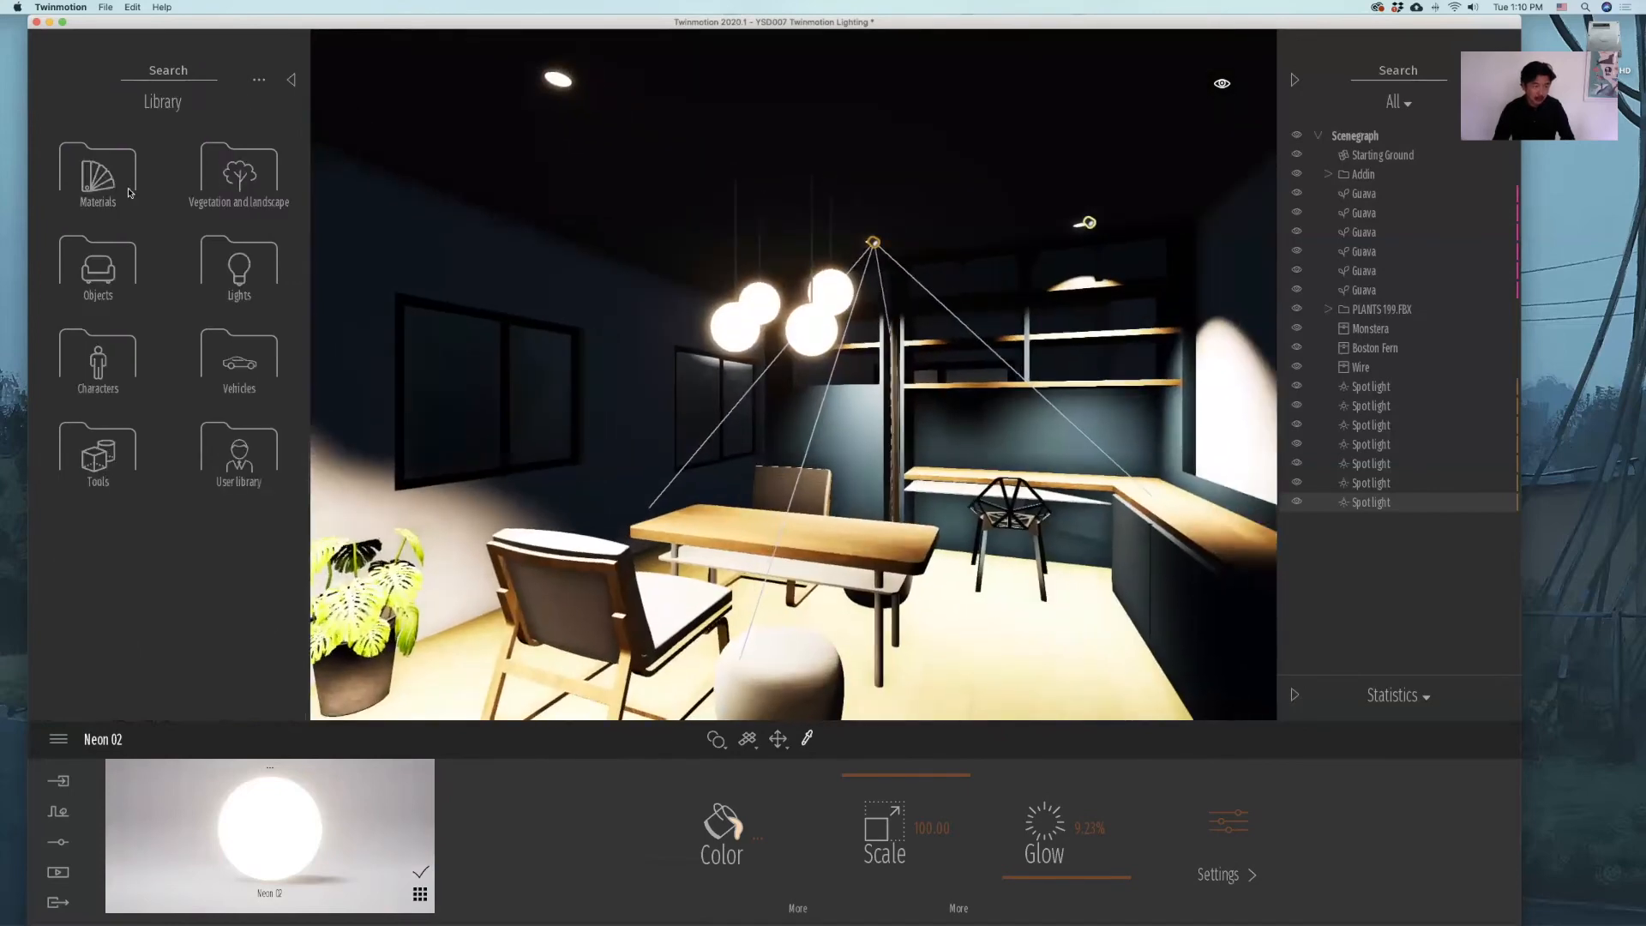
Place an Omnidirectional light from the Lights folder and lower its Intensity to a soft fill level.
click(239, 268)
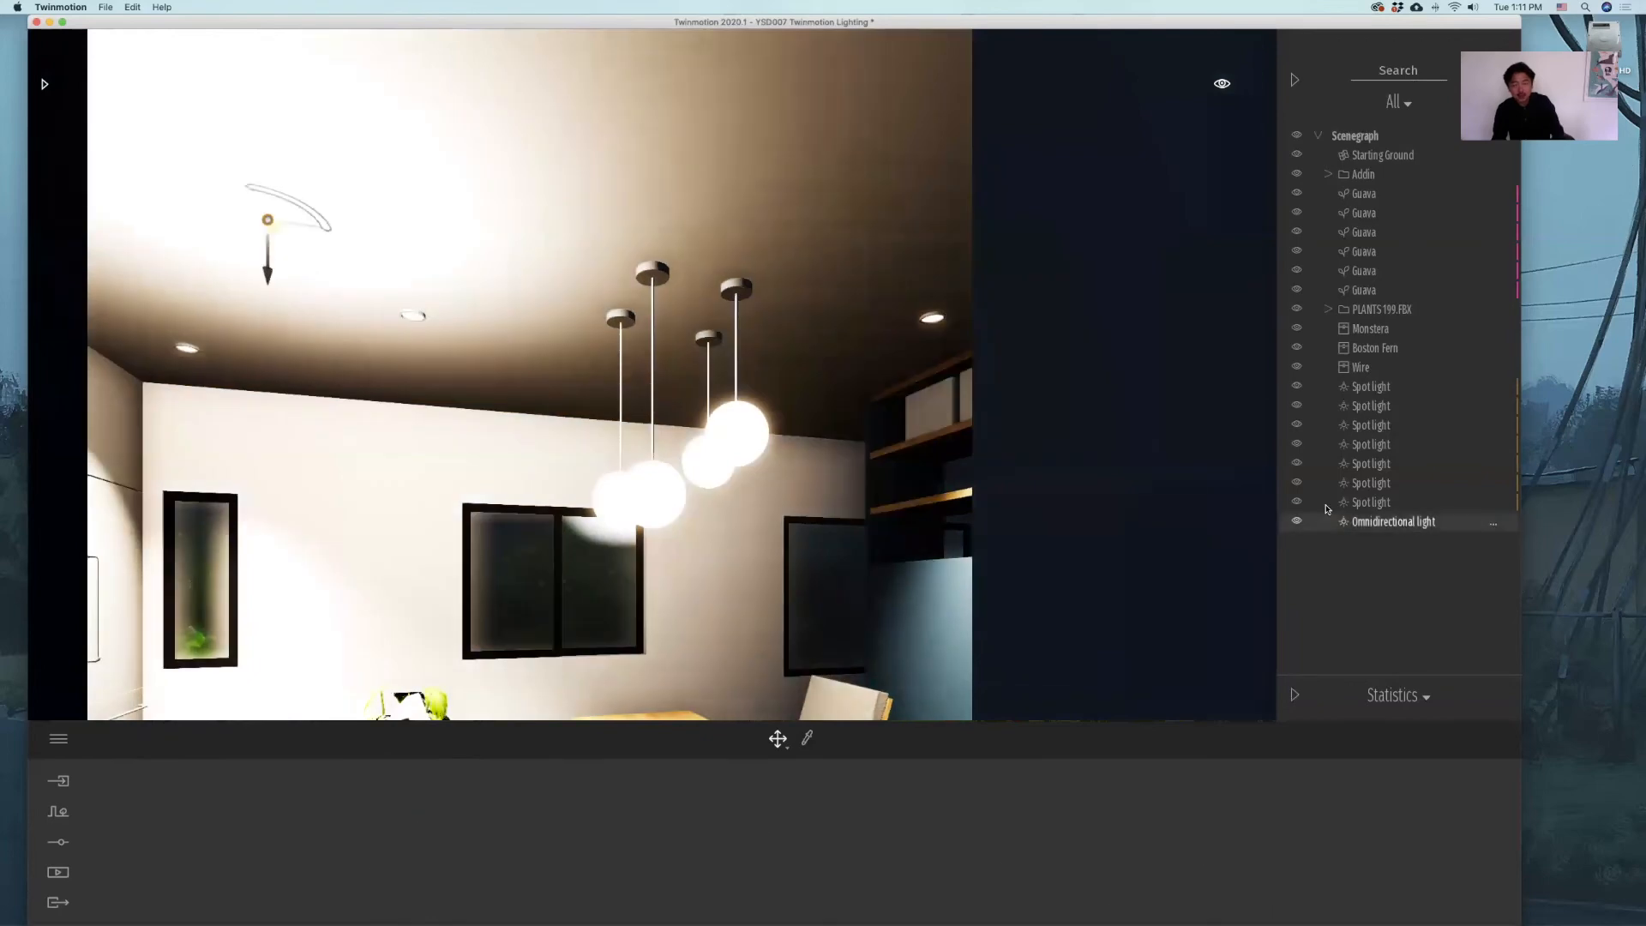
click(1392, 521)
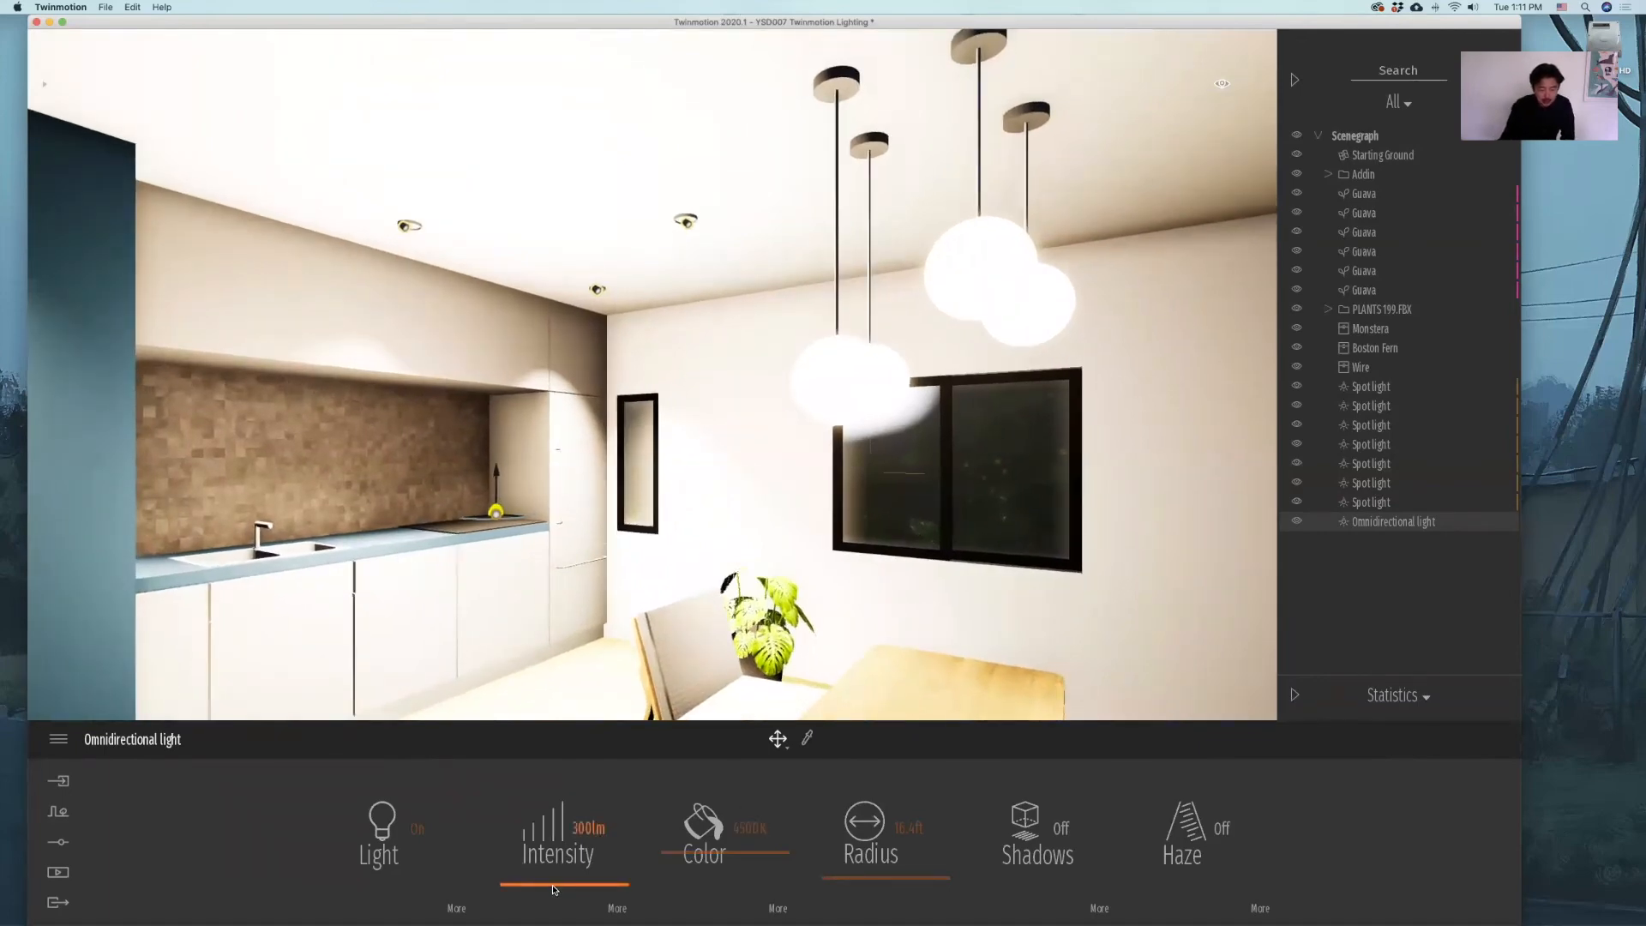
drag(614, 886, 554, 886)
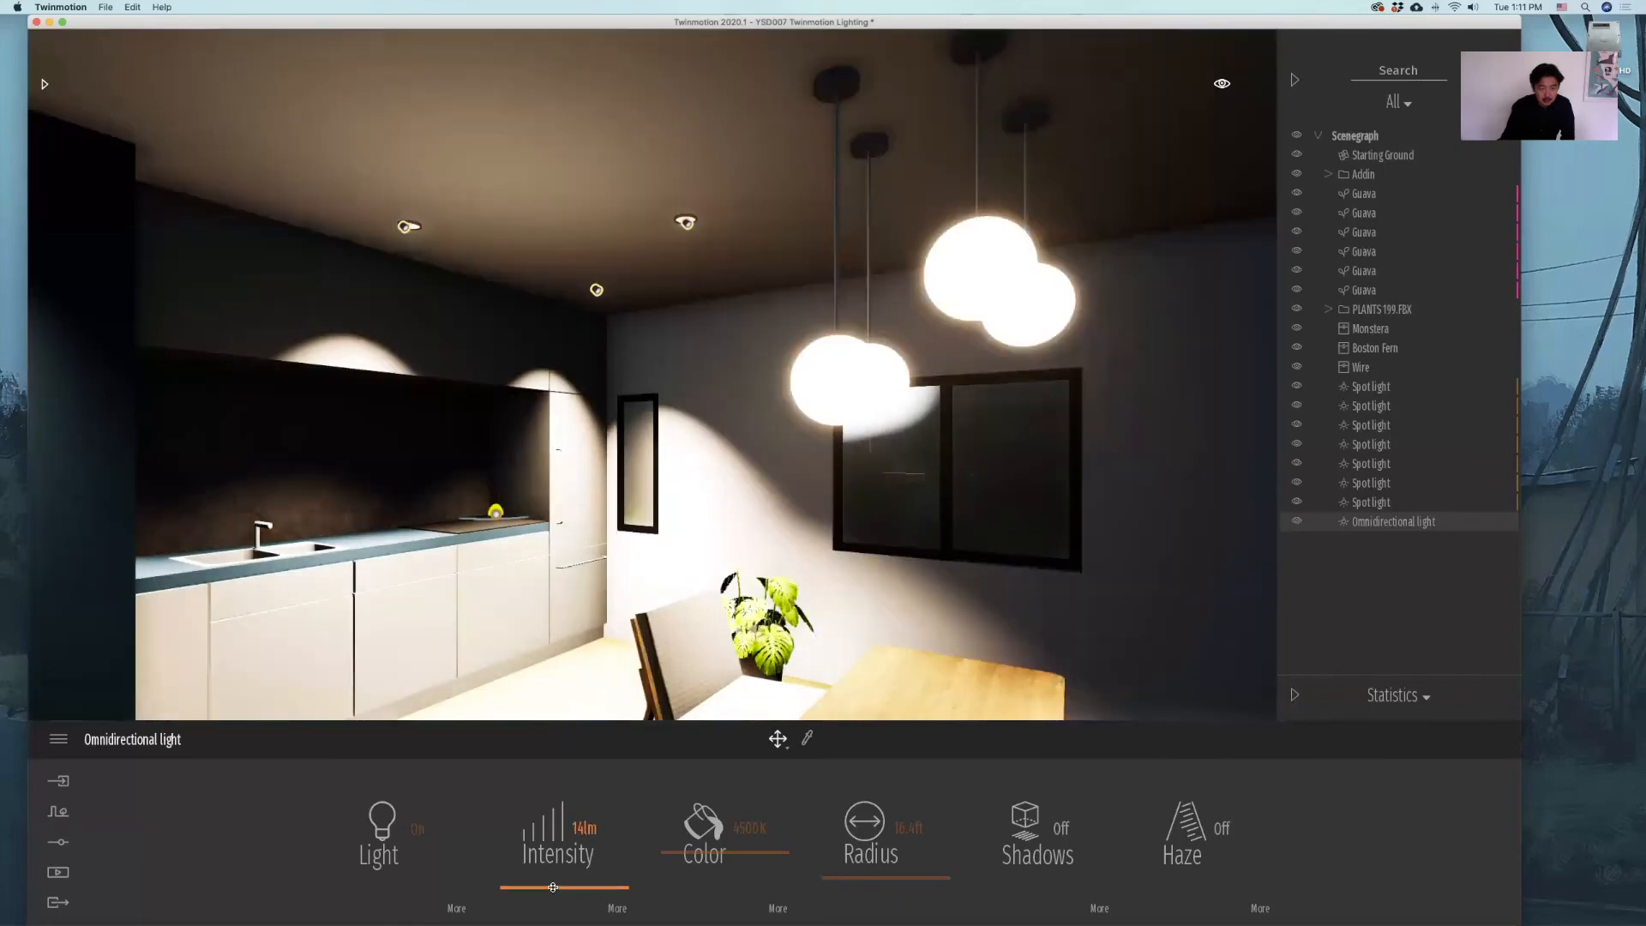
drag(515, 887, 588, 887)
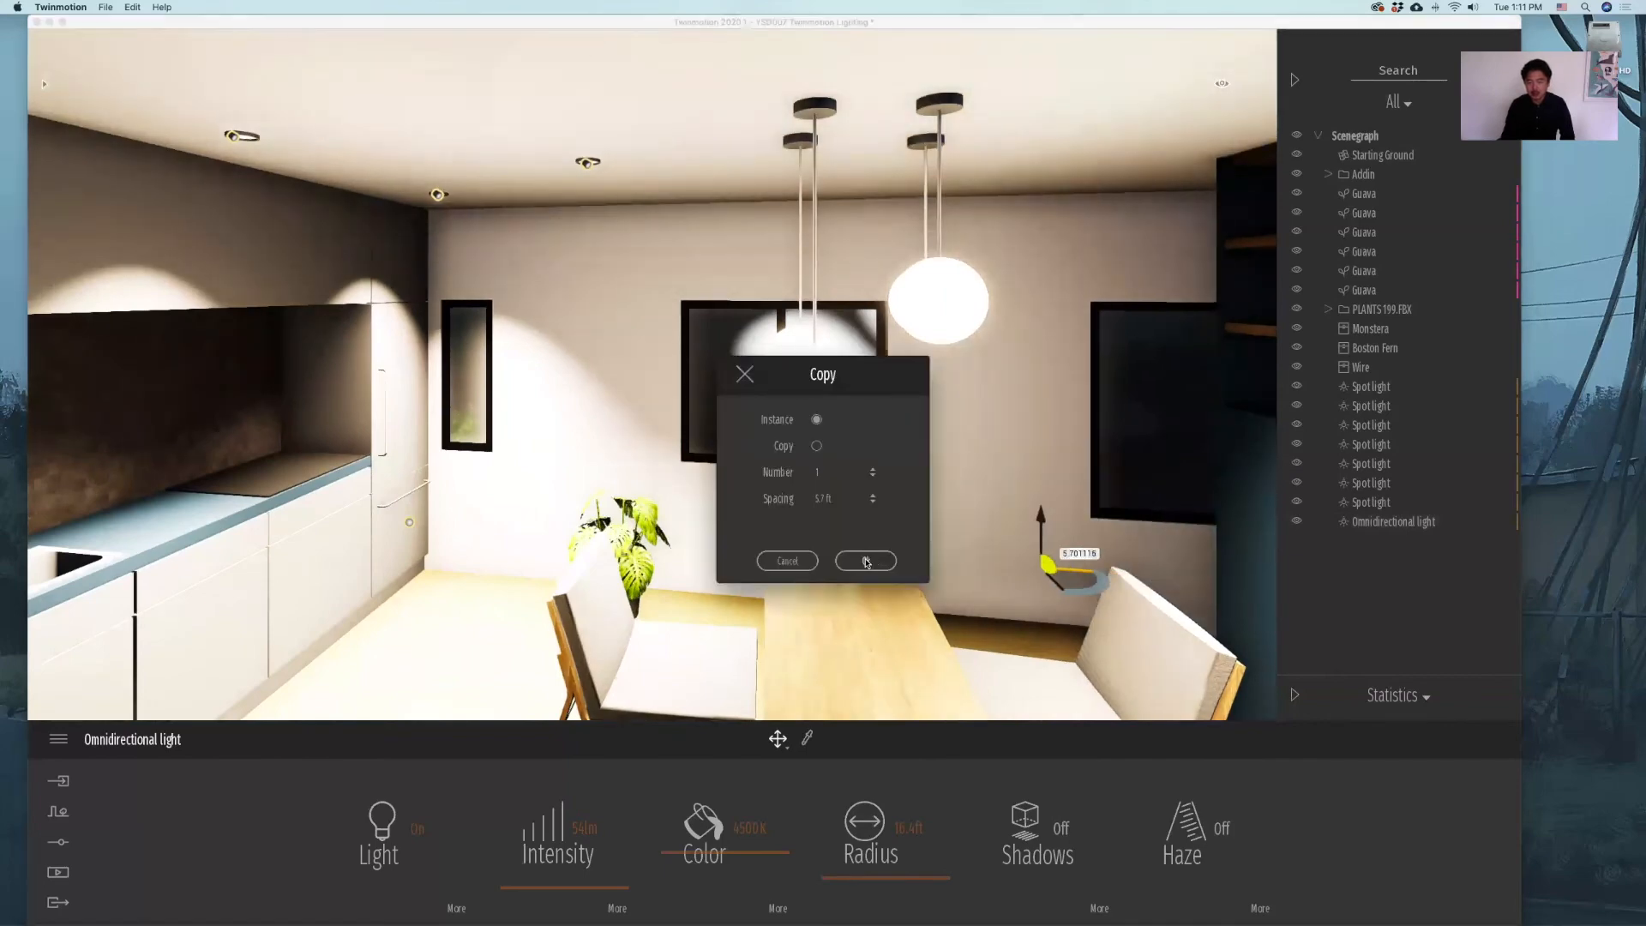
Instance the fill light, placing copies above the dining table and in the bedroom.
click(864, 560)
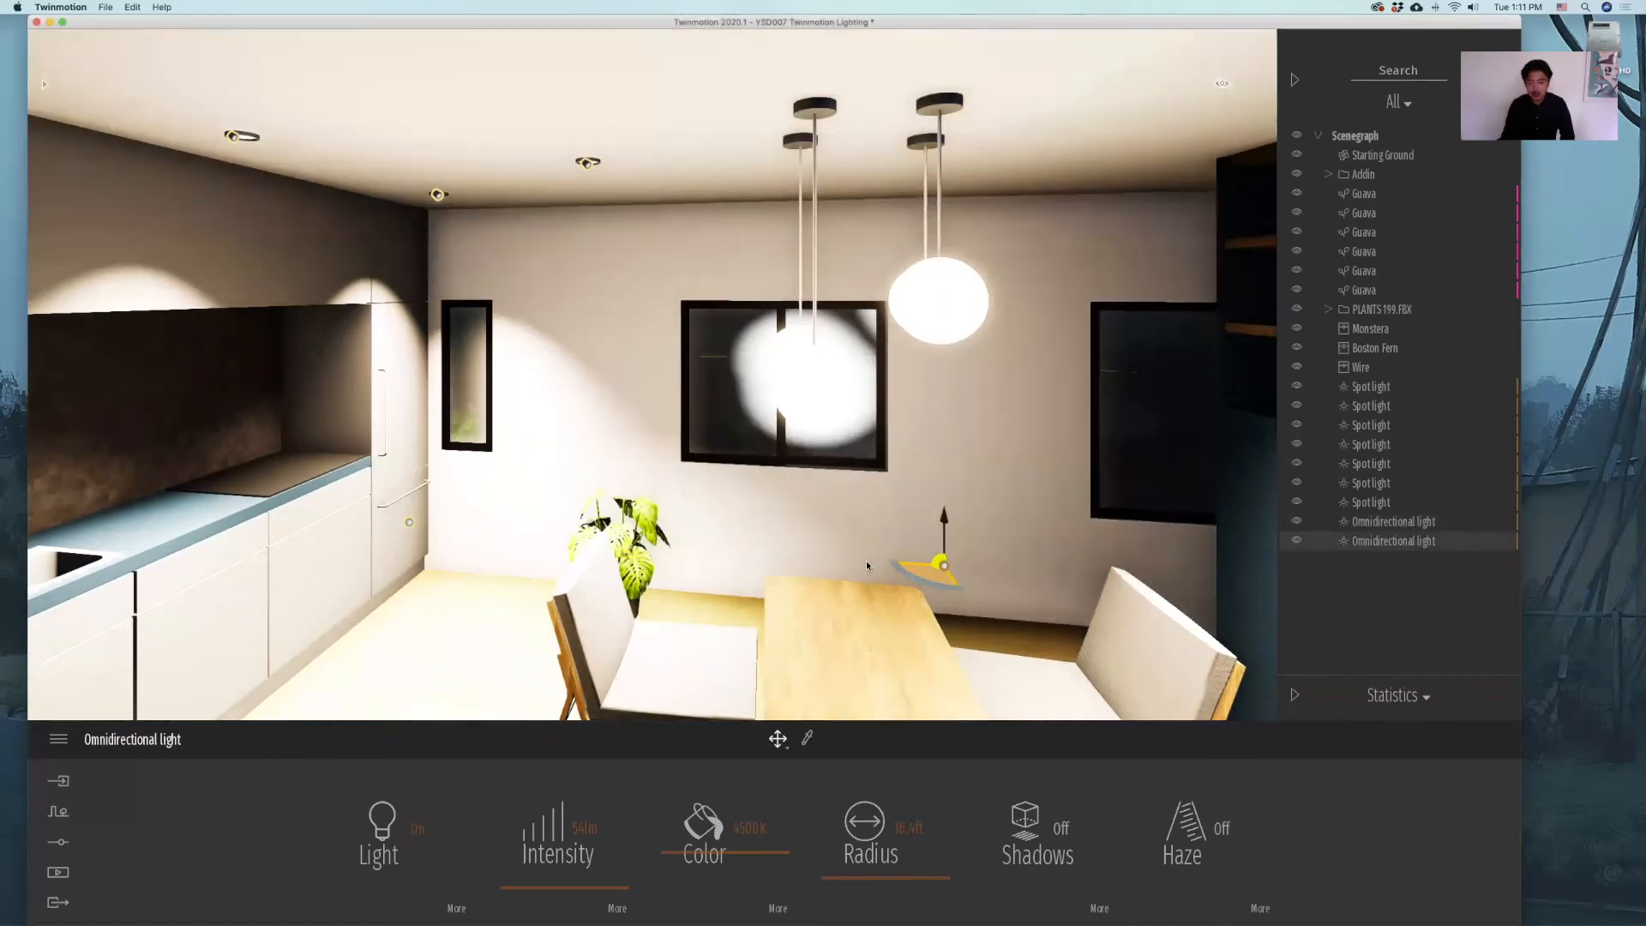
drag(940, 562, 874, 504)
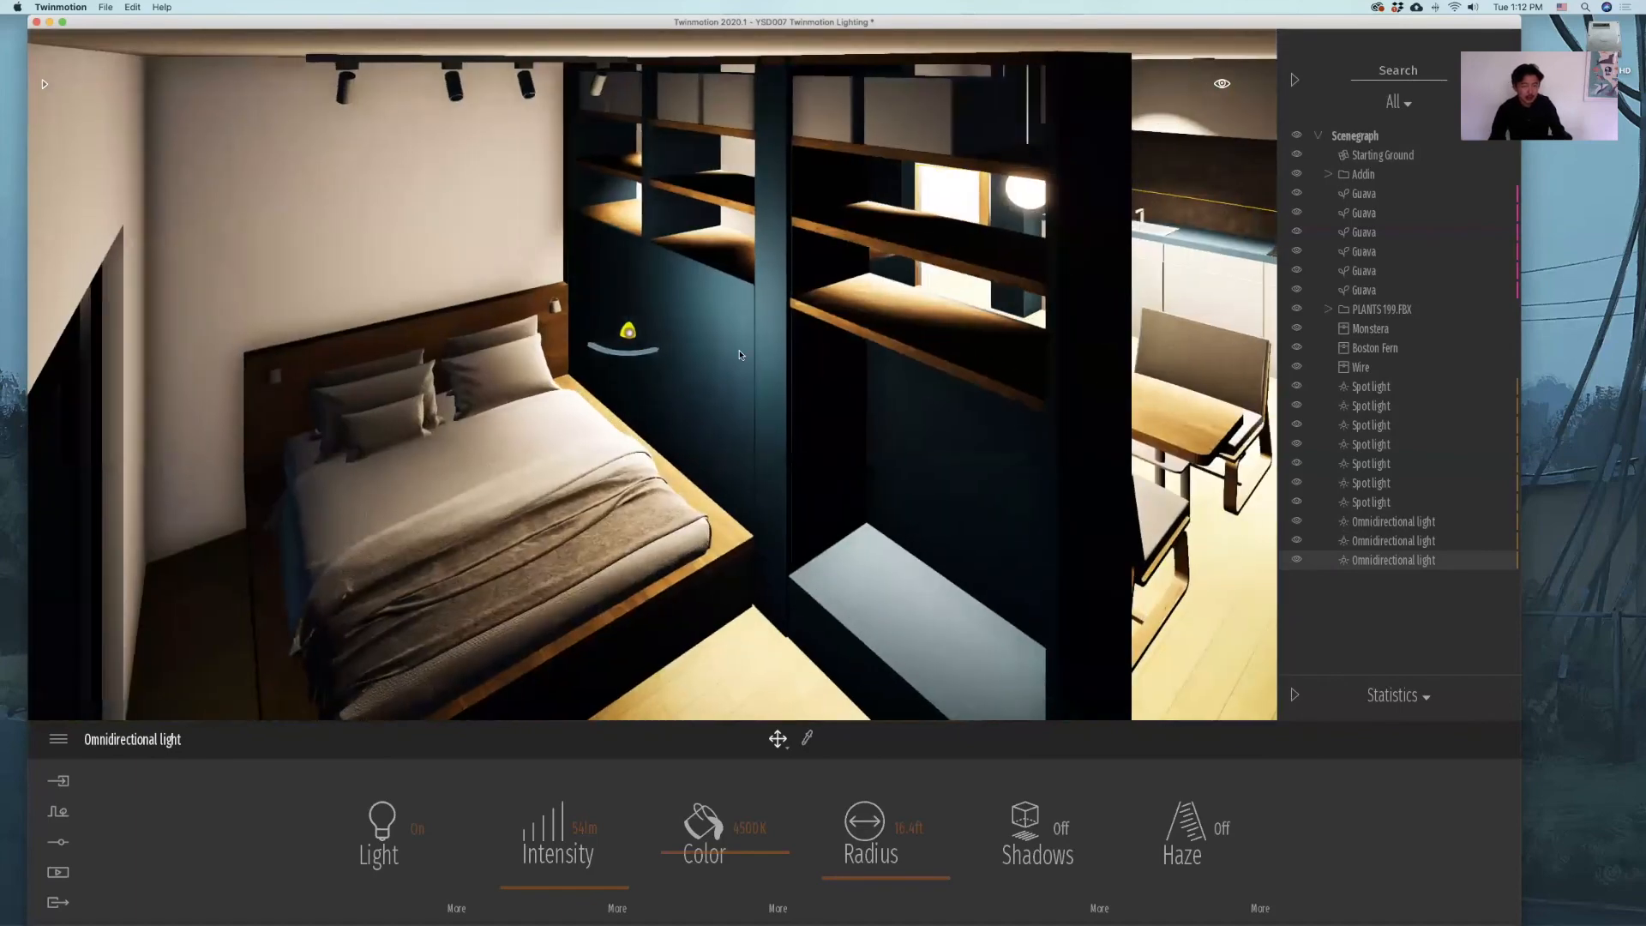
drag(627, 331, 440, 415)
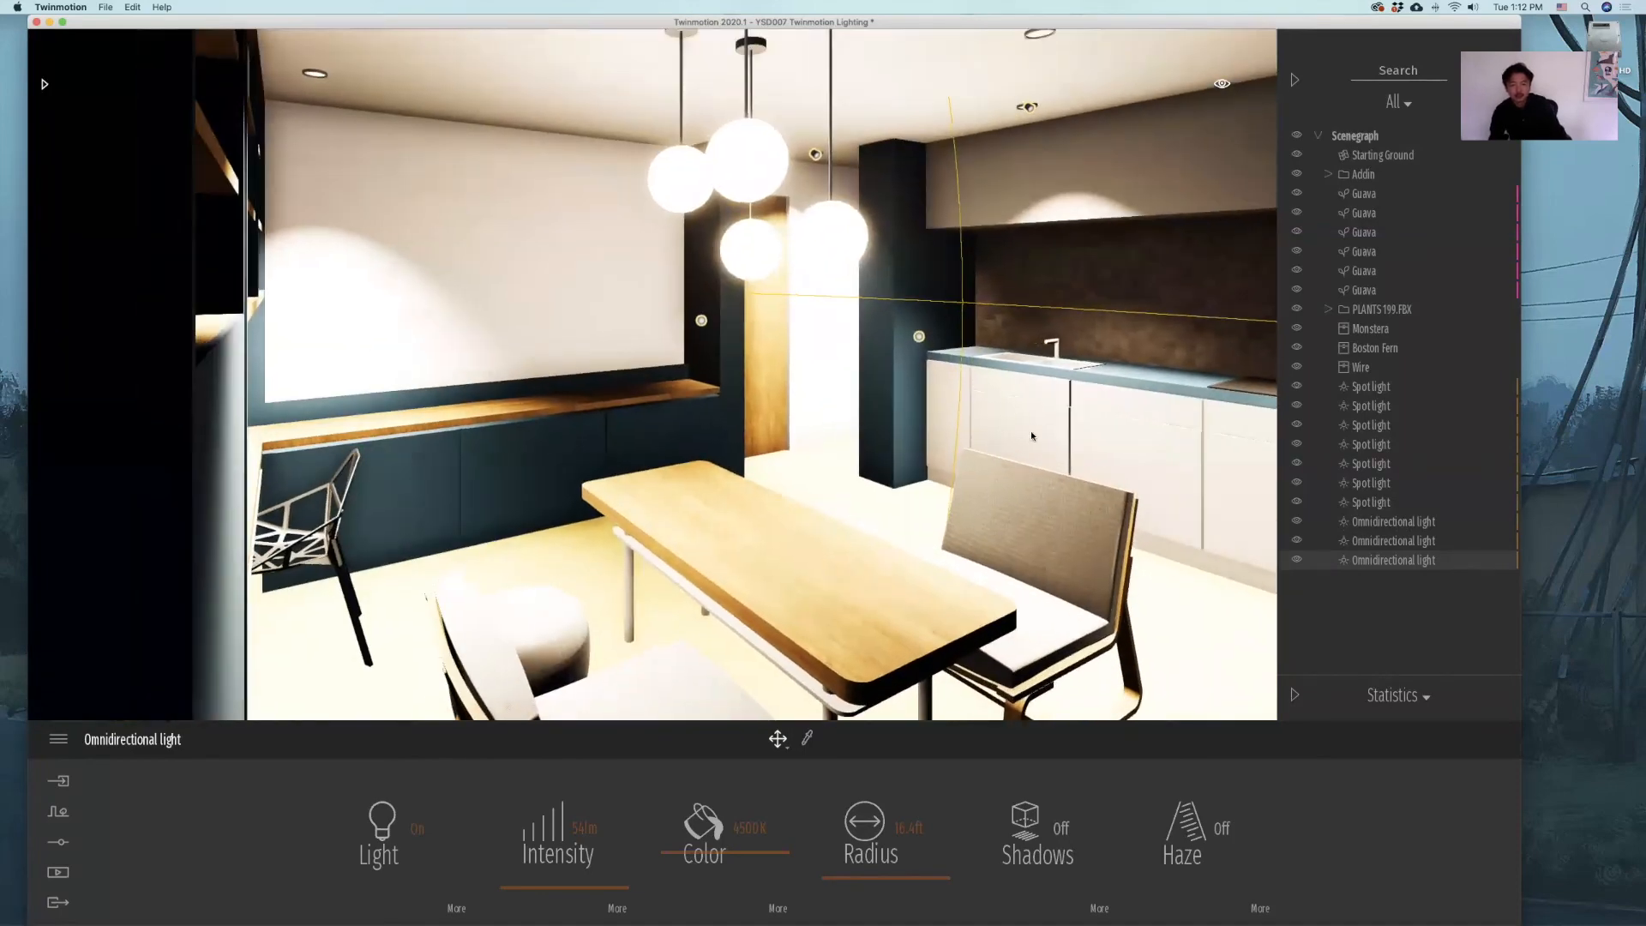
click(1370, 442)
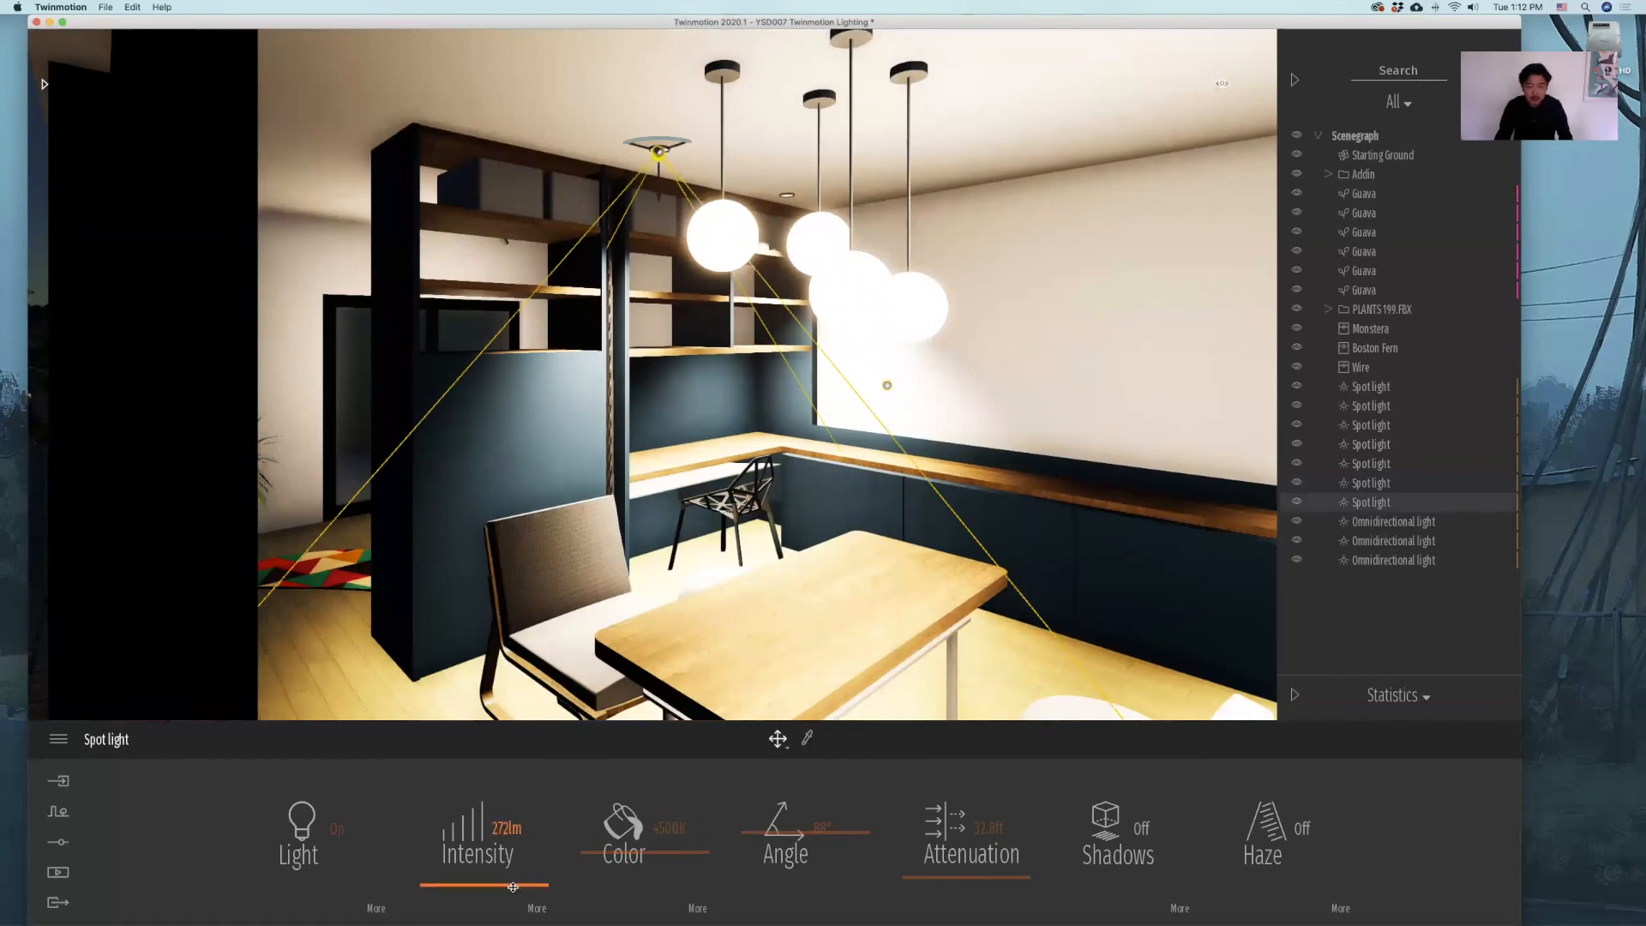
Drag the shelving spotlight's Intensity slider down, settling it at 0 lm.
drag(514, 886, 483, 887)
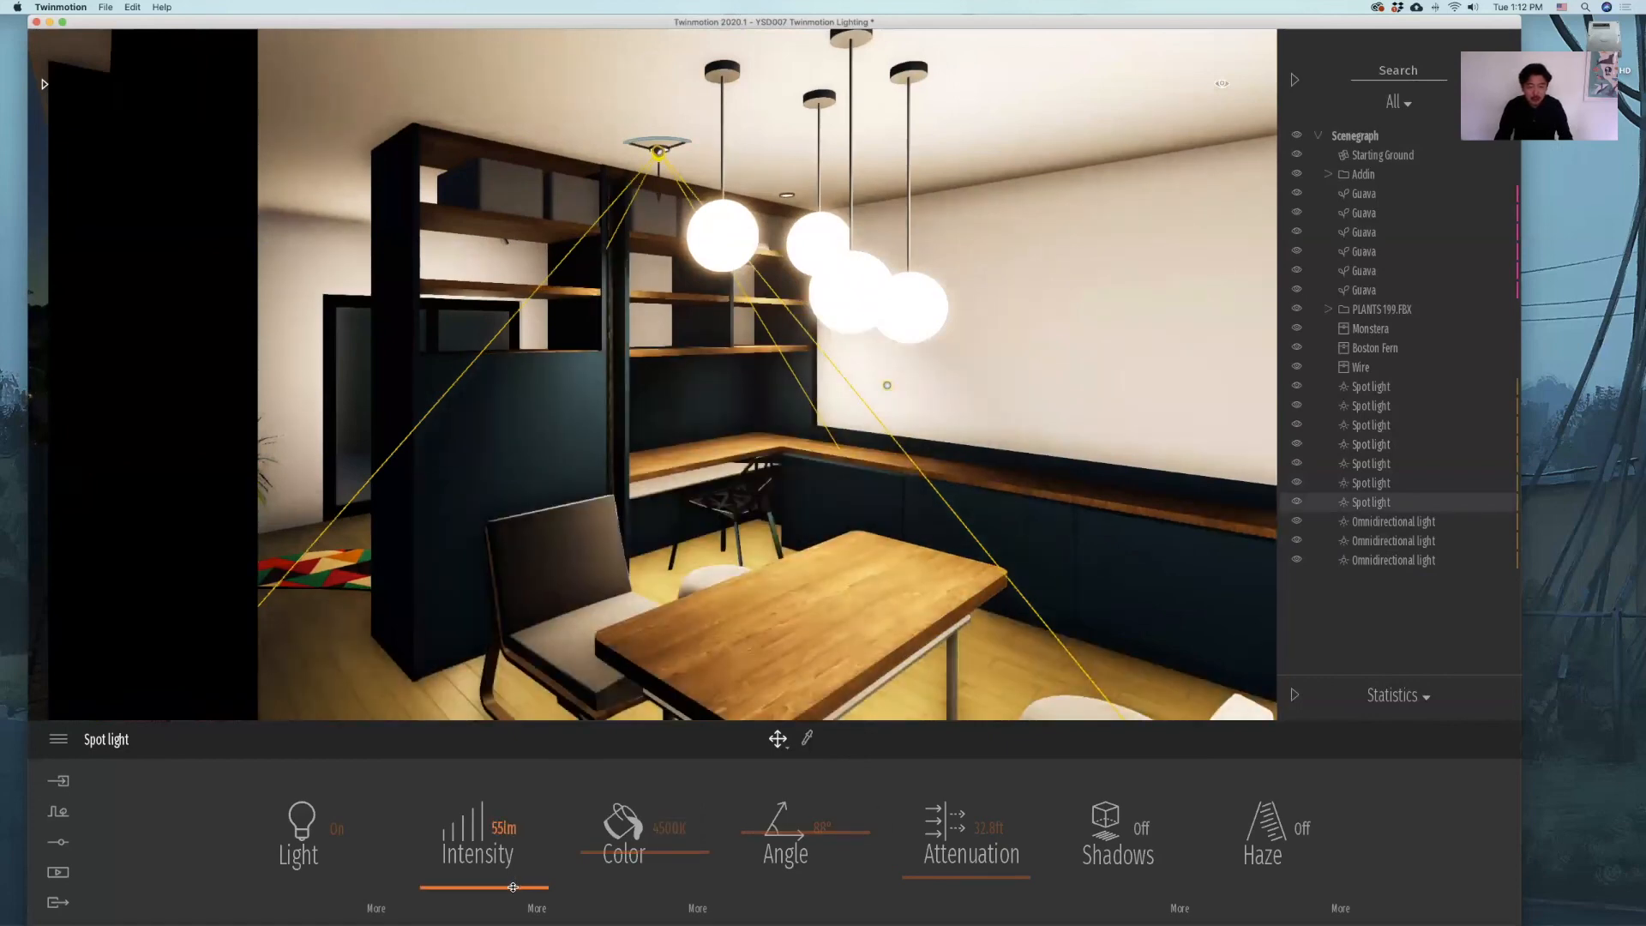
drag(513, 886, 516, 886)
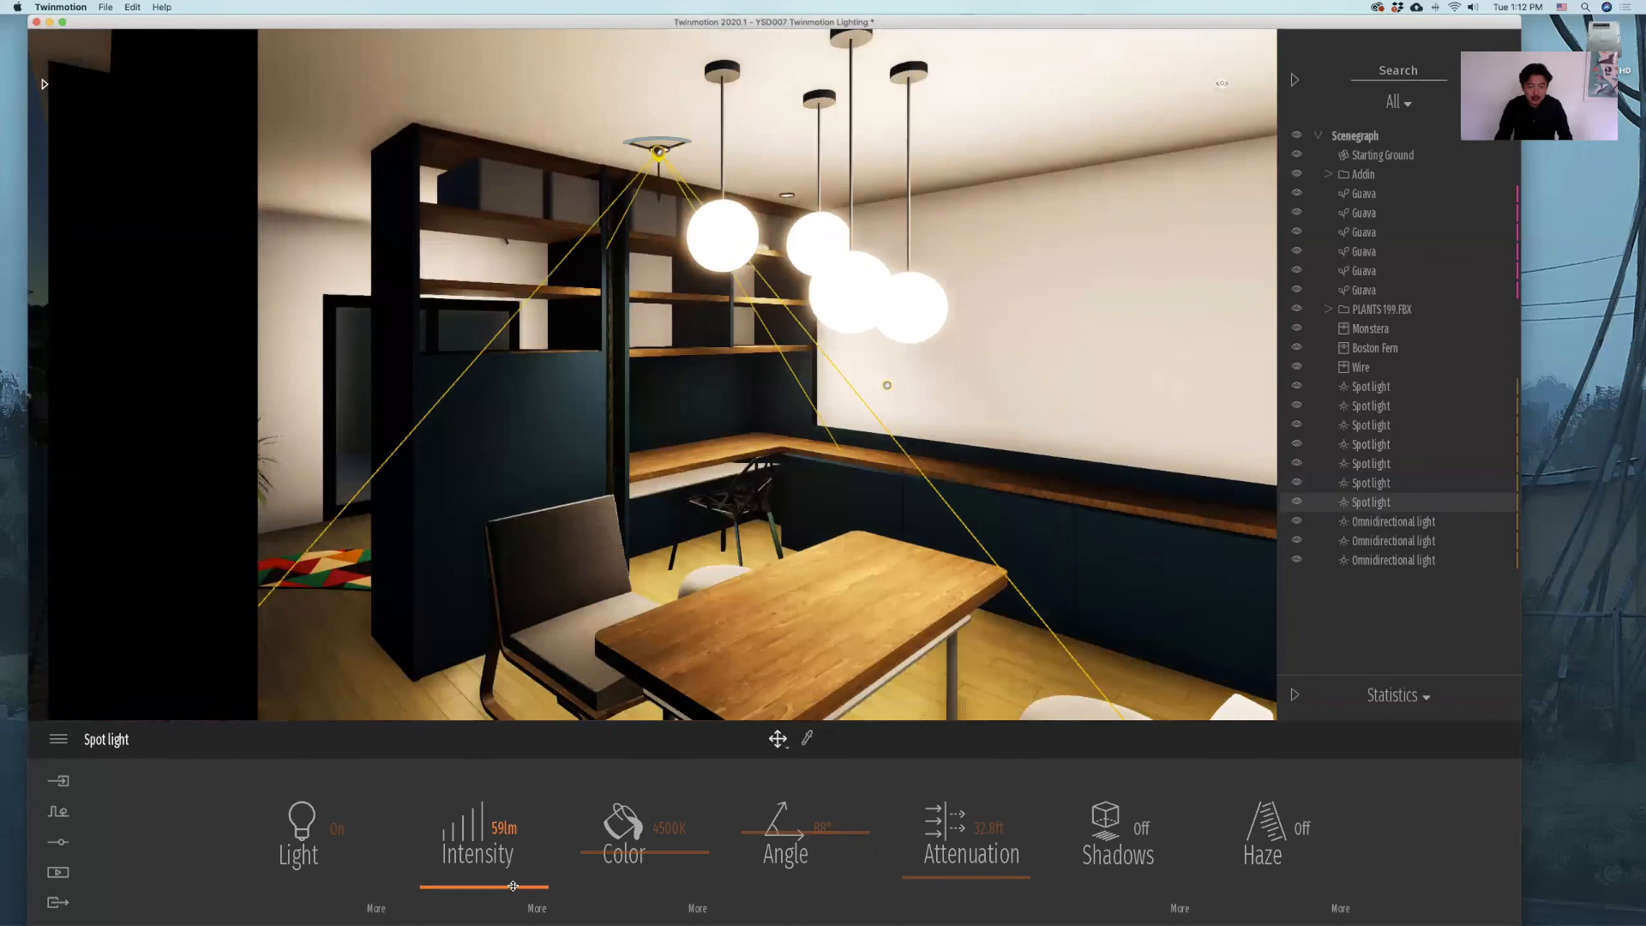
drag(511, 886, 535, 886)
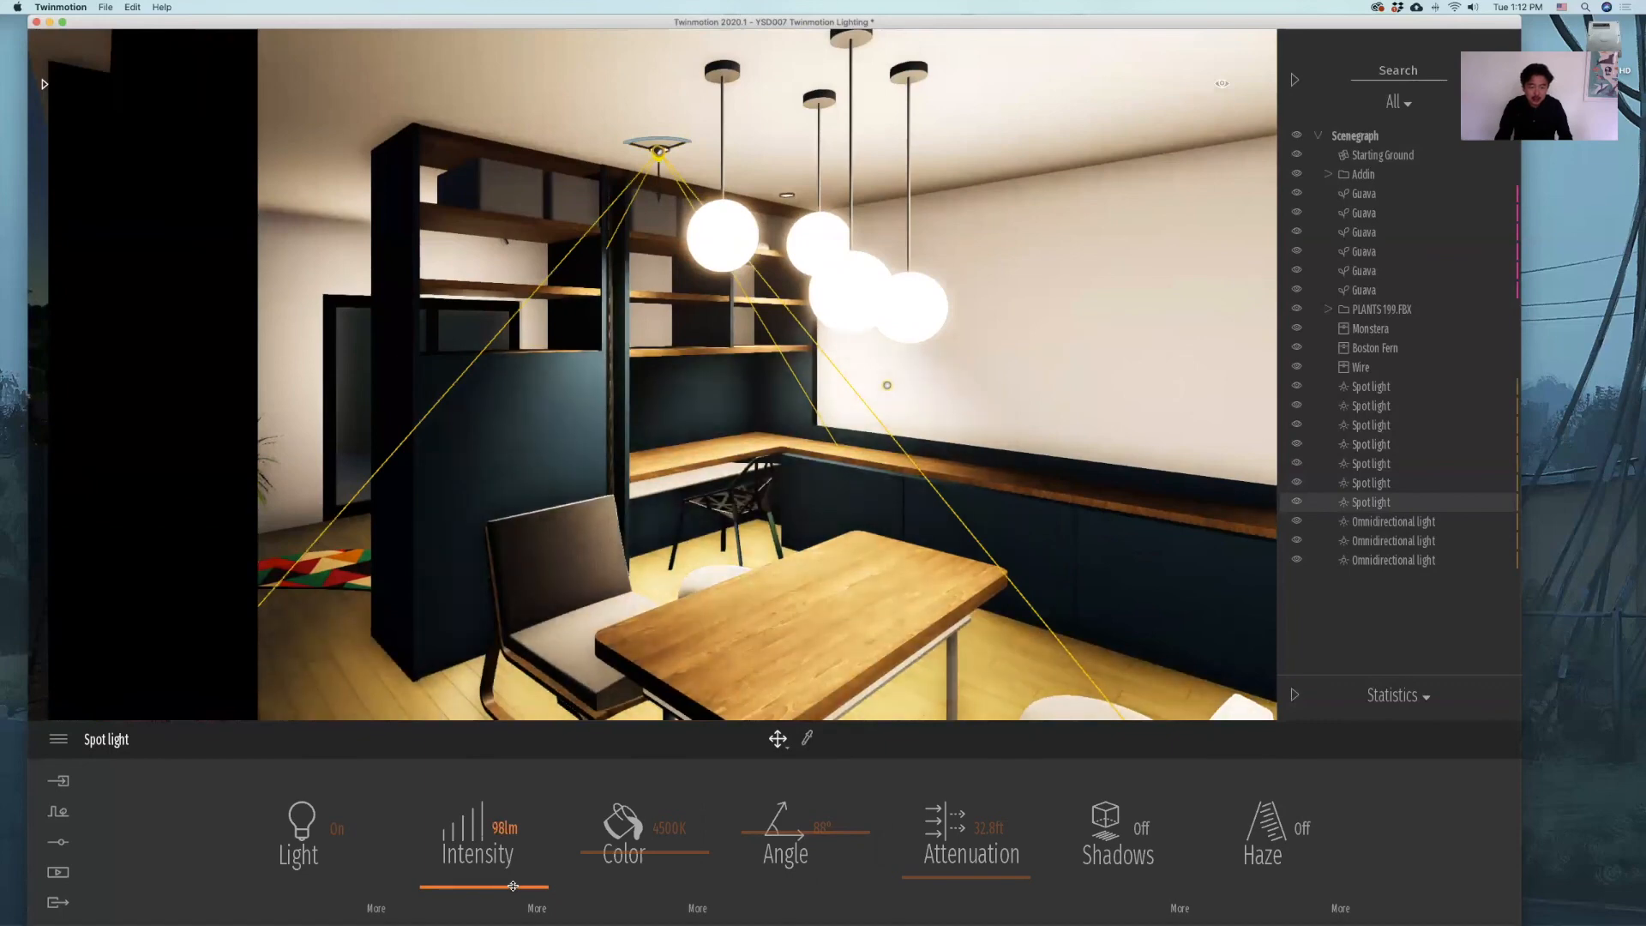
drag(514, 884, 420, 885)
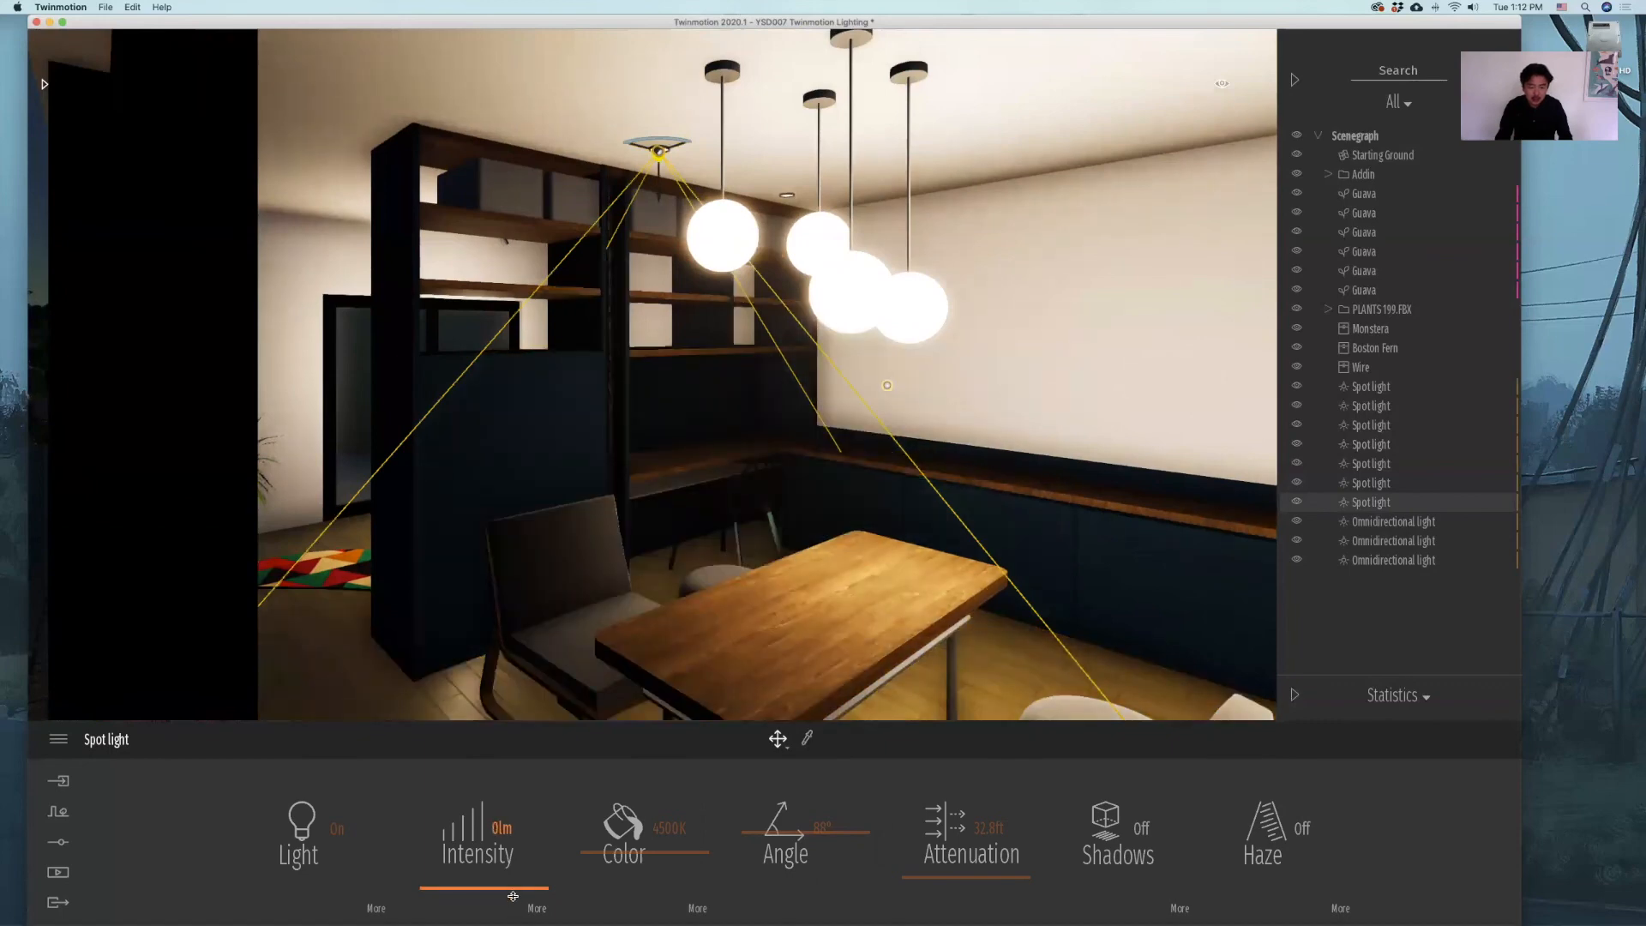
drag(429, 885, 514, 884)
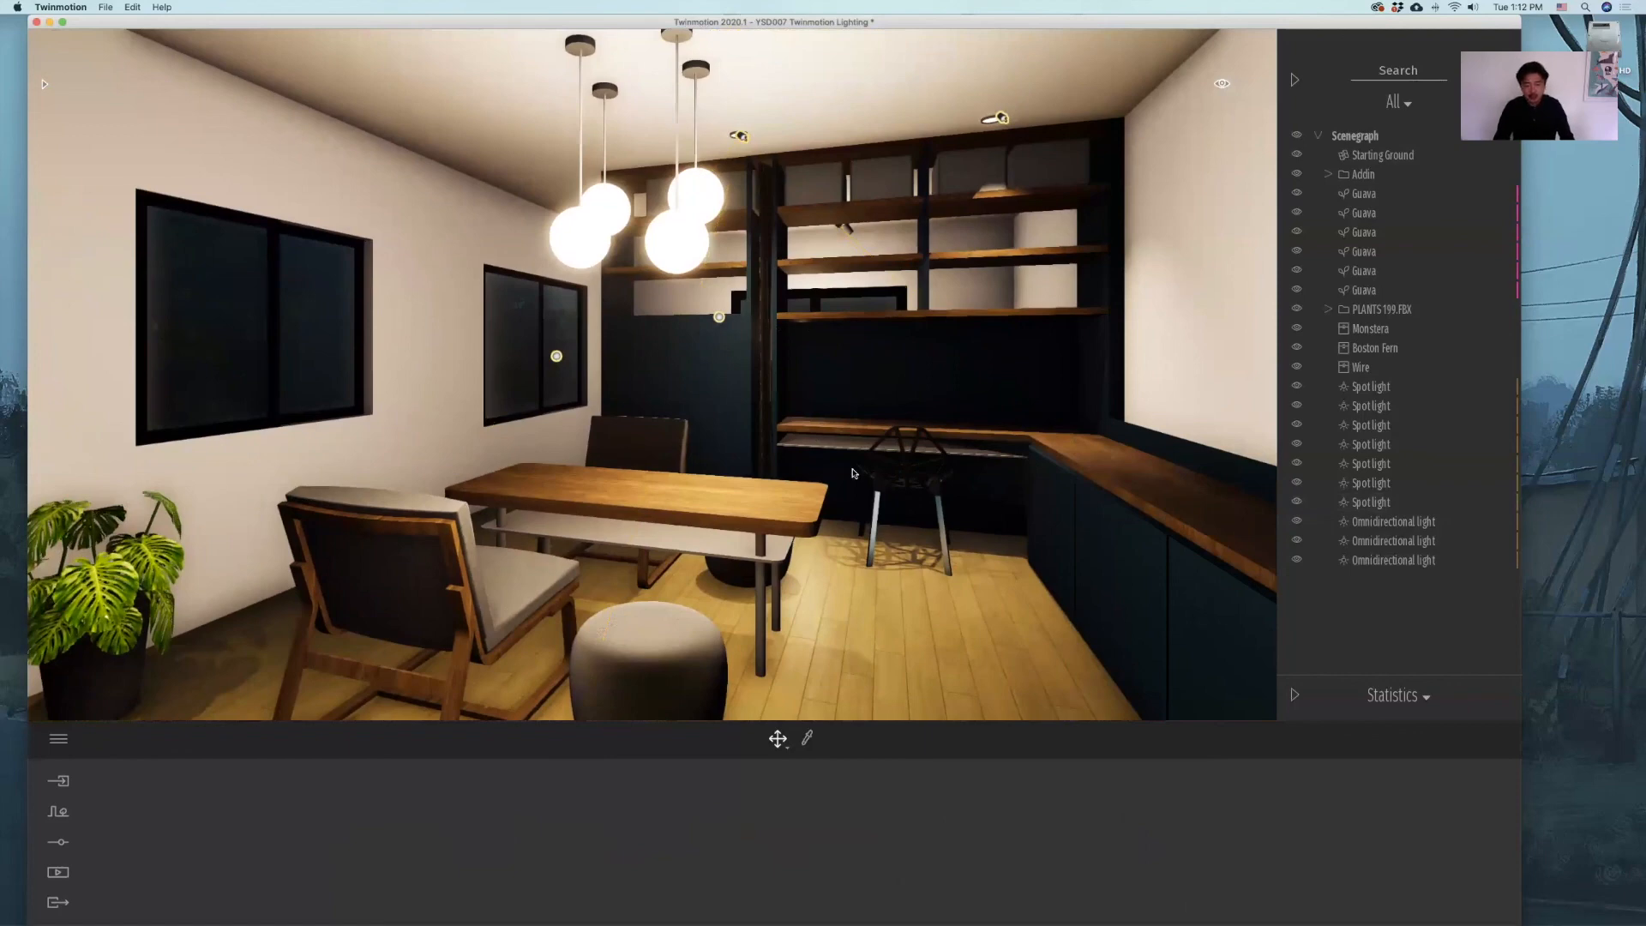
mouse_move(1003, 446)
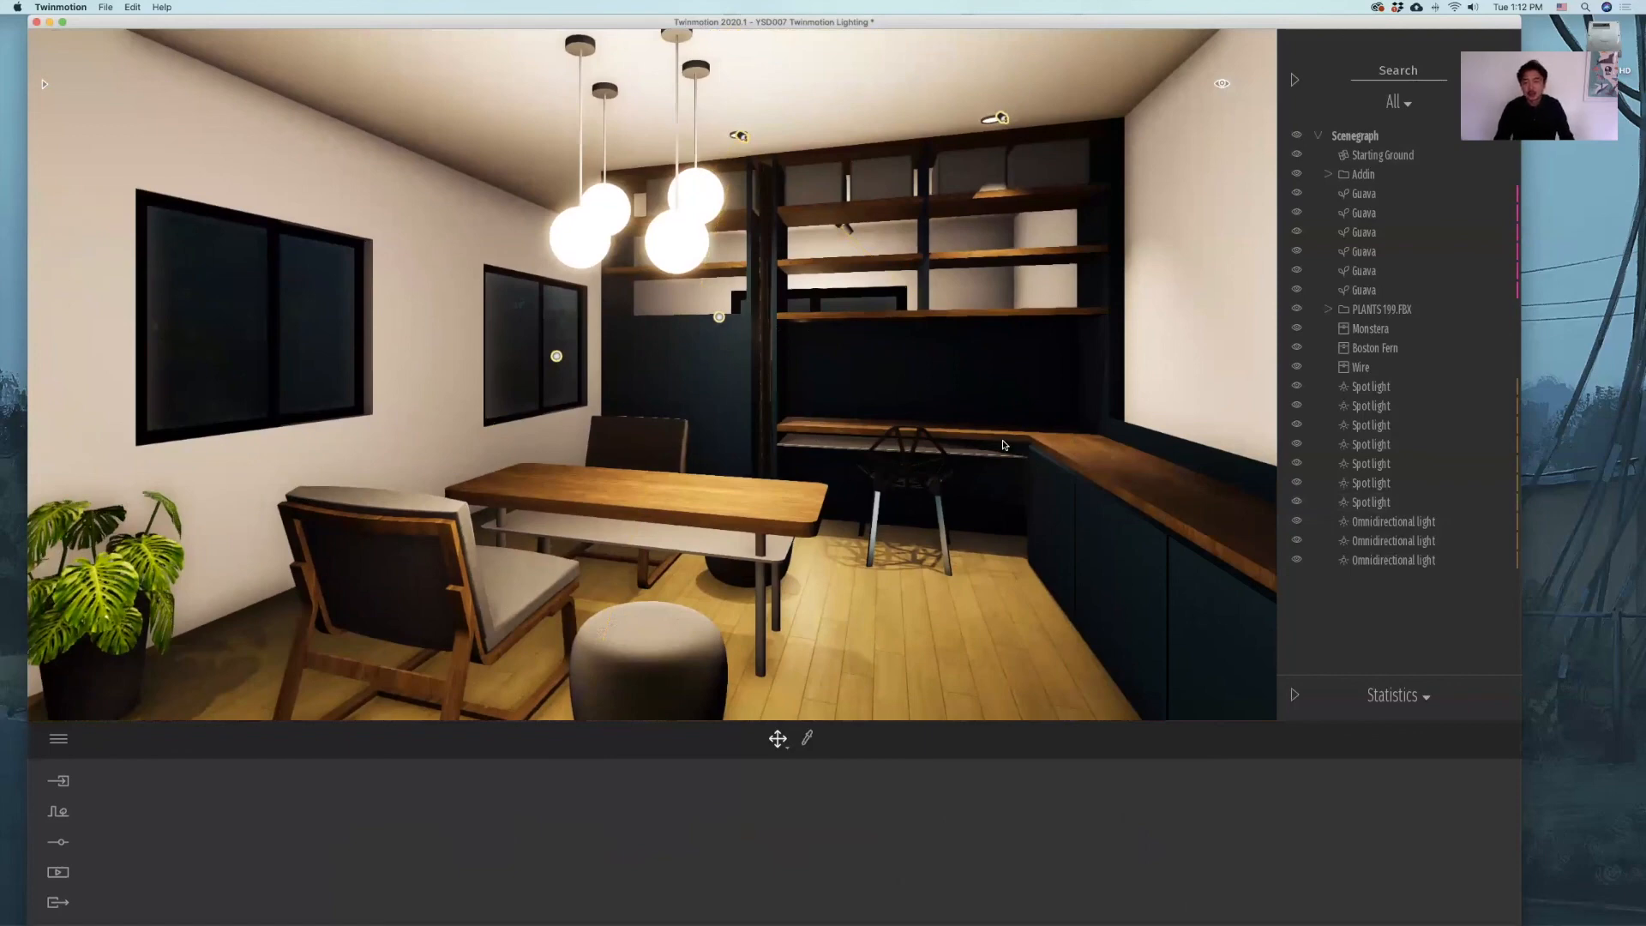
mouse_move(984, 470)
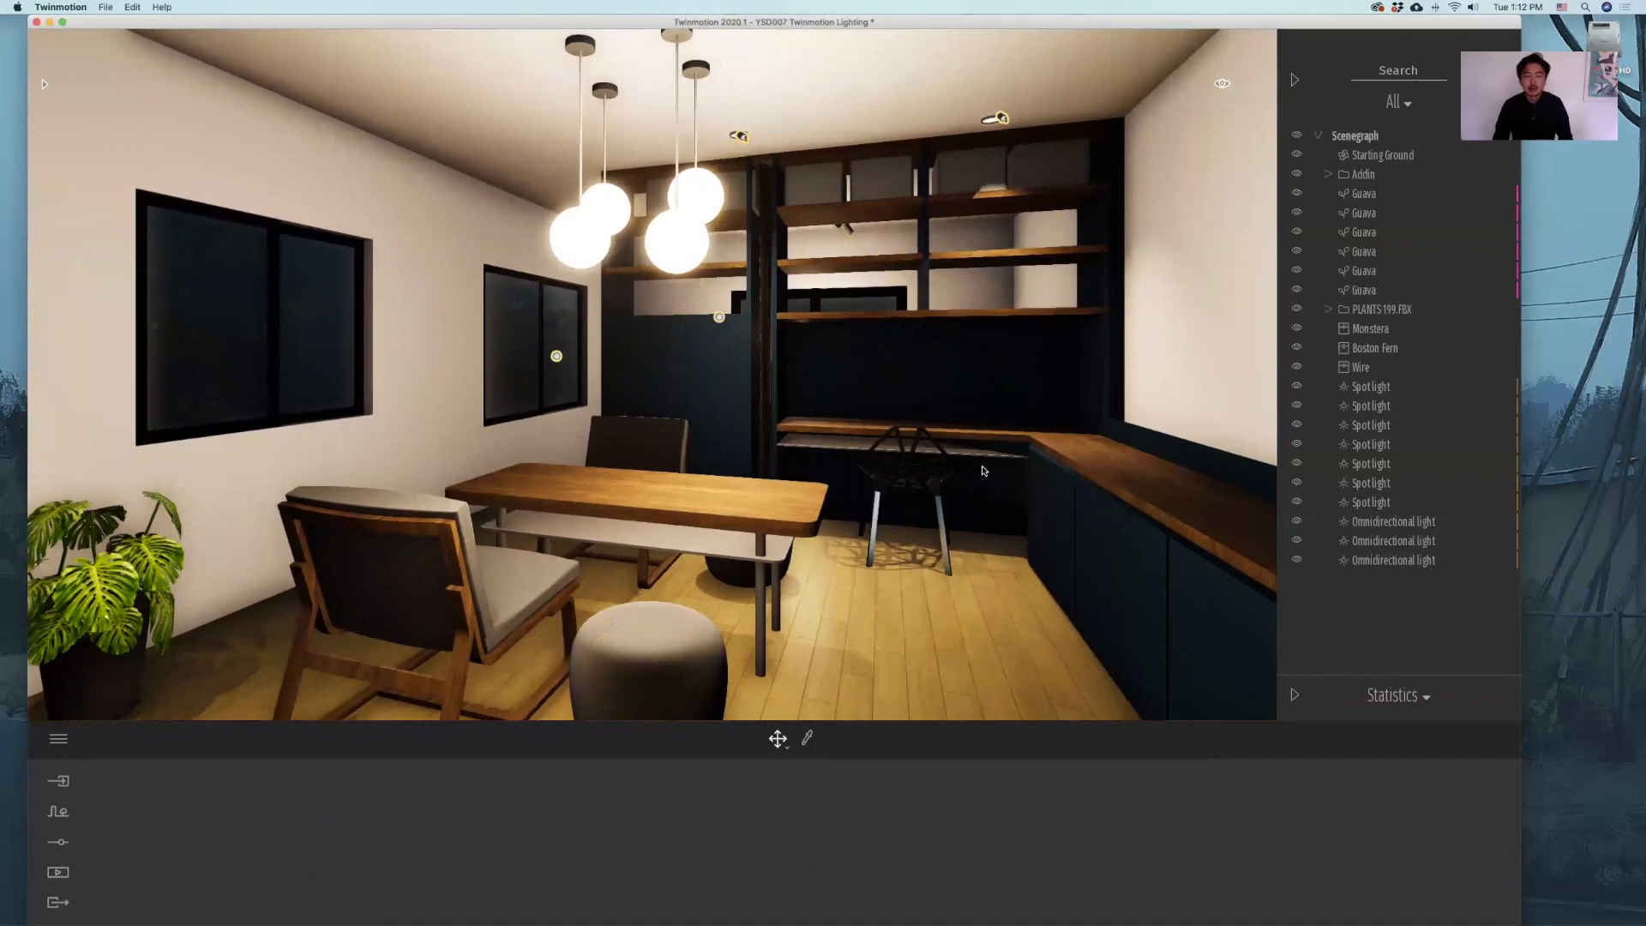
mouse_move(920, 91)
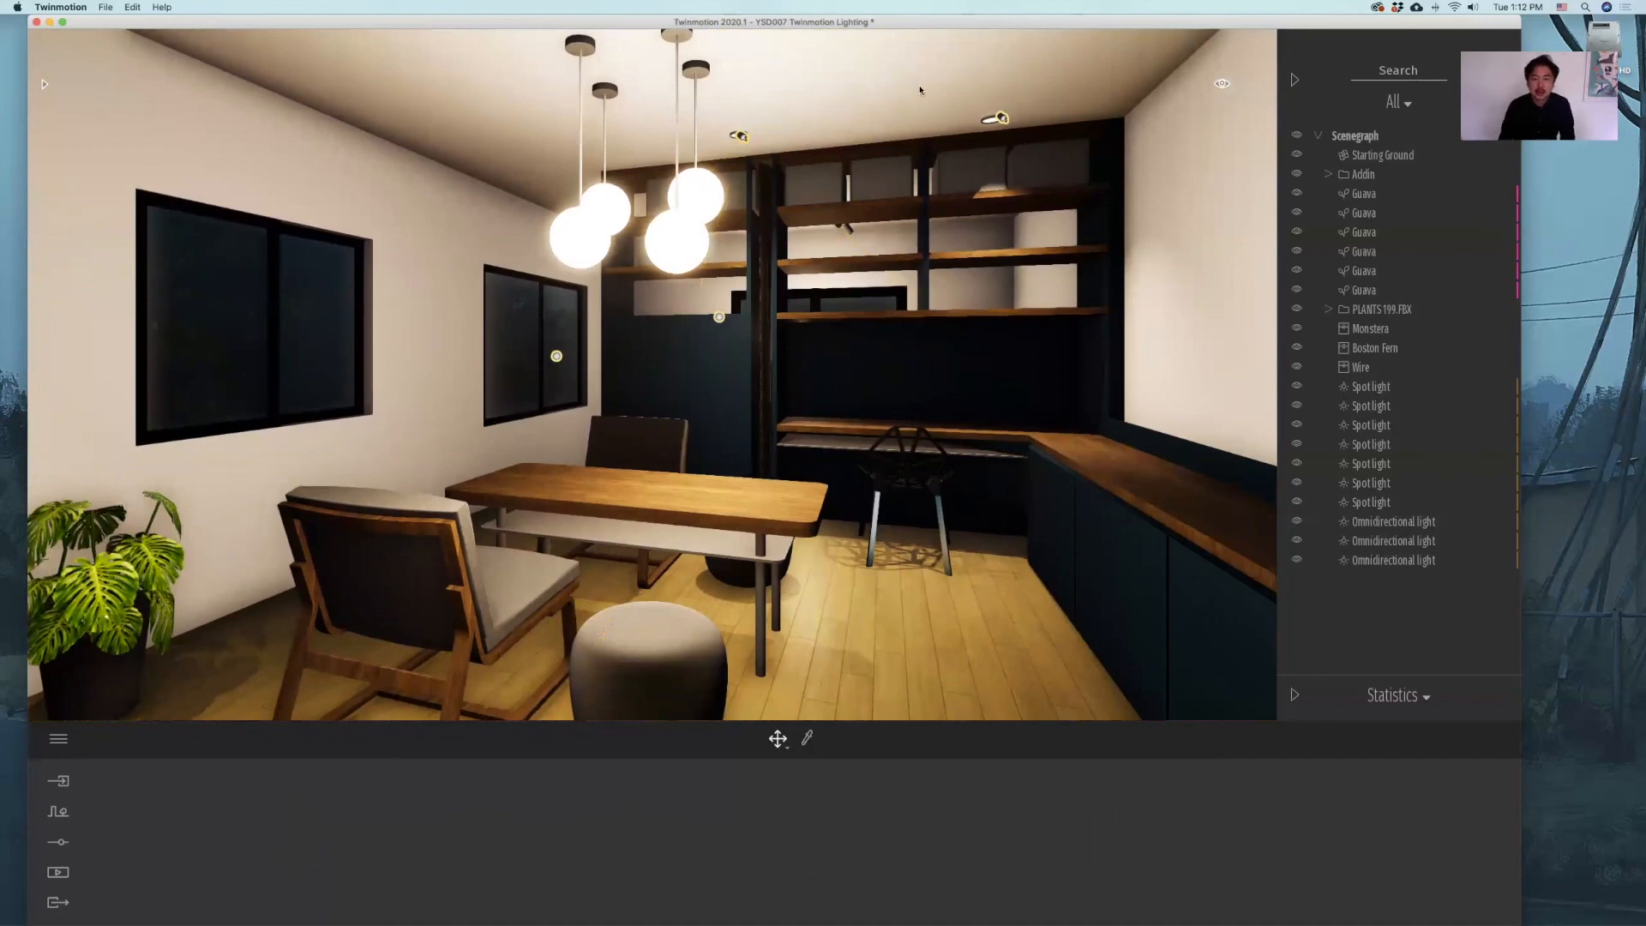